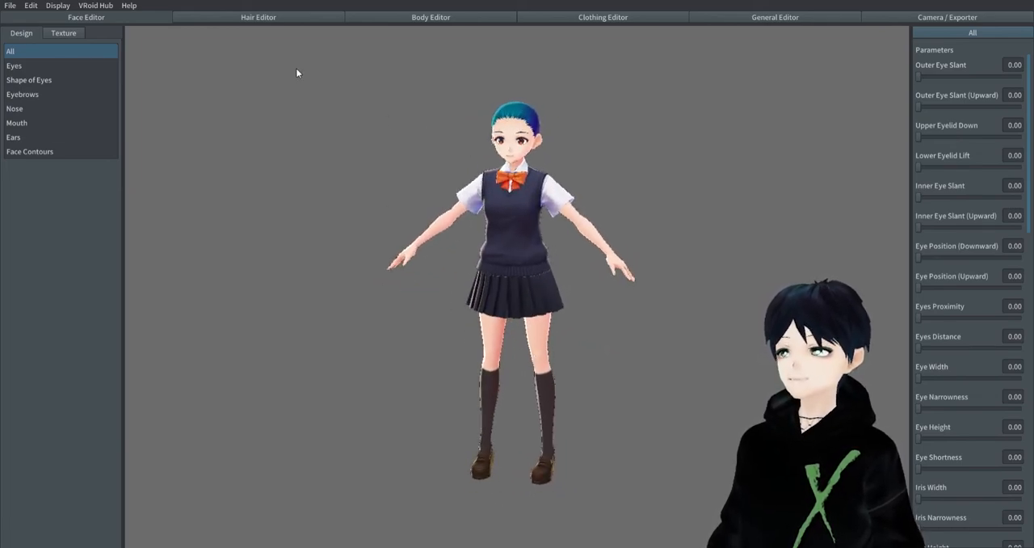
# Step: Dress the model in the half-sleeve one-piece from the Tops list
pyautogui.click(602, 17)
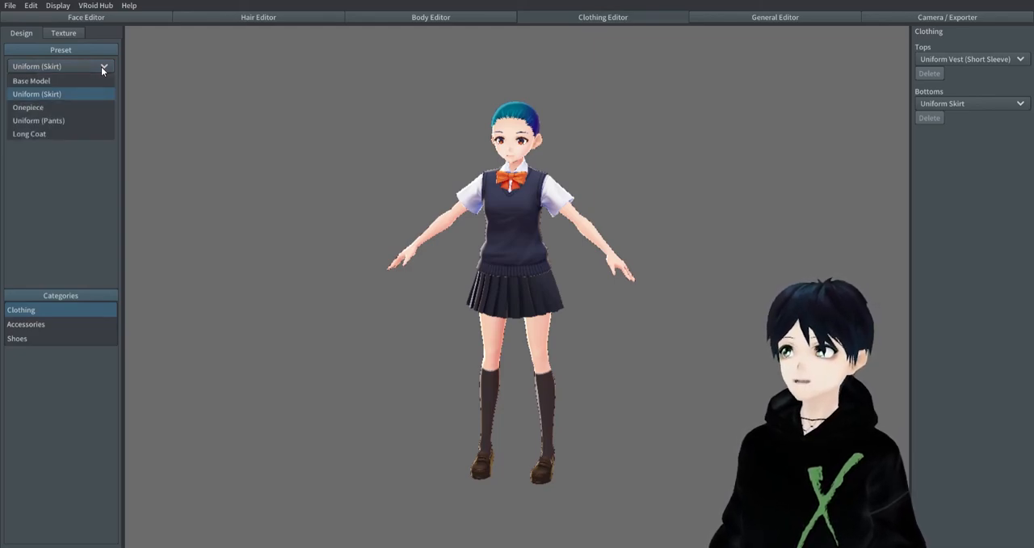
pyautogui.click(969, 59)
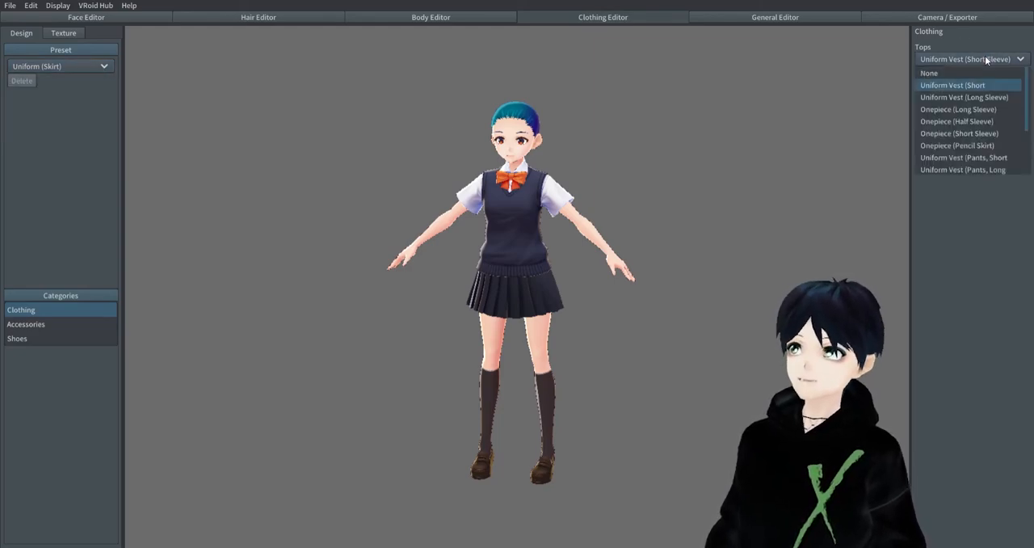
pyautogui.click(957, 121)
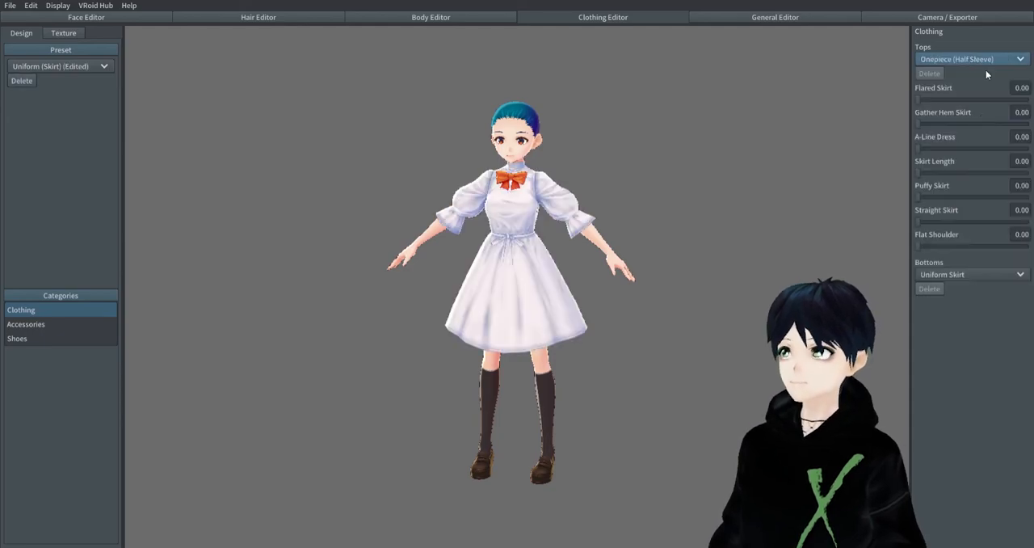
# Step: Switch the top back to a short-sleeve uniform vest over the skirt
pyautogui.click(969, 59)
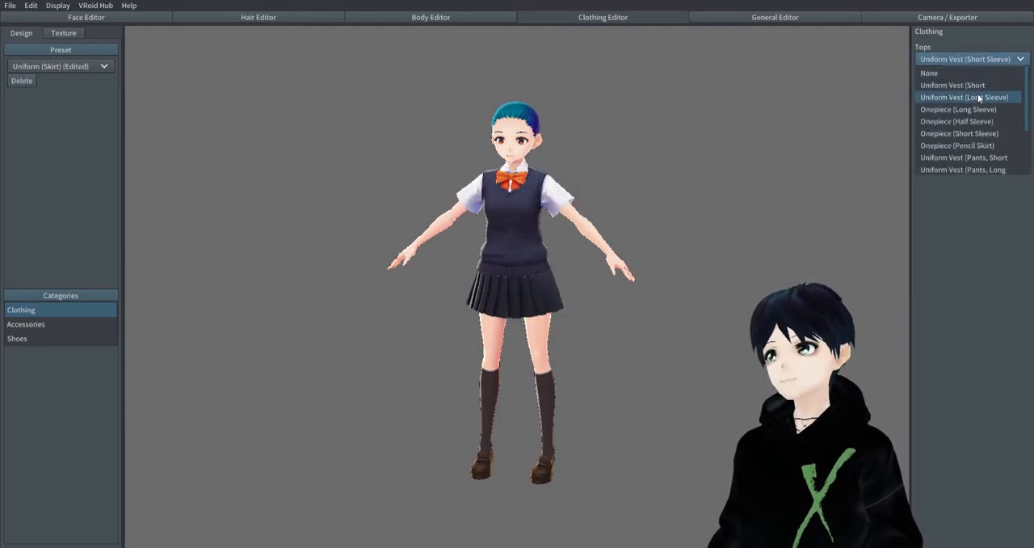
pyautogui.click(957, 121)
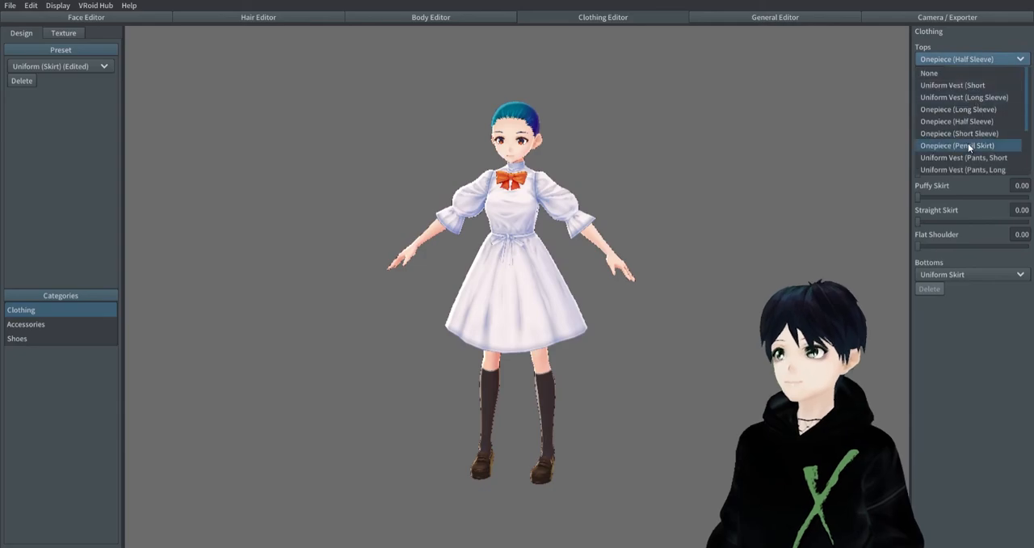
pyautogui.click(964, 158)
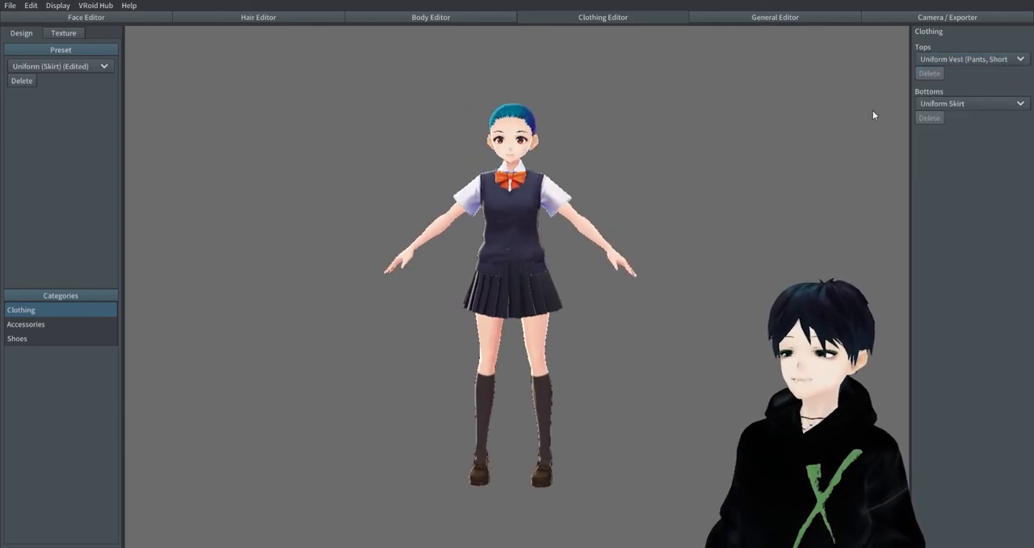
pyautogui.click(969, 59)
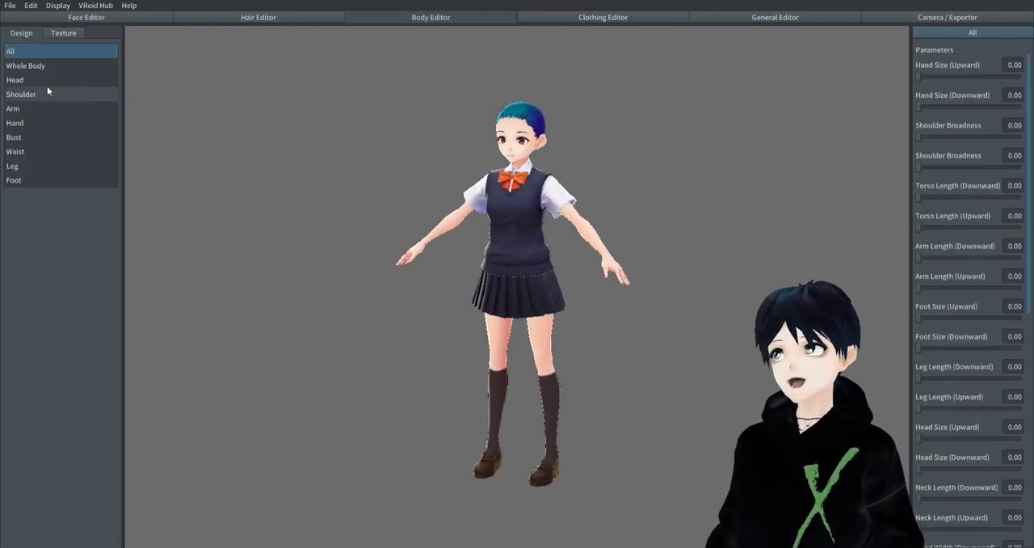
# Step: Widen the upper head and lengthen the neck downward
pyautogui.click(15, 79)
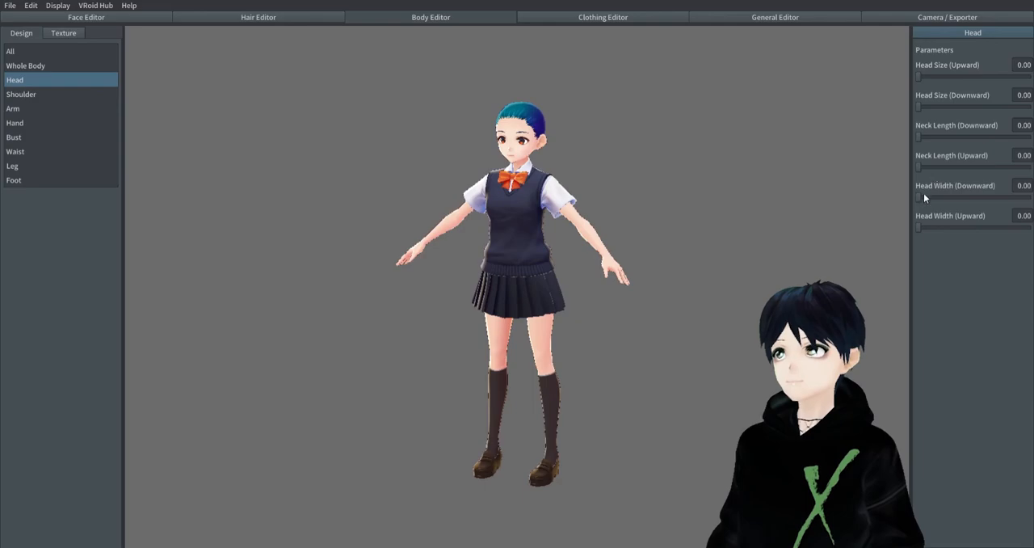
pyautogui.moveTo(917, 227); pyautogui.dragTo(925, 227)
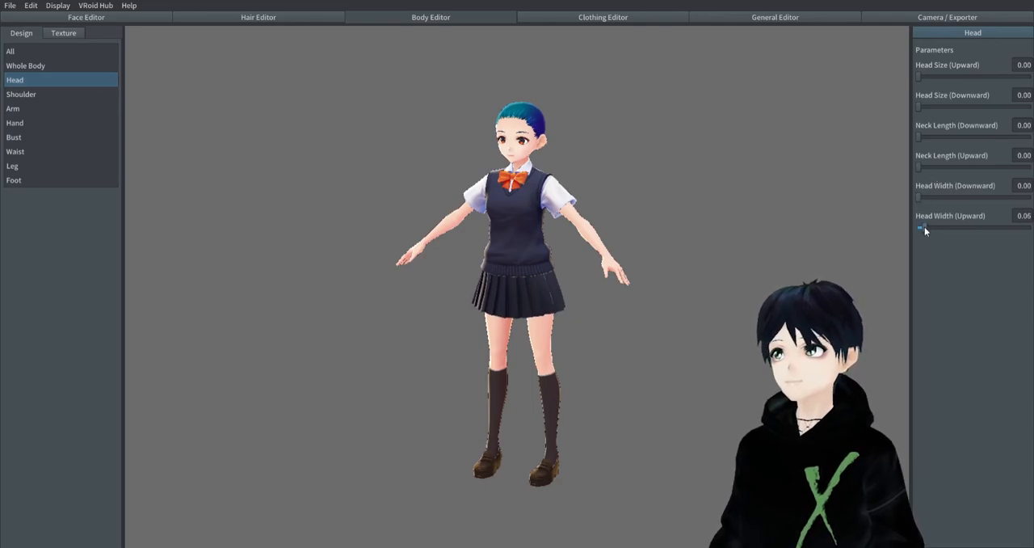
pyautogui.moveTo(921, 227); pyautogui.dragTo(957, 227)
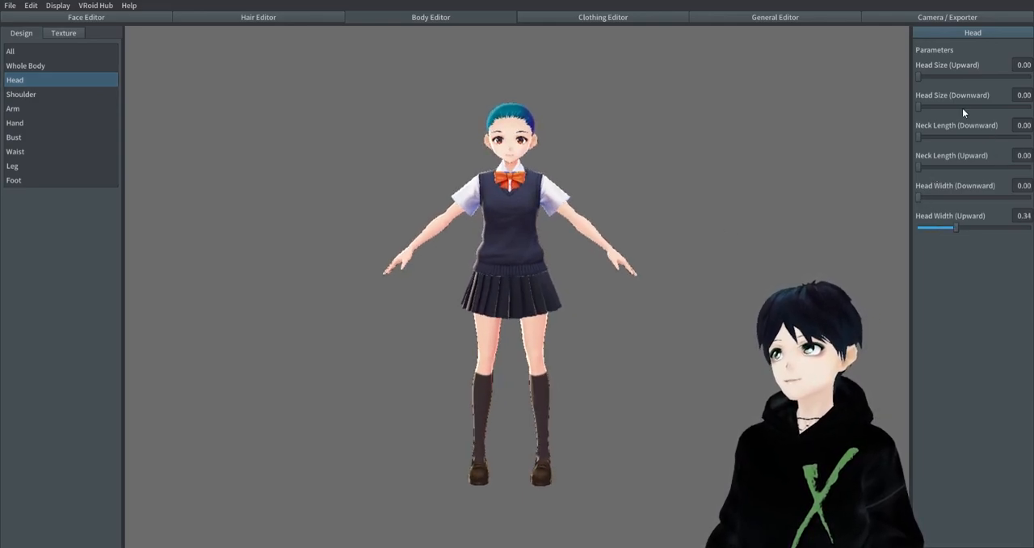
pyautogui.moveTo(916, 76); pyautogui.dragTo(921, 76)
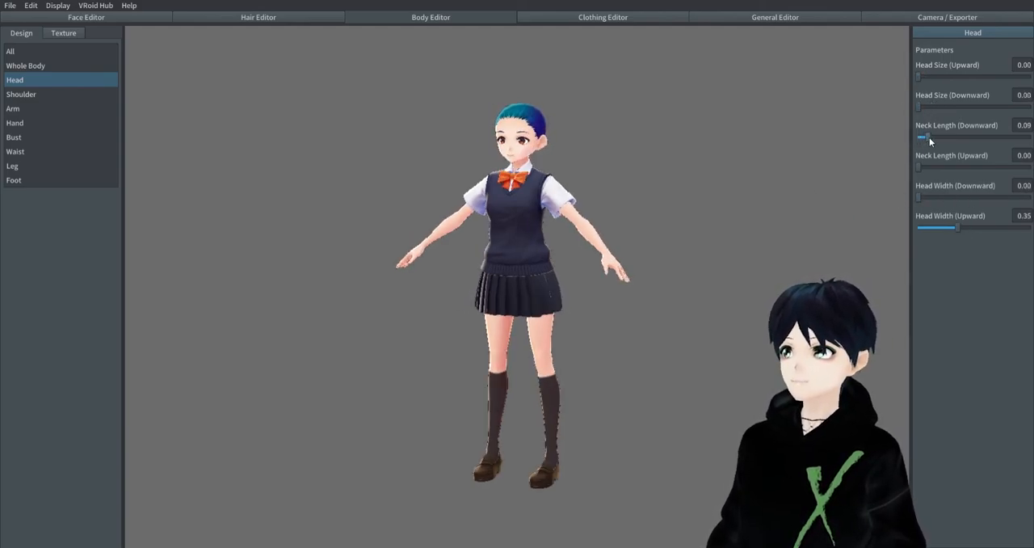
pyautogui.moveTo(921, 137); pyautogui.dragTo(961, 137)
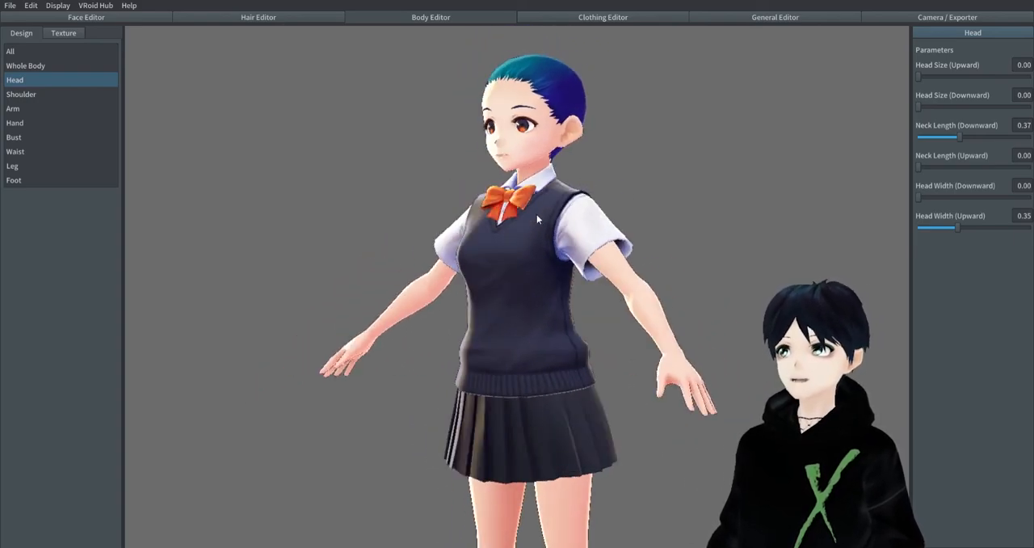
# Step: Broaden the shoulders, lengthen the arms, maximise finger thickness and slightly enlarge the hands
pyautogui.click(21, 94)
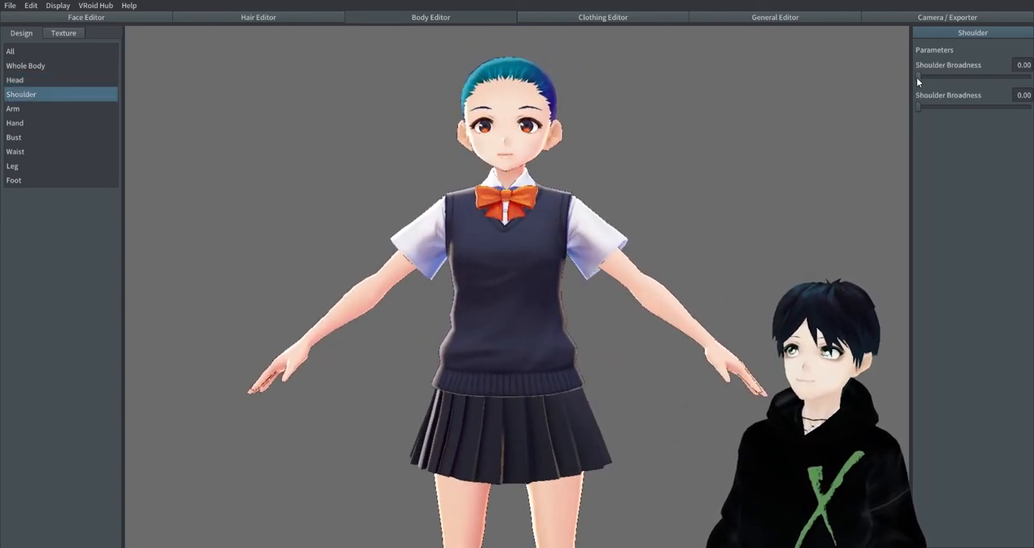
pyautogui.moveTo(918, 76); pyautogui.dragTo(1002, 76)
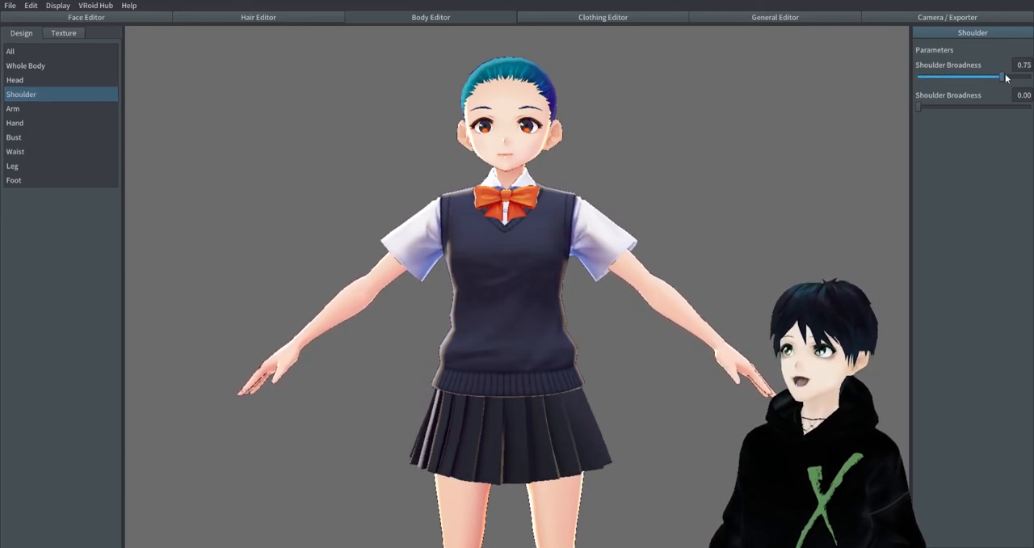
pyautogui.click(12, 109)
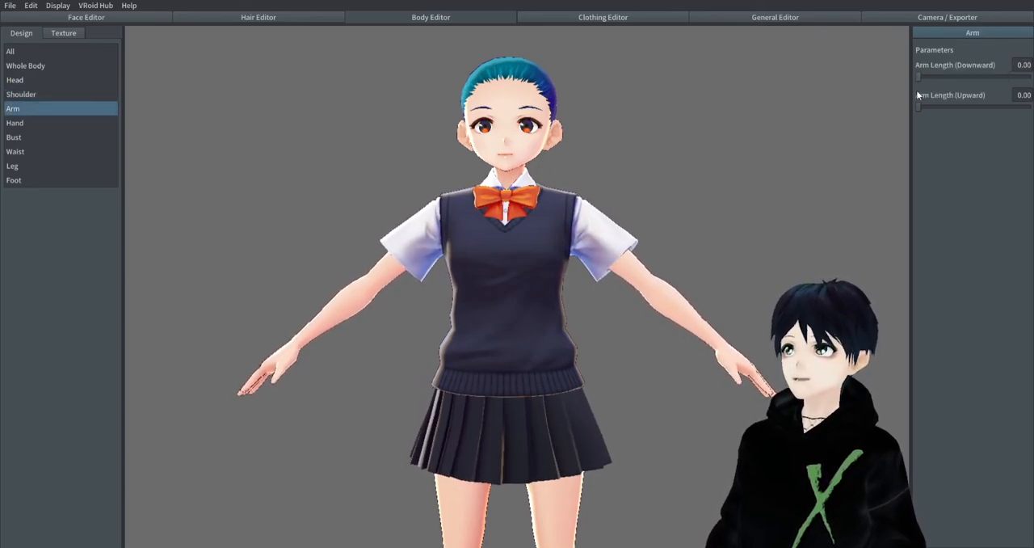
pyautogui.moveTo(918, 76); pyautogui.dragTo(941, 76)
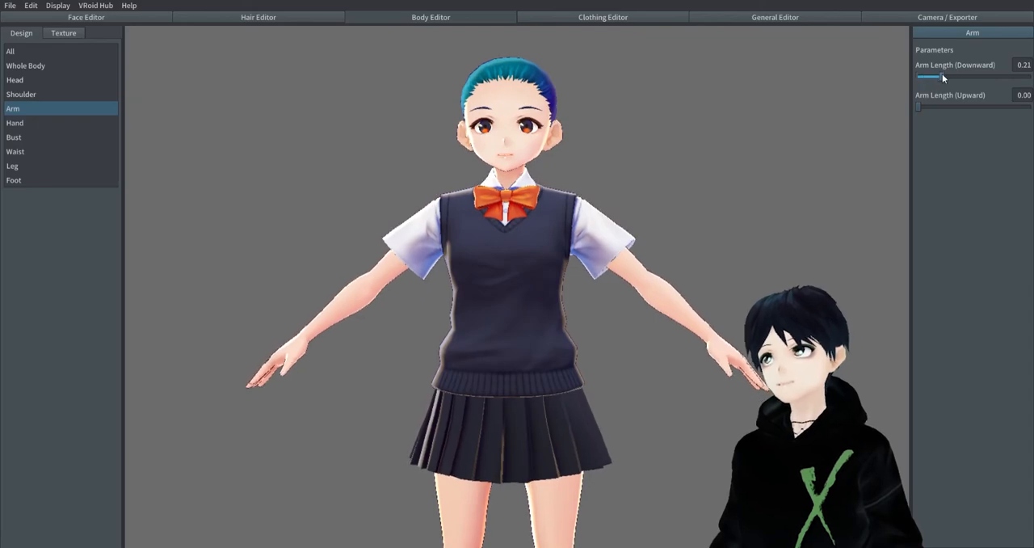
pyautogui.click(15, 122)
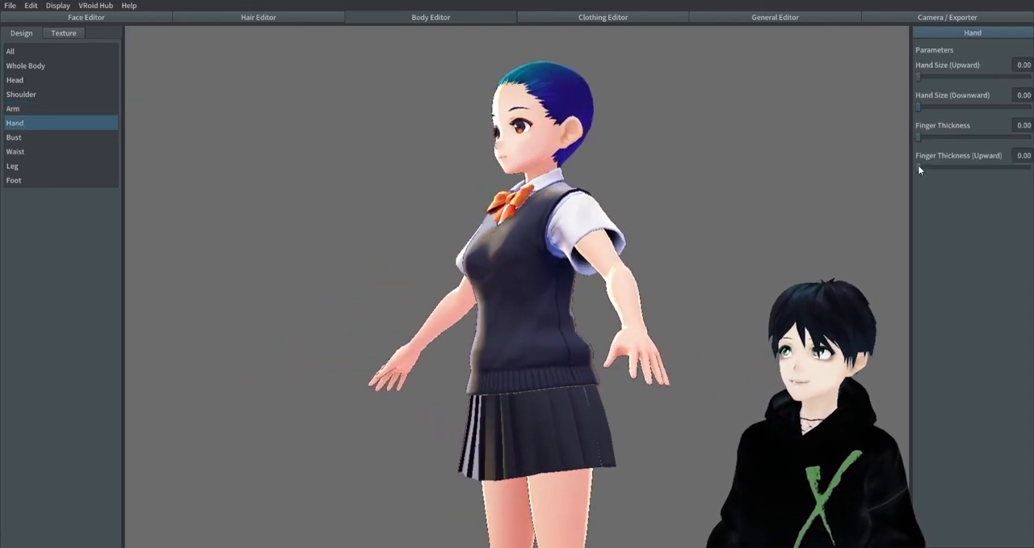
pyautogui.moveTo(917, 167); pyautogui.dragTo(1030, 167)
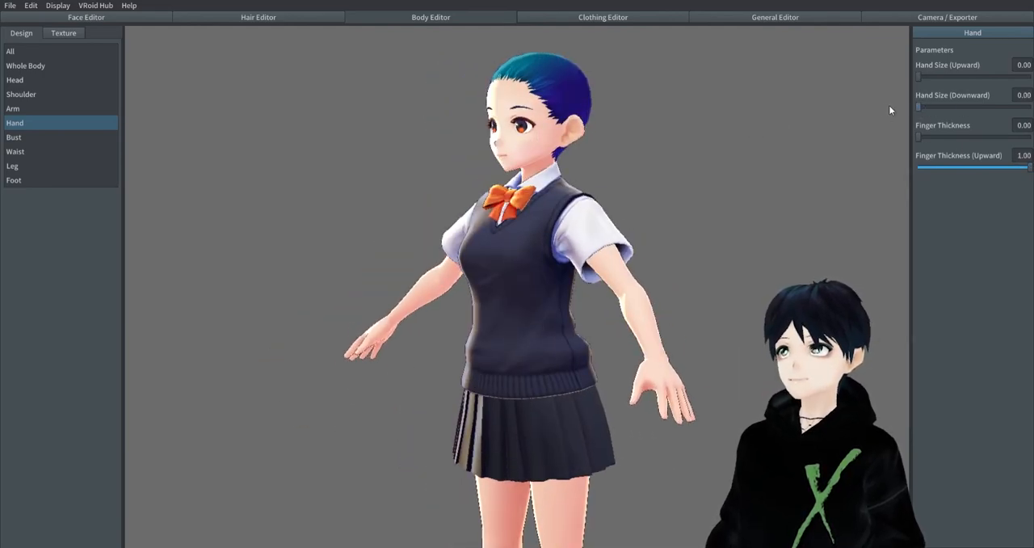
pyautogui.moveTo(917, 75); pyautogui.dragTo(925, 75)
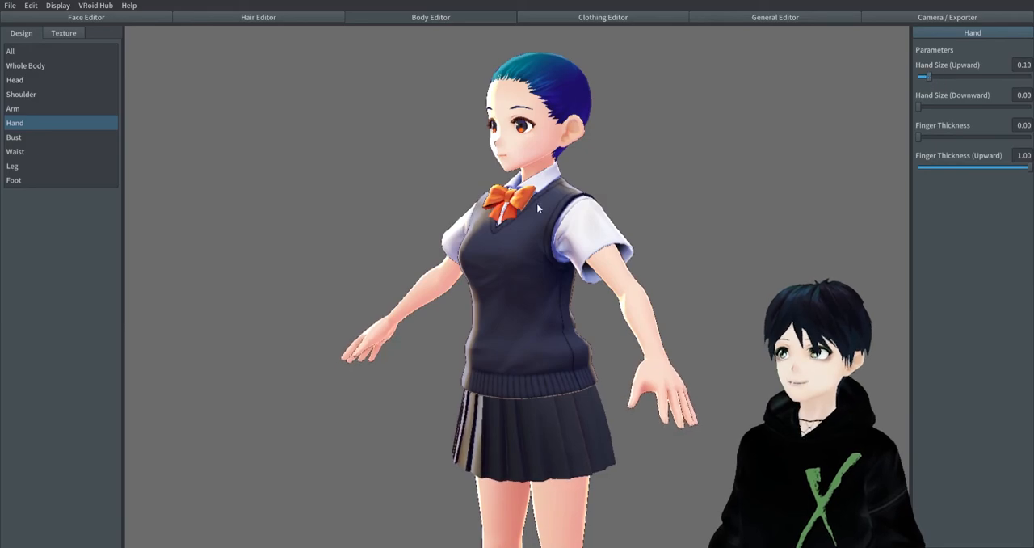
# Step: Adjust bust volume, size and spacing, then reset bust height to default
pyautogui.click(14, 137)
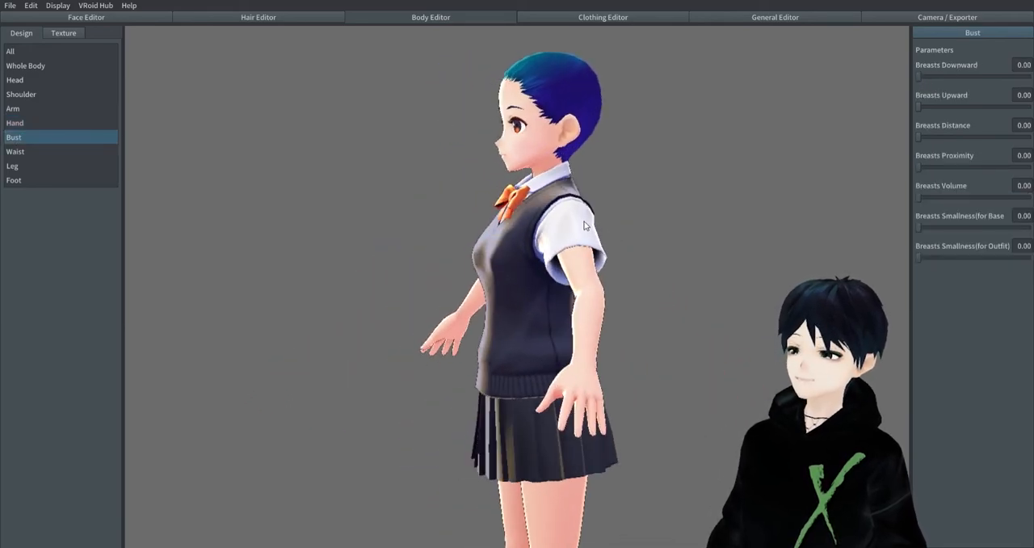
pyautogui.moveTo(918, 197); pyautogui.dragTo(971, 198)
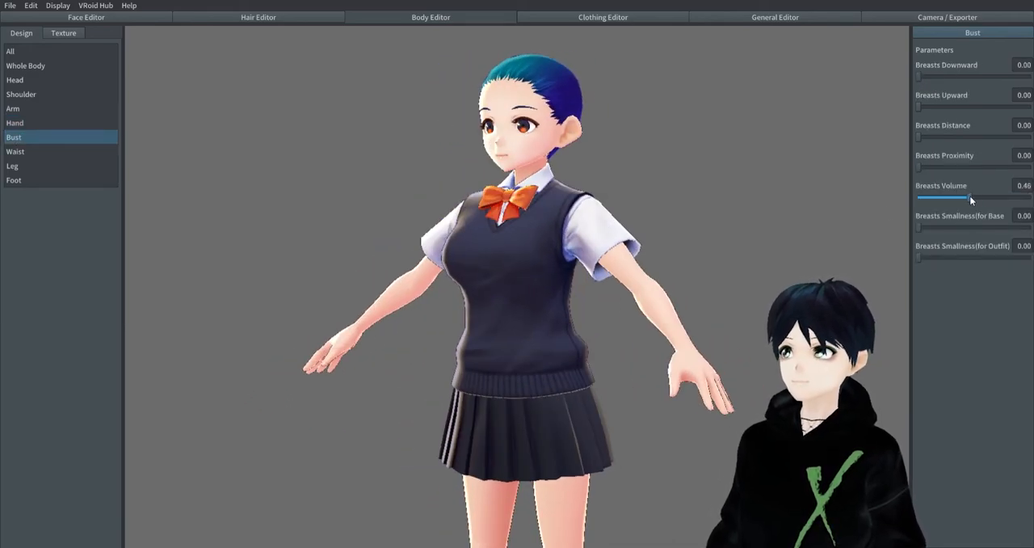
pyautogui.moveTo(971, 198); pyautogui.dragTo(961, 198)
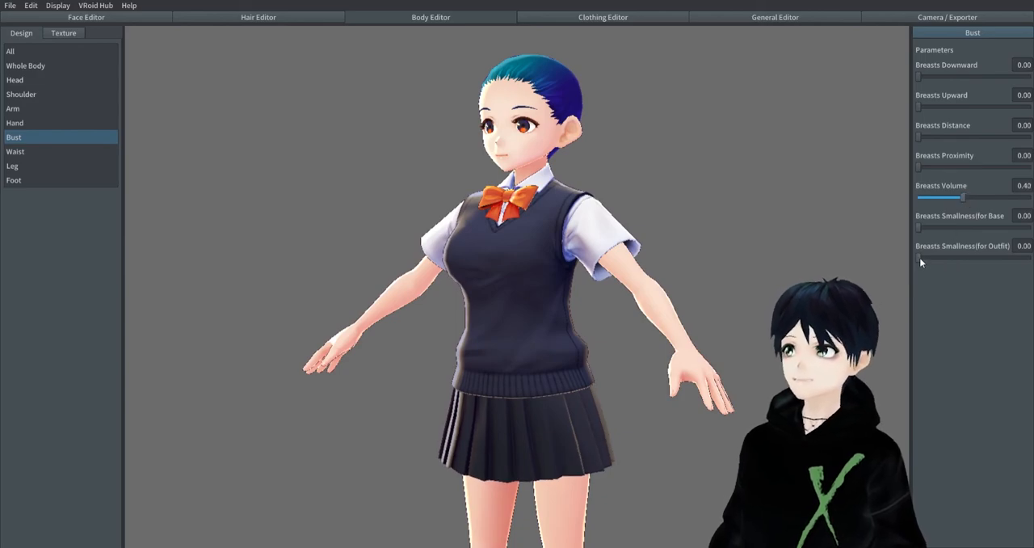
pyautogui.moveTo(917, 257); pyautogui.dragTo(937, 256)
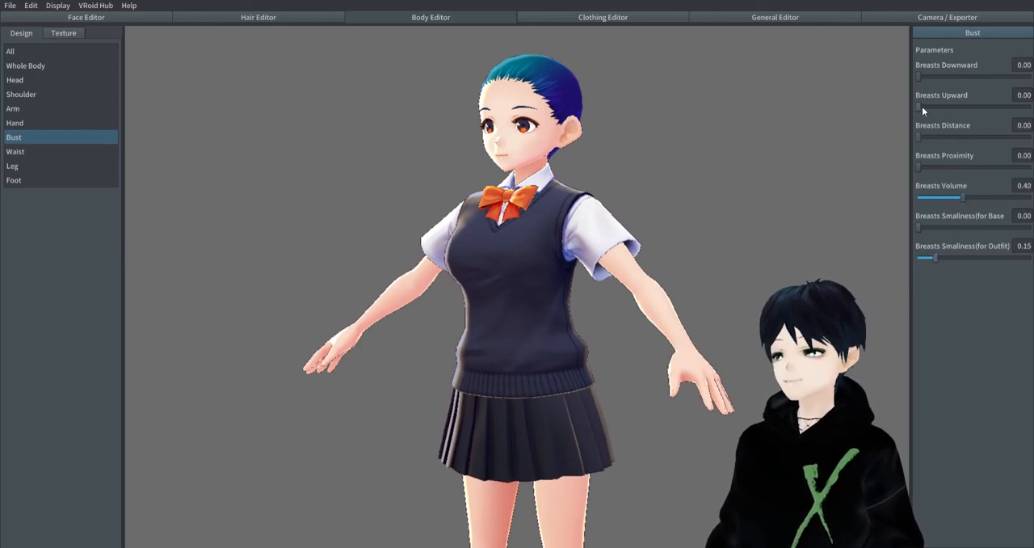
pyautogui.moveTo(918, 106); pyautogui.dragTo(942, 107)
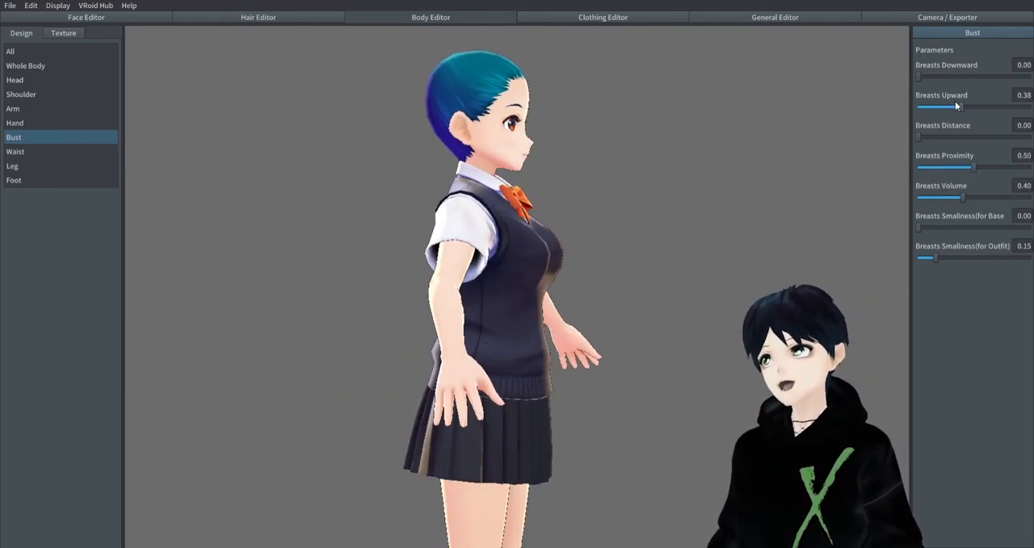
pyautogui.moveTo(956, 106); pyautogui.dragTo(917, 106)
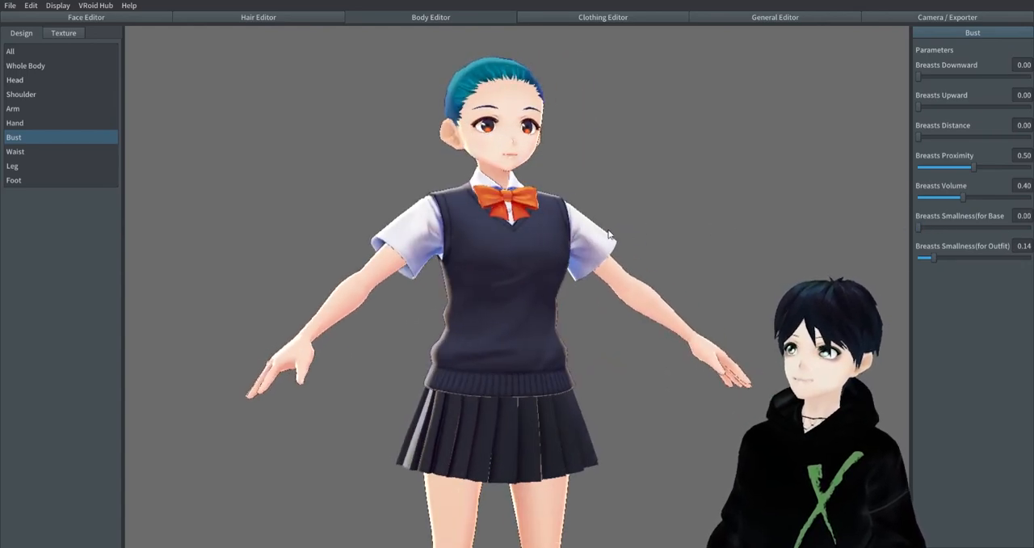
# Step: Thicken the waist, lengthen the torso, and set Leg Length 0.23 and Foot Size 0.21
pyautogui.click(14, 151)
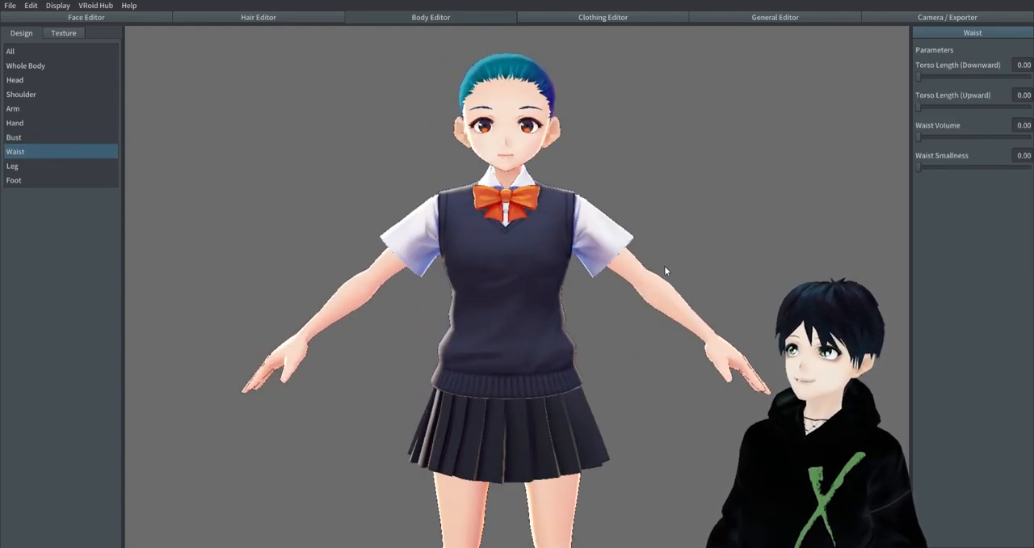
pyautogui.moveTo(918, 136); pyautogui.dragTo(1014, 137)
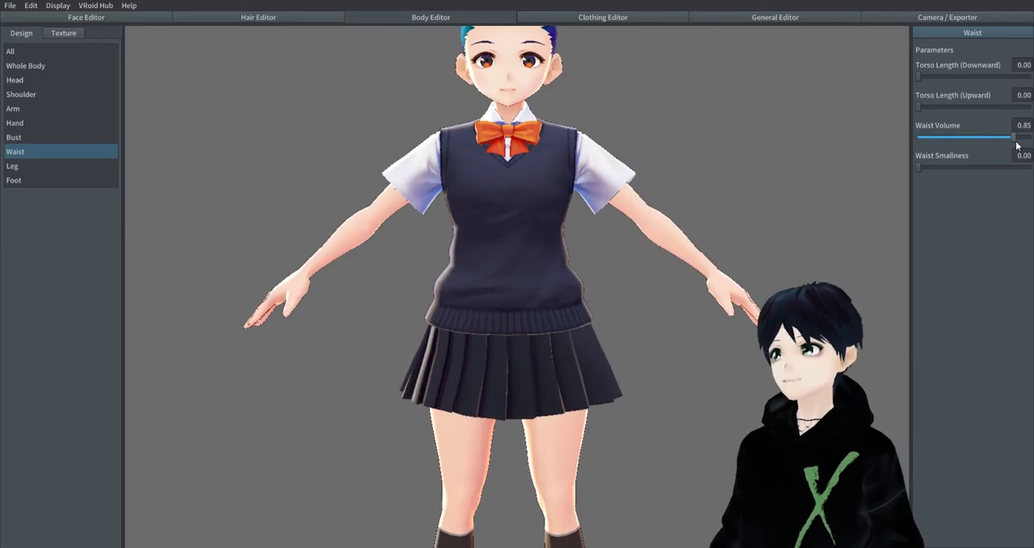
pyautogui.moveTo(919, 106); pyautogui.dragTo(994, 106)
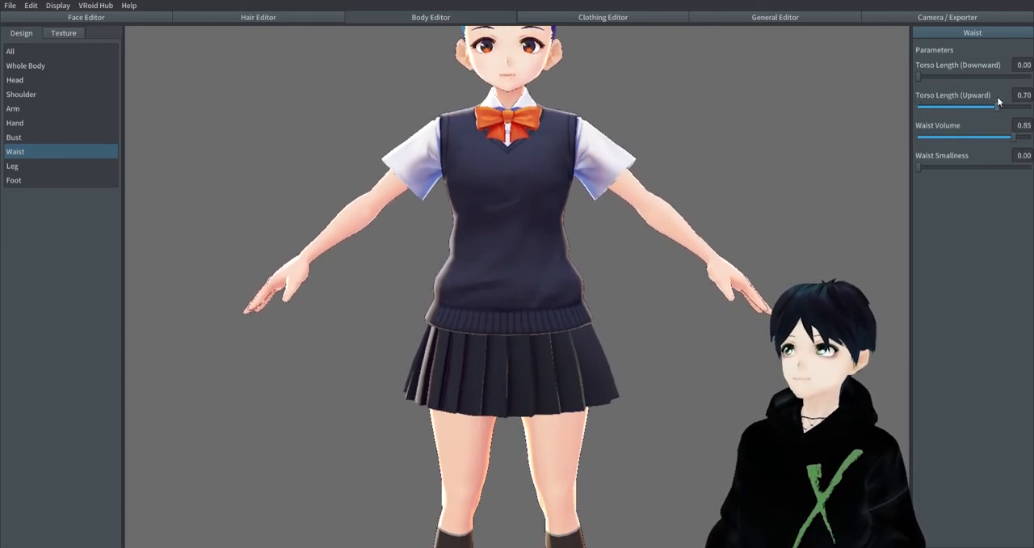
pyautogui.moveTo(997, 106); pyautogui.dragTo(941, 106)
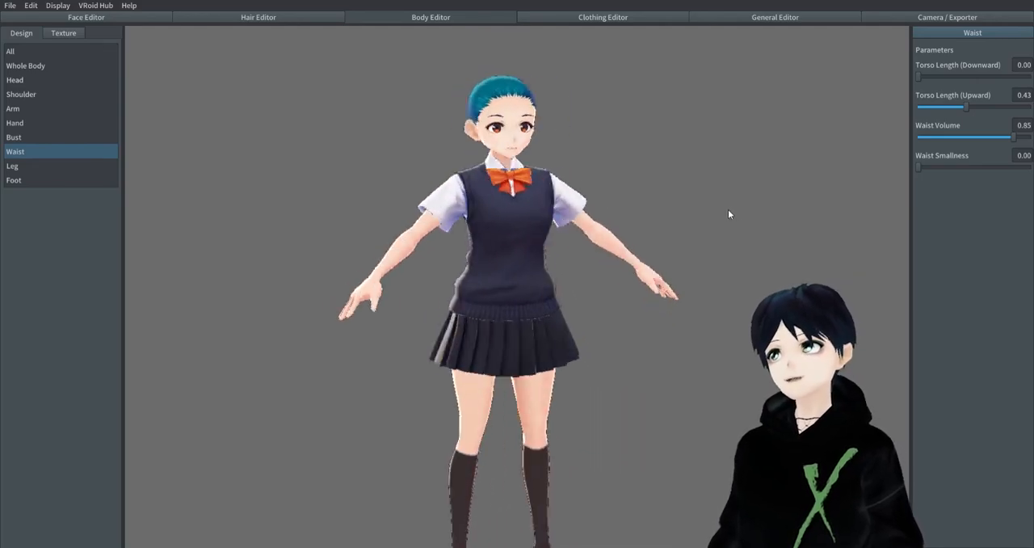
pyautogui.click(13, 165)
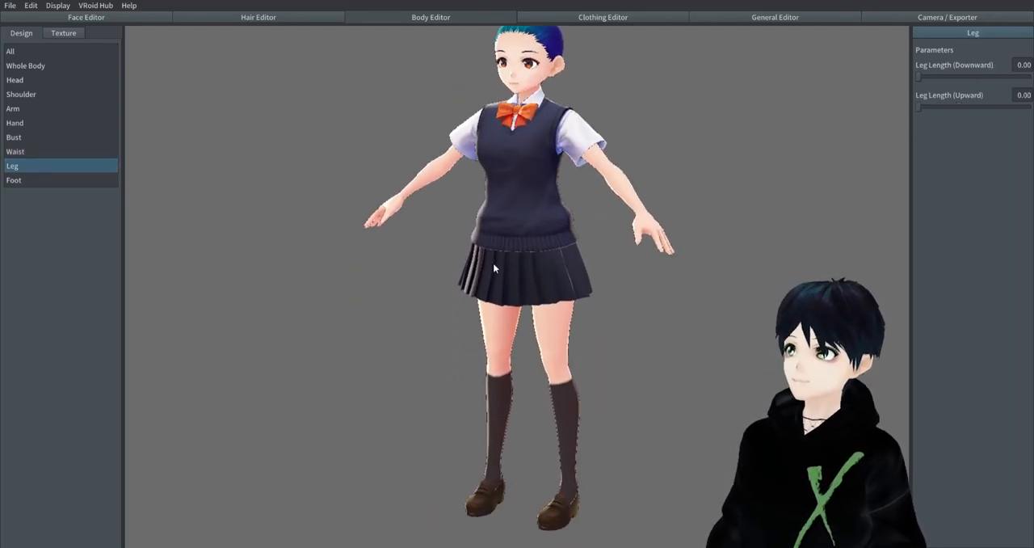
pyautogui.moveTo(918, 107); pyautogui.dragTo(953, 108)
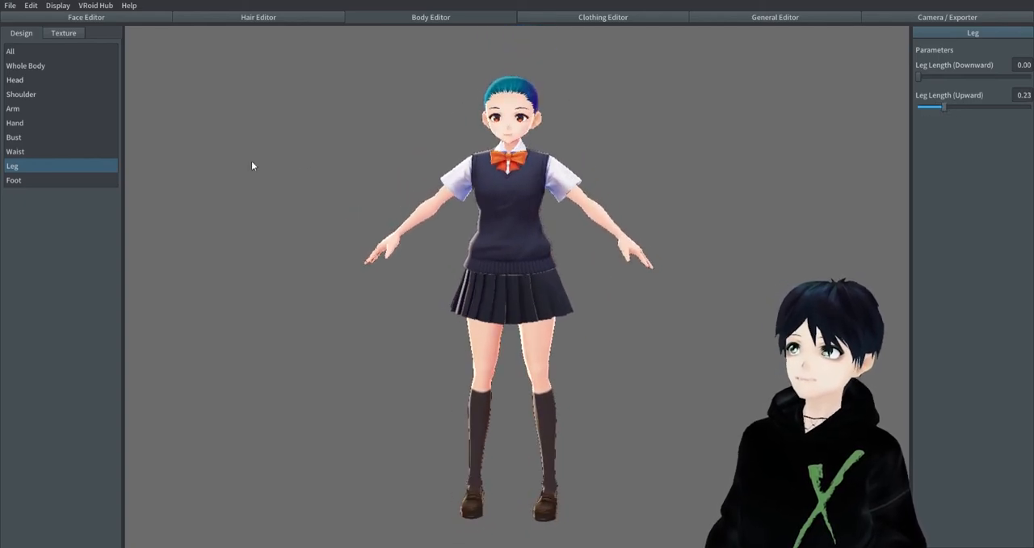
pyautogui.click(14, 179)
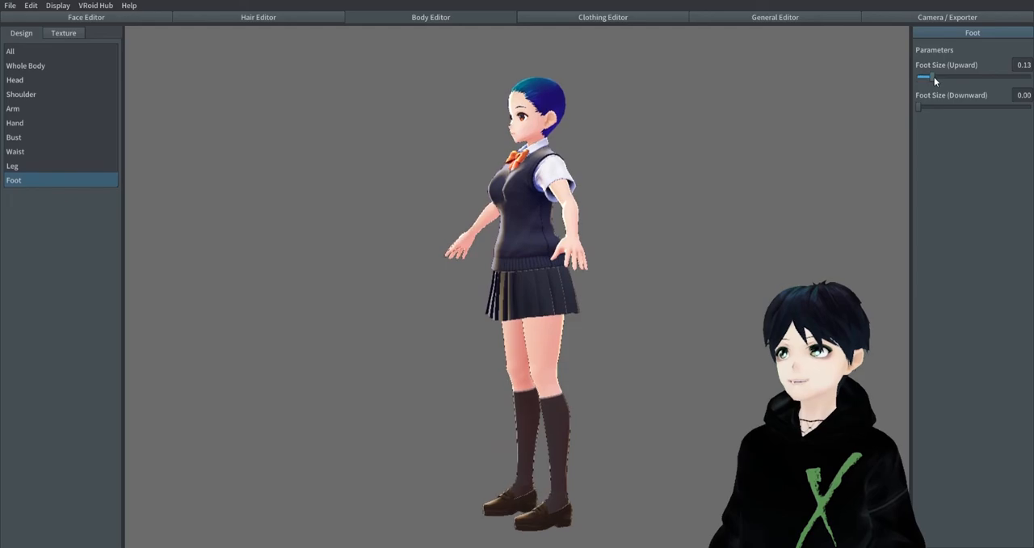
pyautogui.moveTo(926, 77); pyautogui.dragTo(931, 77)
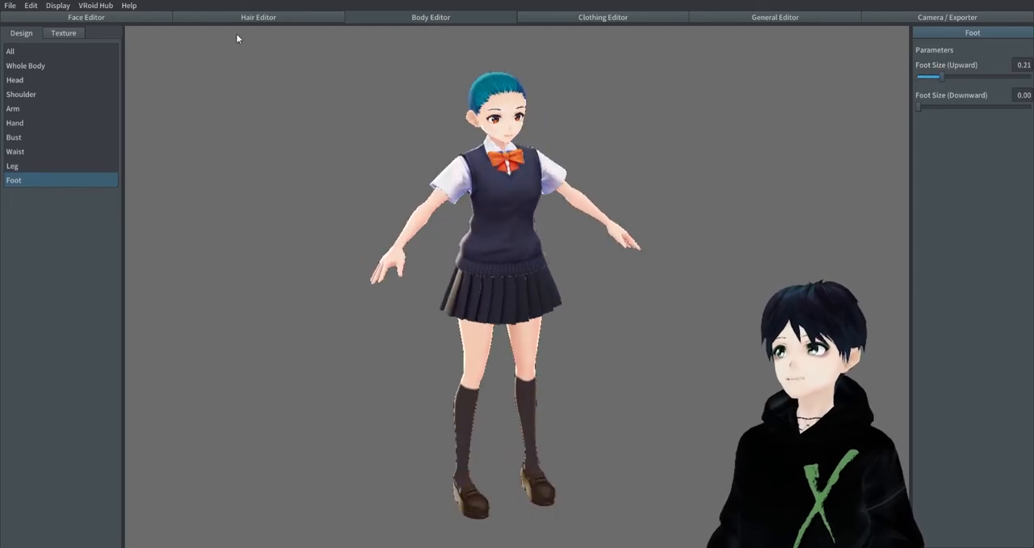
pyautogui.click(63, 33)
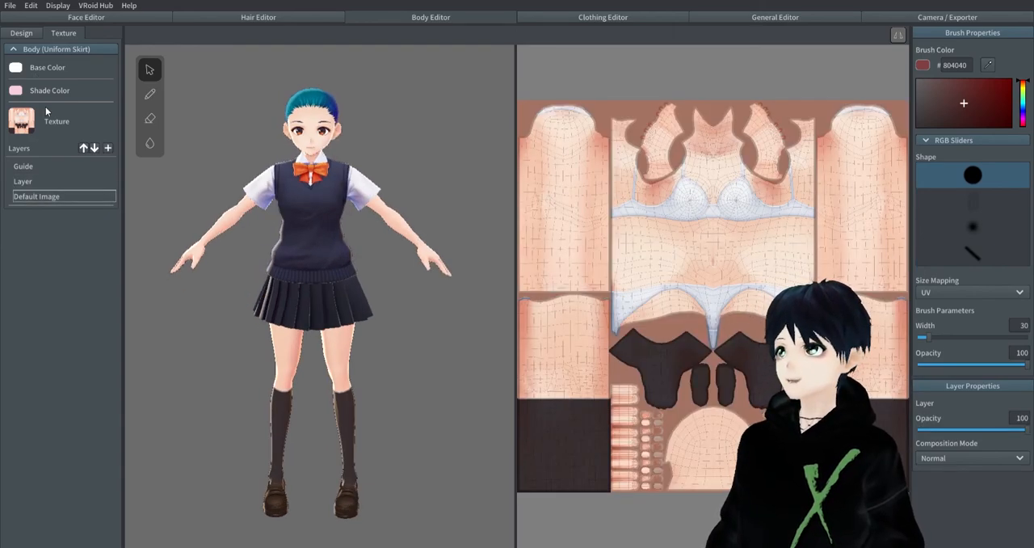
# Step: Paint the body skin layer green (5D8040, width 300) using Darken composition mode
pyautogui.click(15, 89)
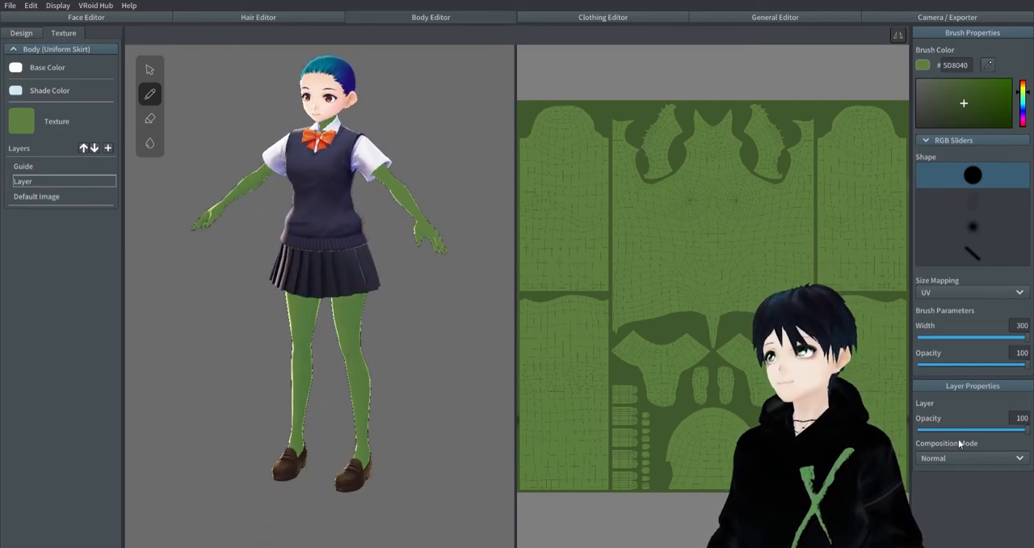
pyautogui.click(969, 458)
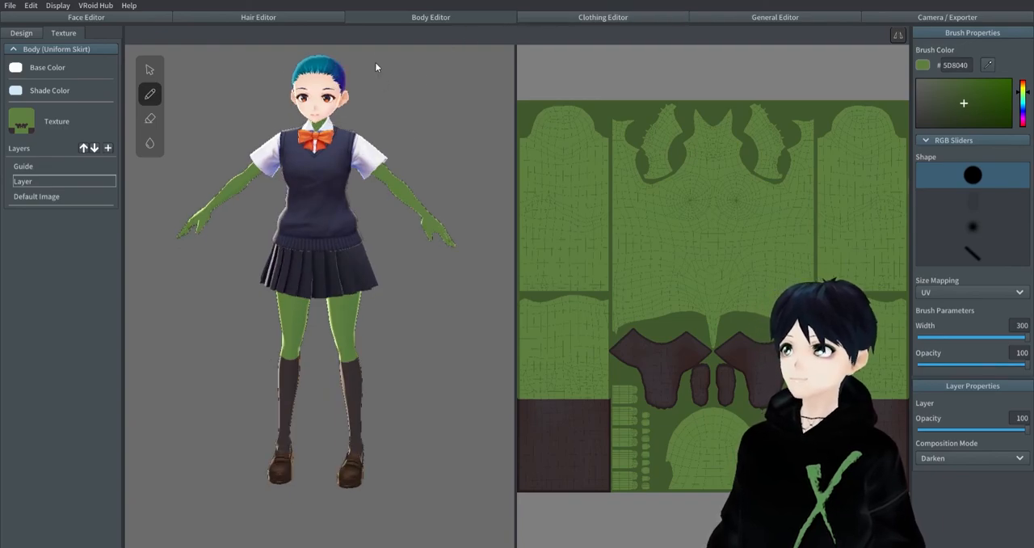
# Step: Set the face skin shade colour to light cyan and paint the face layer green
pyautogui.click(86, 17)
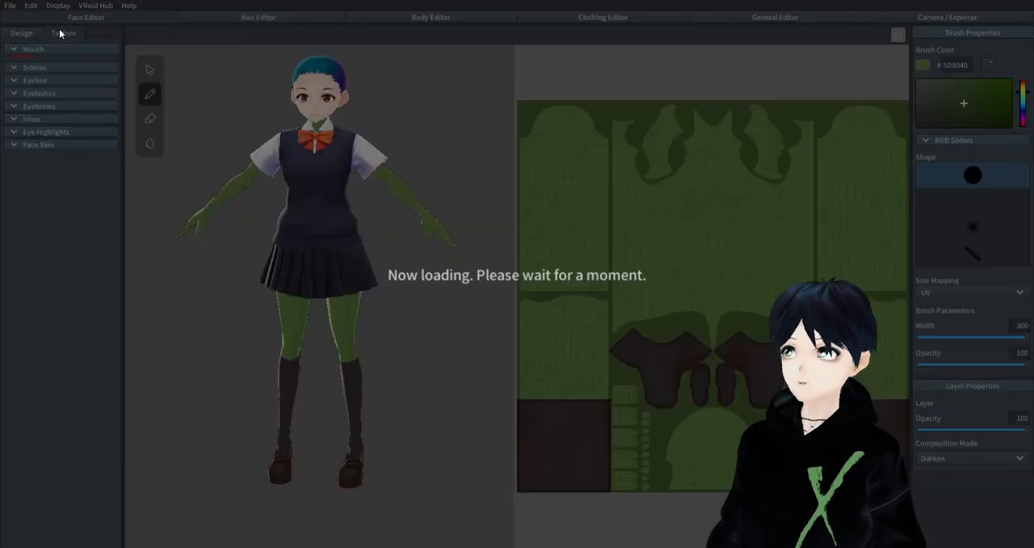
pyautogui.click(63, 33)
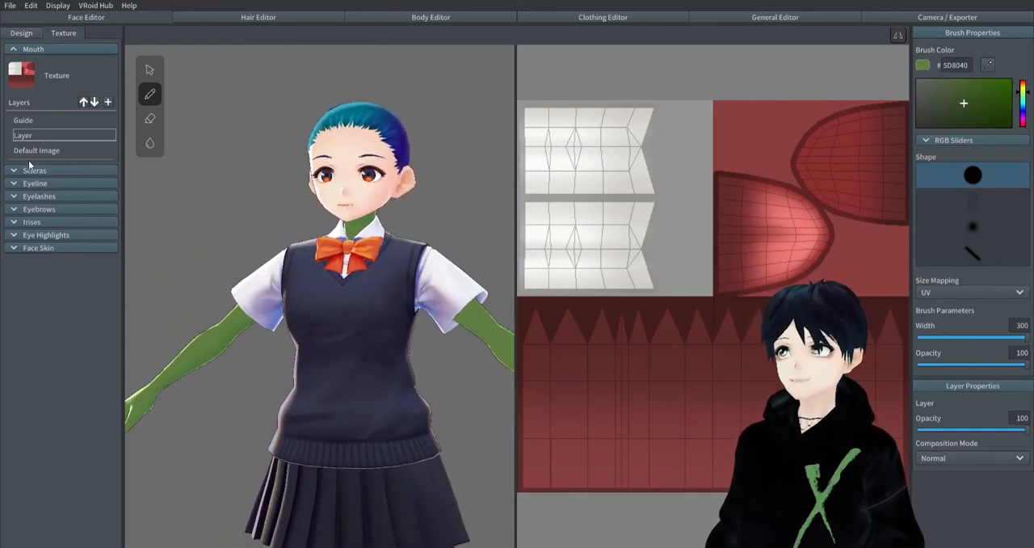
pyautogui.click(14, 48)
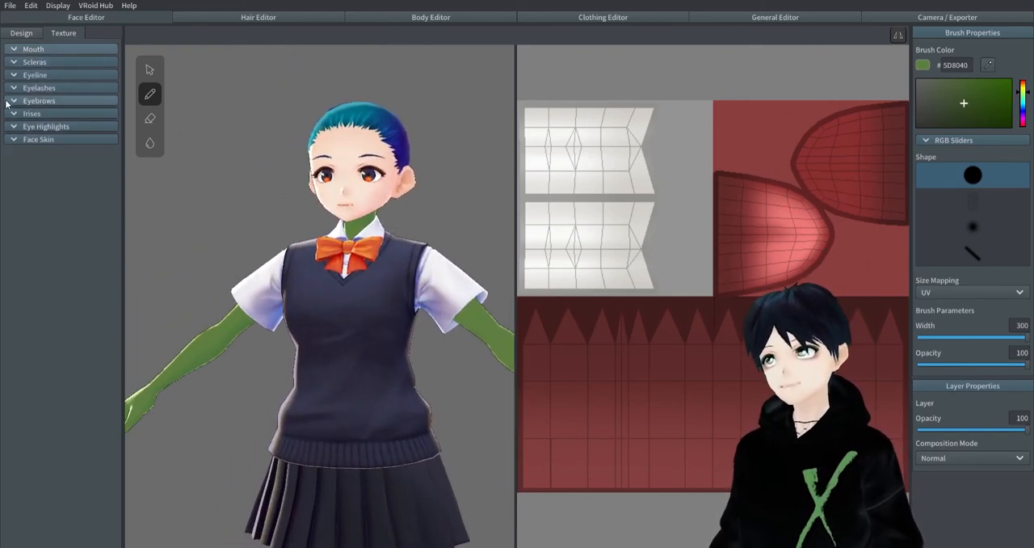
pyautogui.click(39, 139)
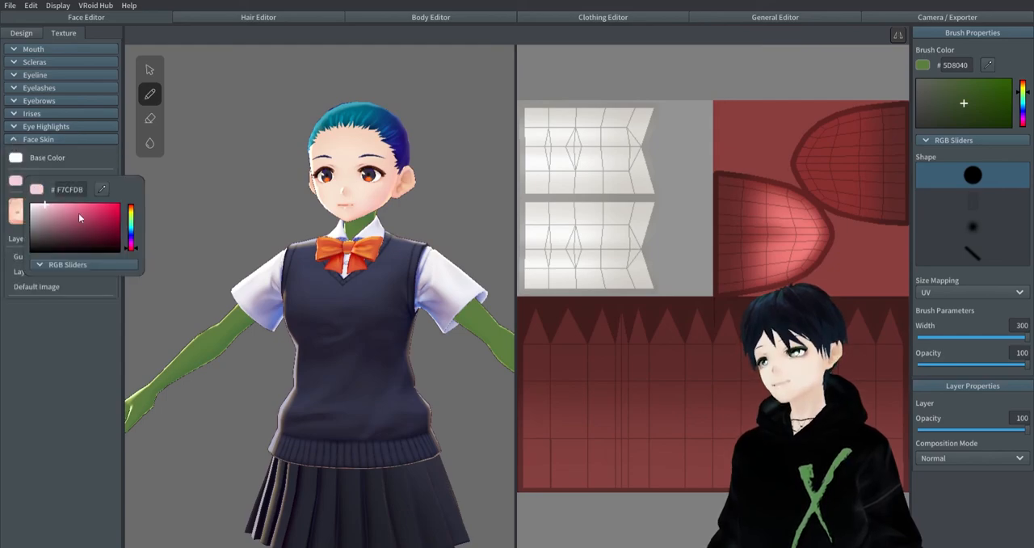
pyautogui.click(65, 214)
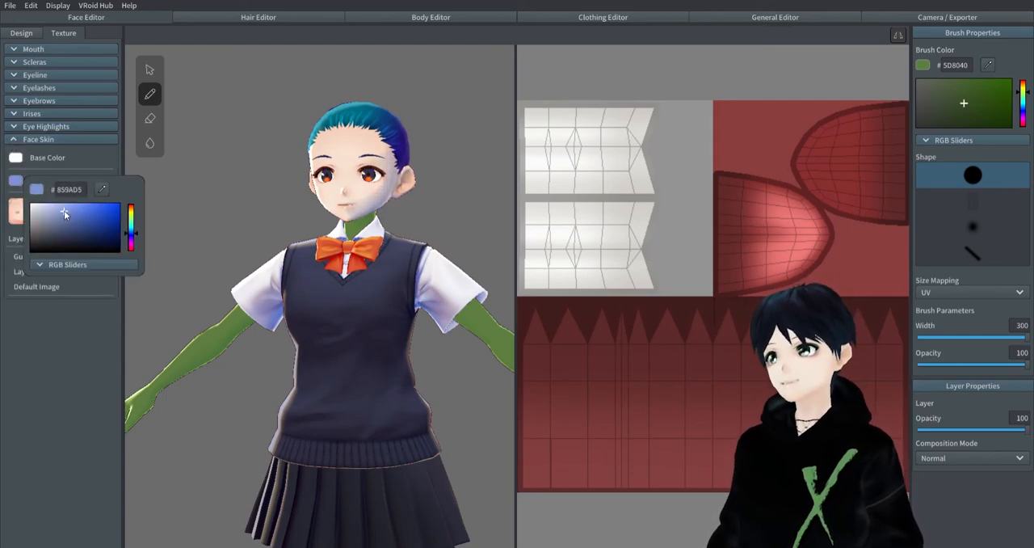
pyautogui.click(66, 202)
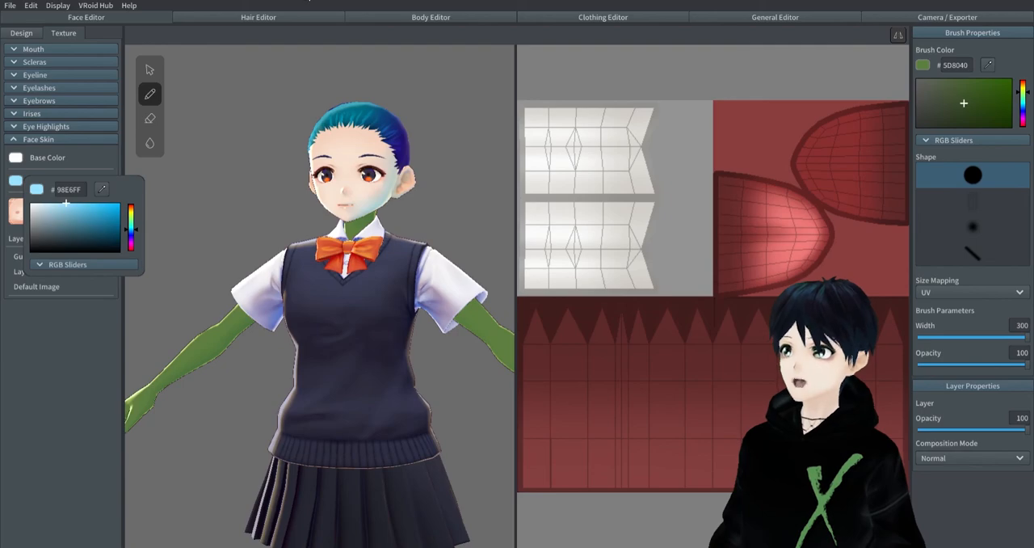
pyautogui.click(55, 212)
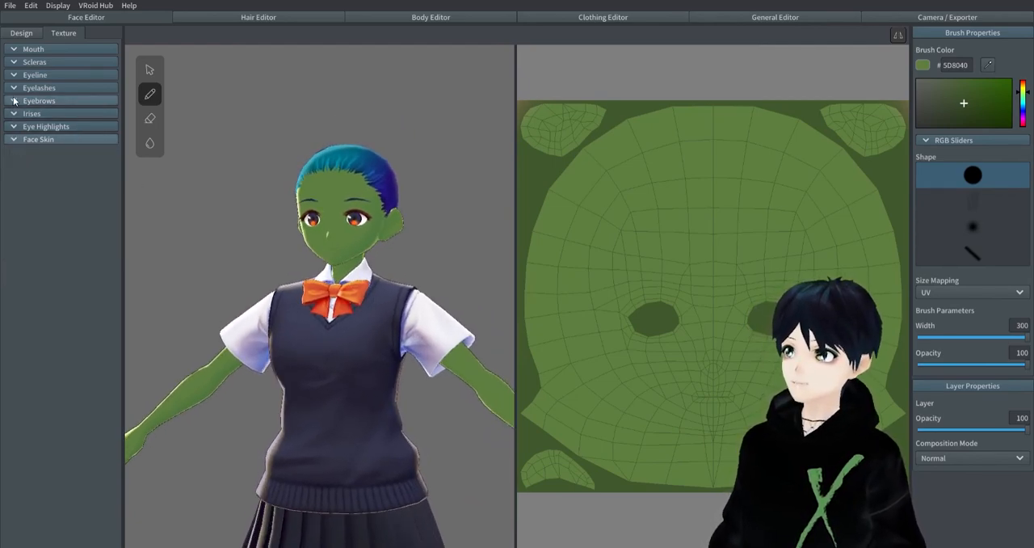
# Step: Paint the mouth layer dark green 1C2217, try blend modes, and set opacity to 54
pyautogui.click(33, 49)
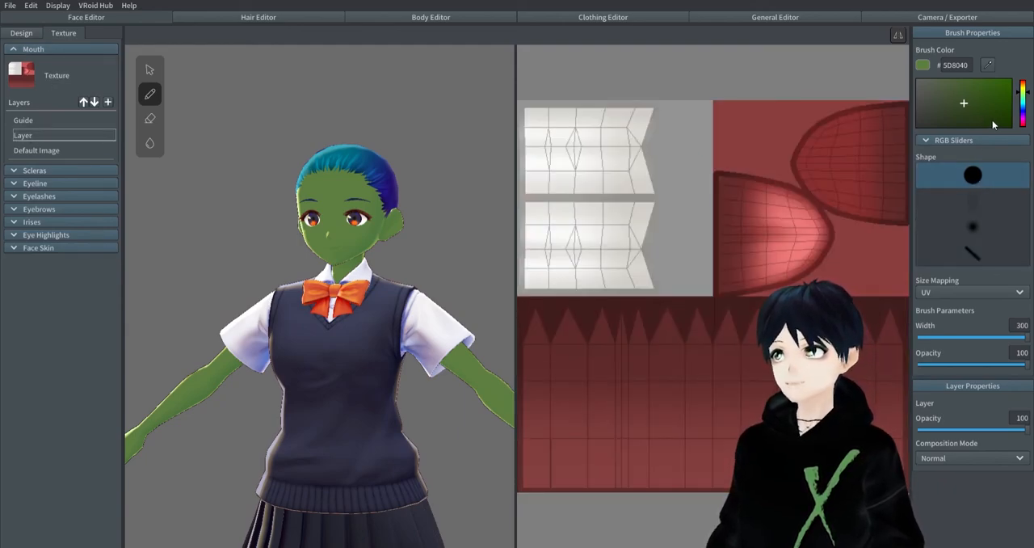
pyautogui.click(950, 122)
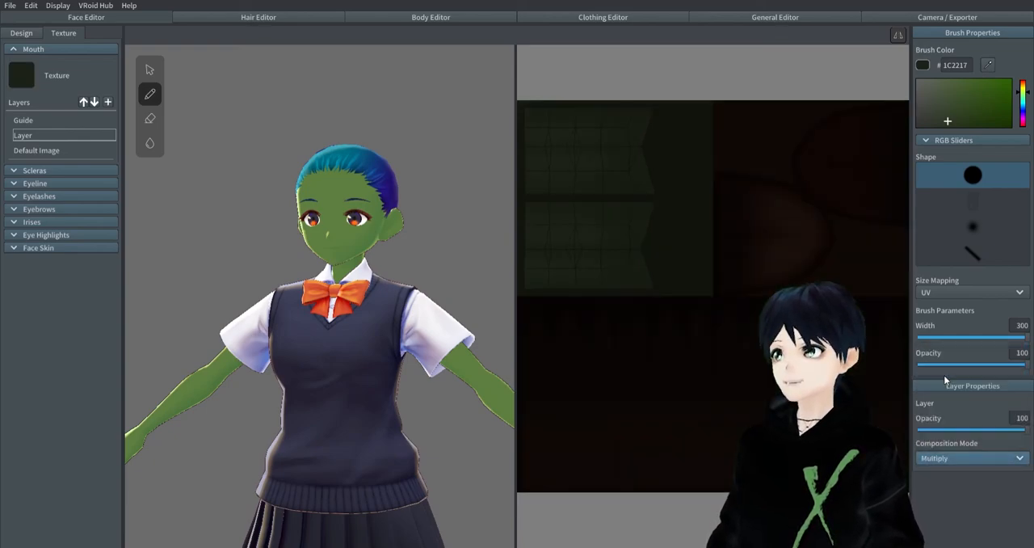
pyautogui.click(969, 458)
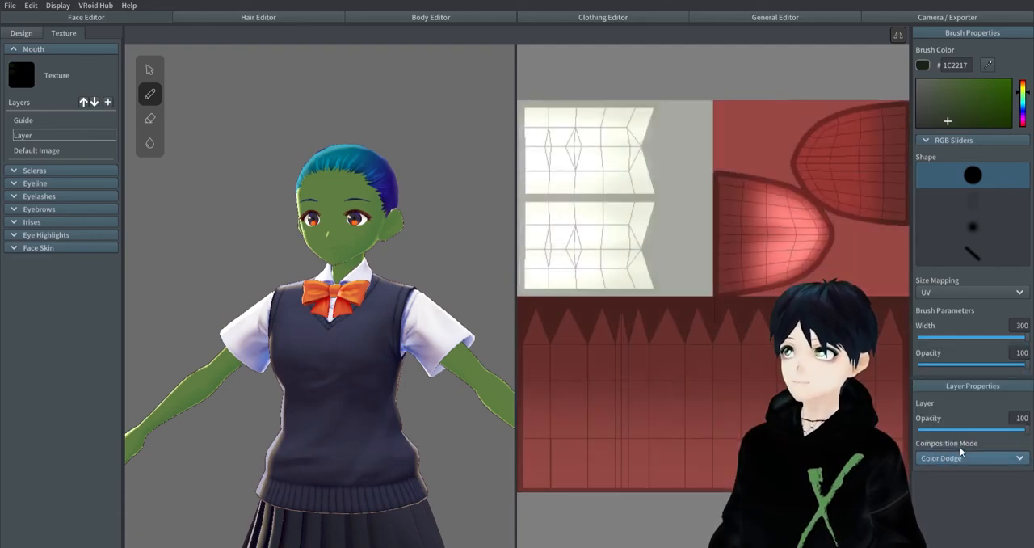
pyautogui.moveTo(1026, 430); pyautogui.dragTo(980, 430)
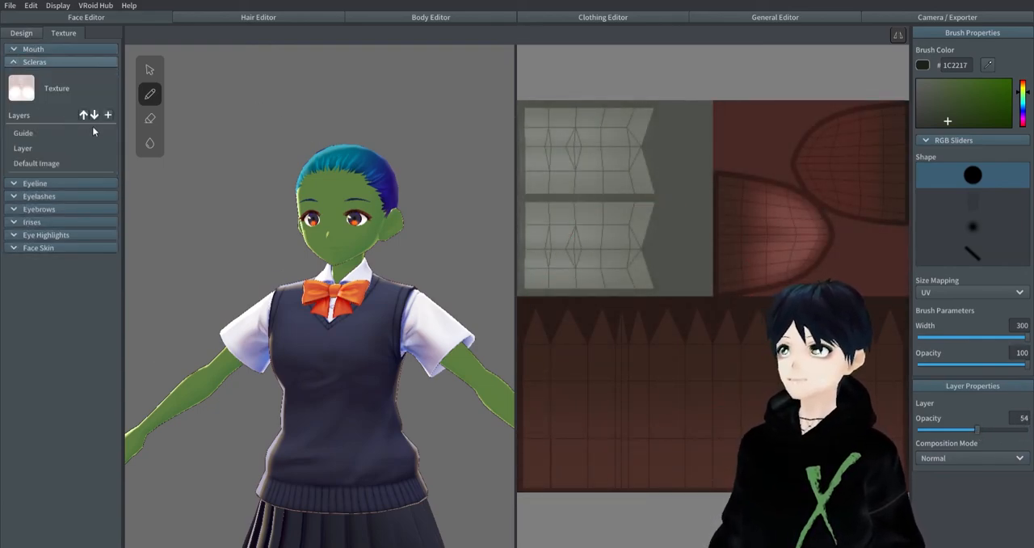
pyautogui.click(110, 163)
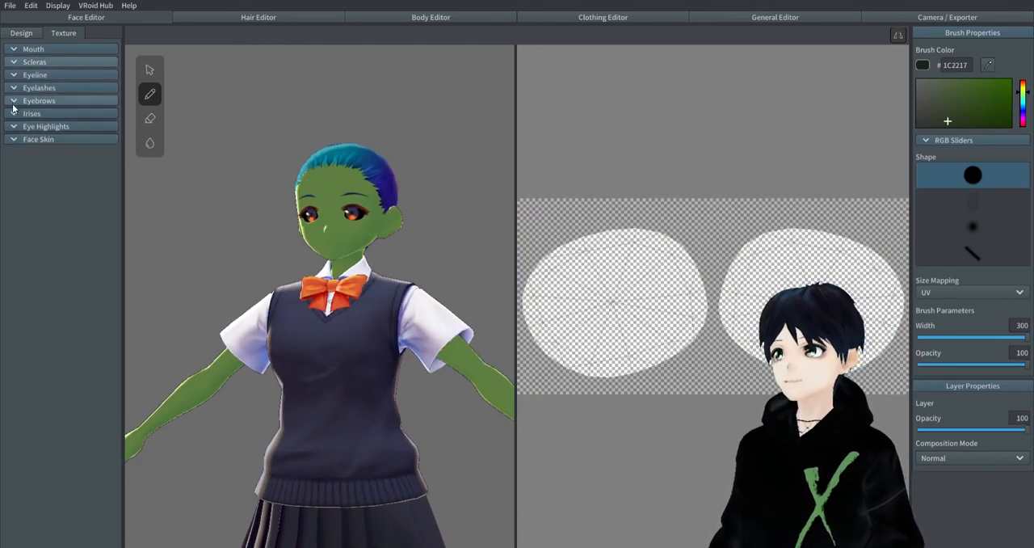
# Step: Remove the Default Image from the Irises texture layers
pyautogui.click(32, 113)
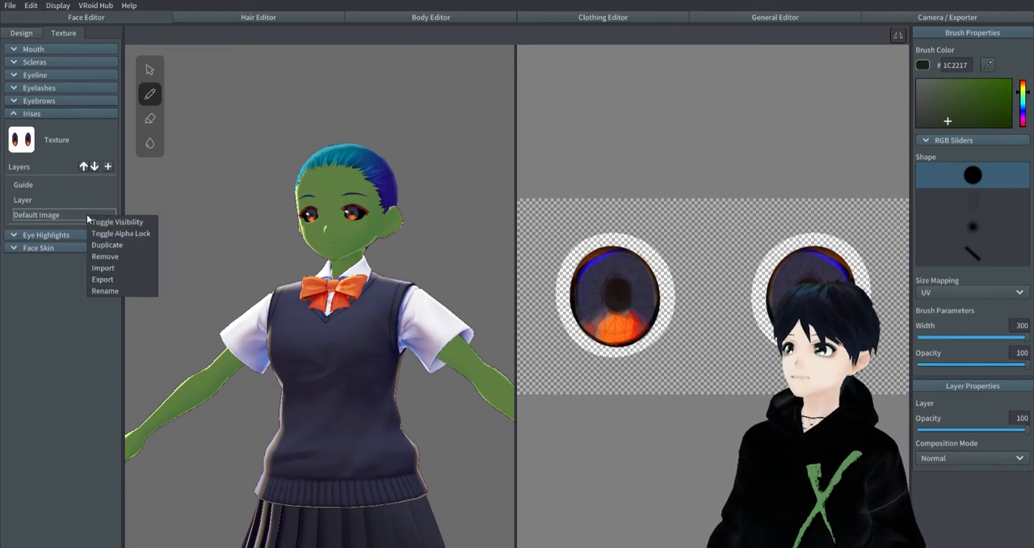
pyautogui.click(117, 221)
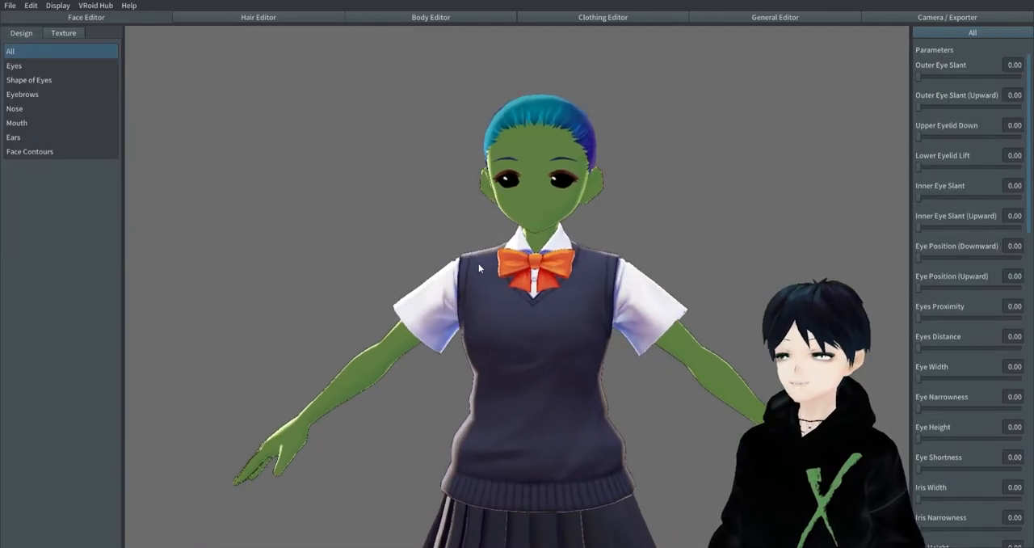
# Step: Raise Eye Narrowness, Eye Height and Eyes Proximity, and max the outer eye upward slant
pyautogui.click(14, 65)
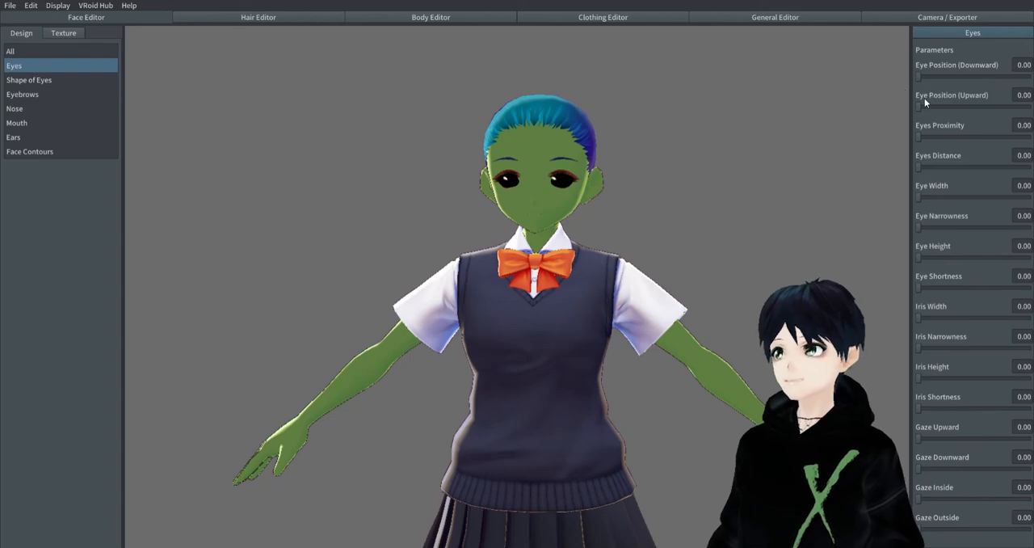
pyautogui.moveTo(919, 227); pyautogui.dragTo(983, 227)
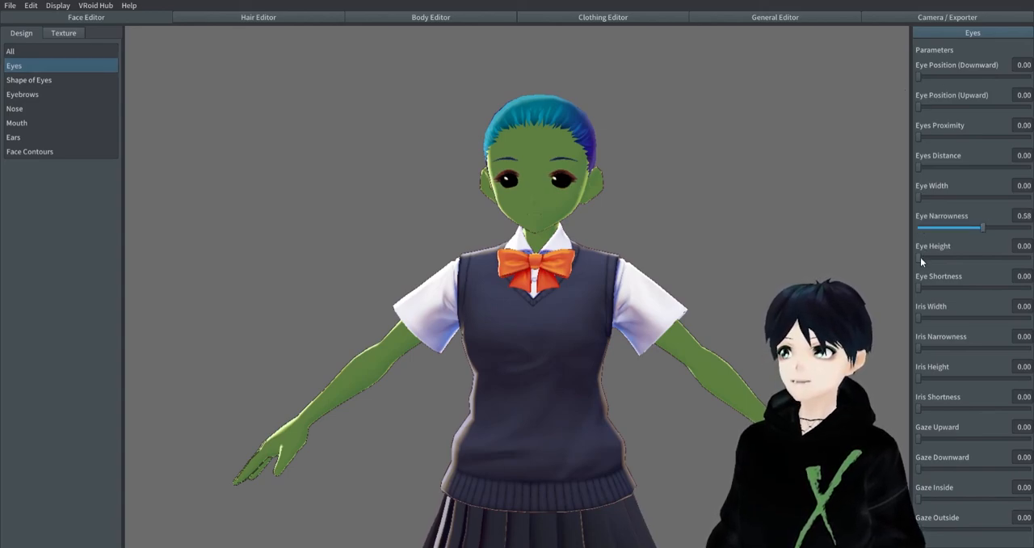
pyautogui.moveTo(919, 257); pyautogui.dragTo(937, 256)
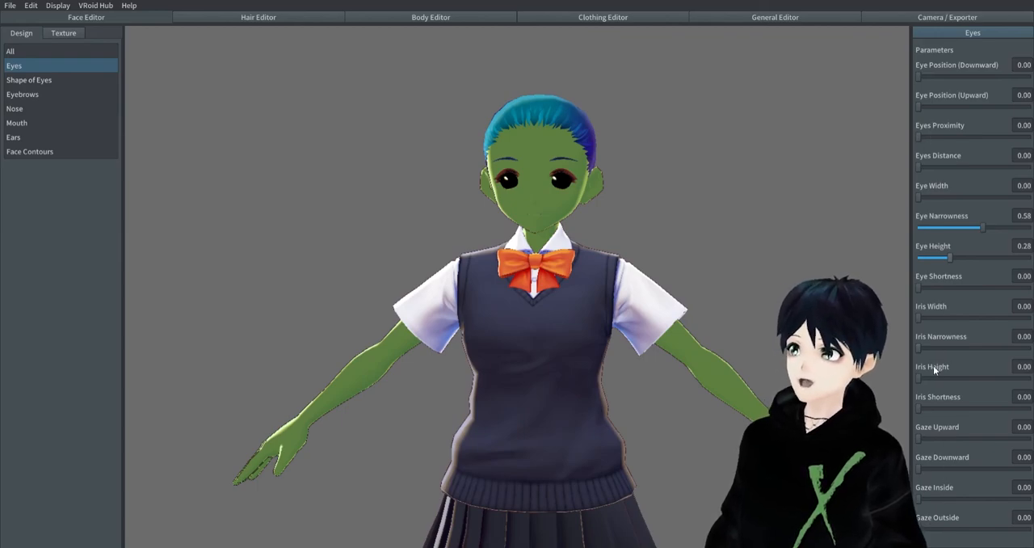
pyautogui.moveTo(918, 138); pyautogui.dragTo(962, 138)
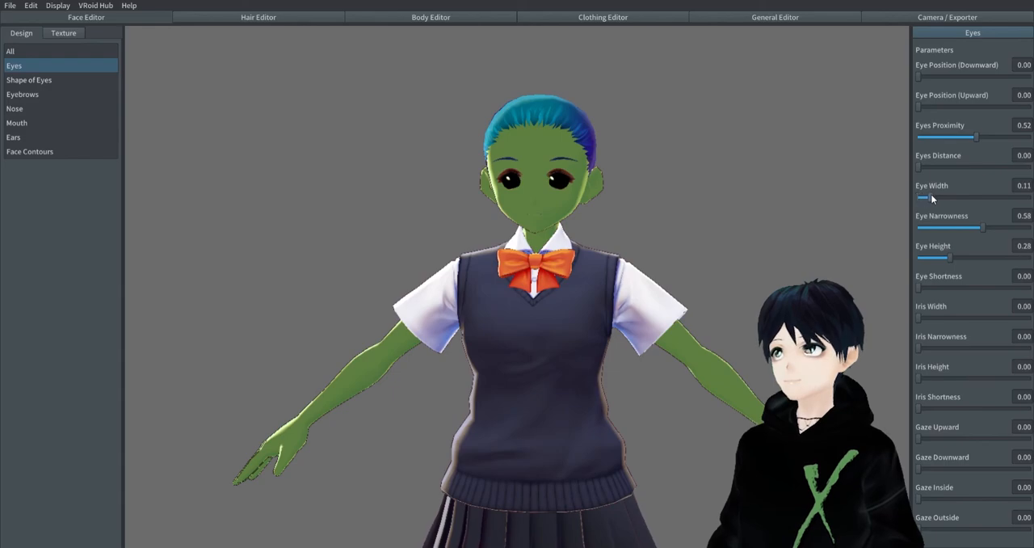
pyautogui.click(29, 80)
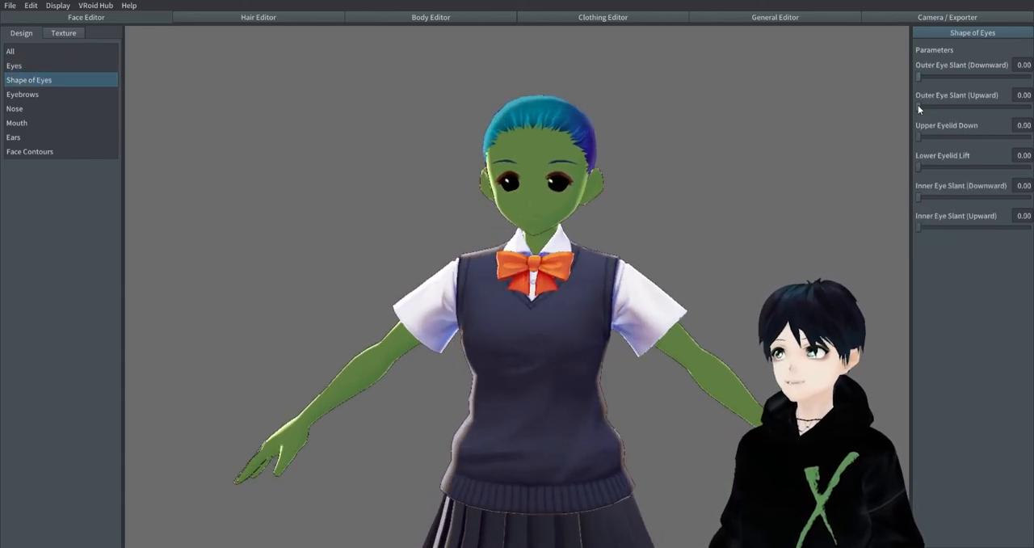
pyautogui.moveTo(917, 136); pyautogui.dragTo(1028, 136)
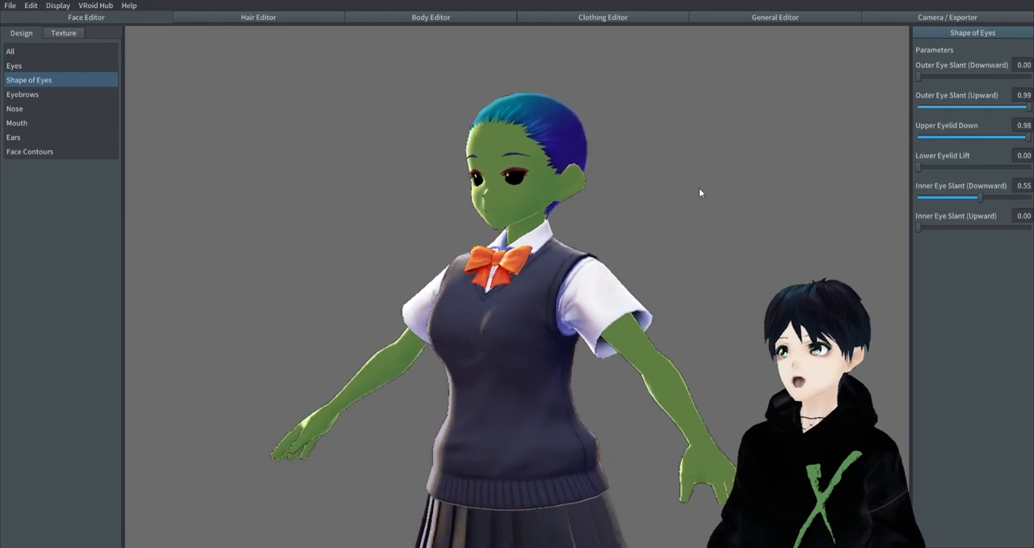
# Step: Raise the eyebrows about halfway and move the nose upward
pyautogui.click(22, 94)
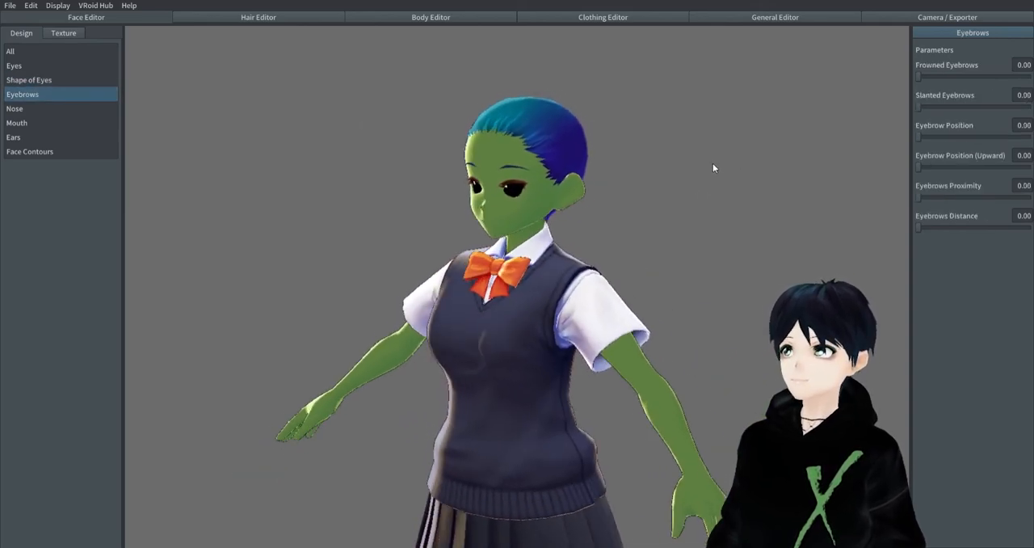
pyautogui.moveTo(918, 135); pyautogui.dragTo(977, 135)
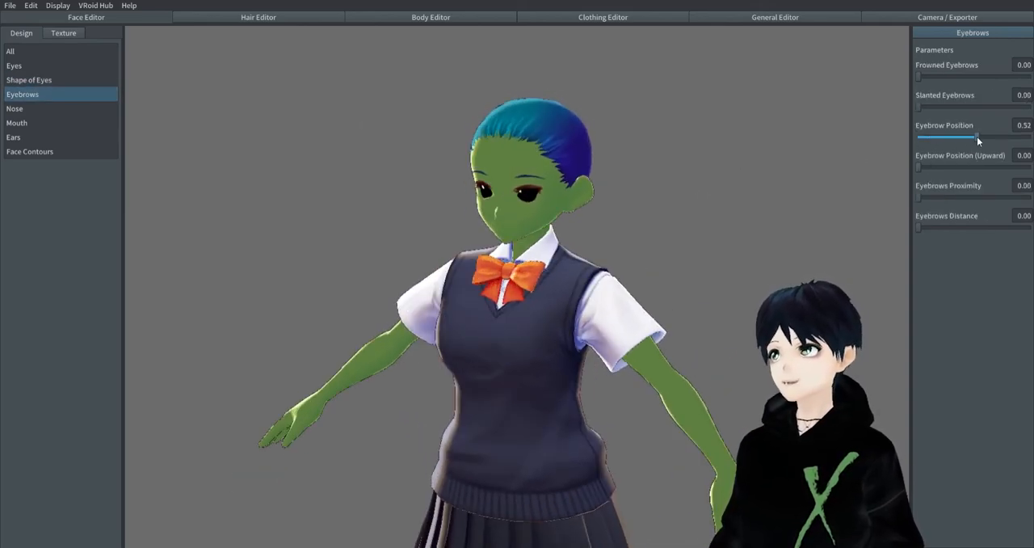
pyautogui.moveTo(917, 109); pyautogui.dragTo(941, 109)
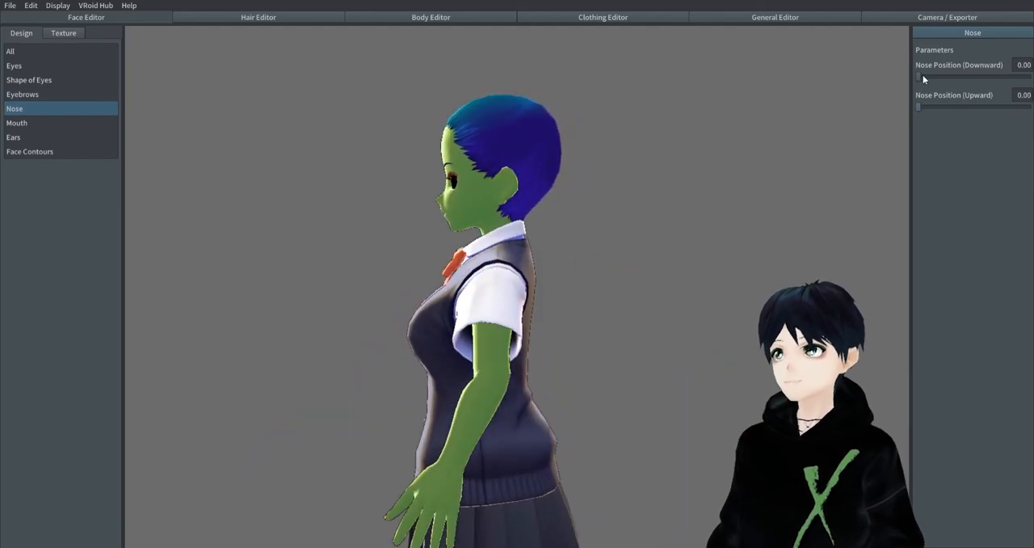
pyautogui.moveTo(917, 107); pyautogui.dragTo(985, 107)
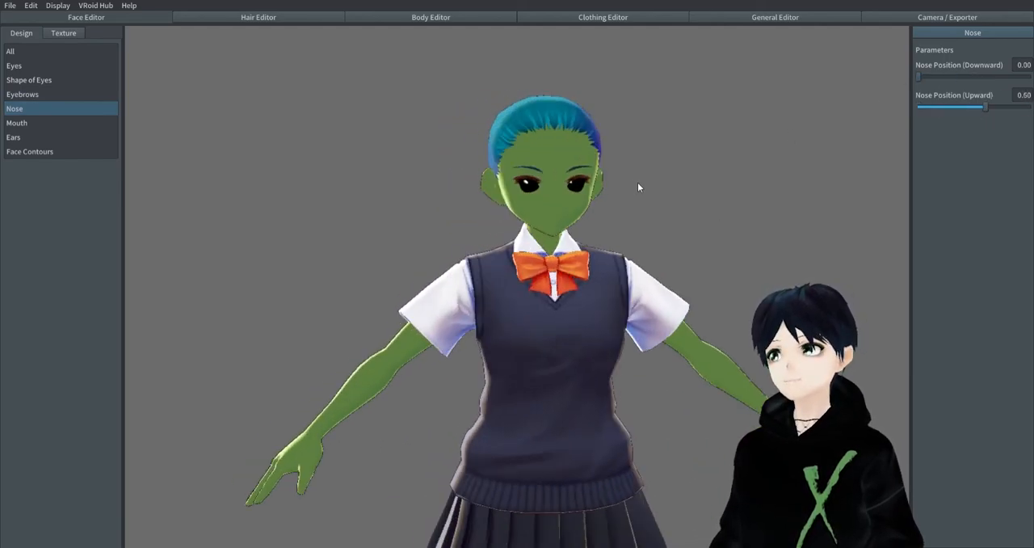
# Step: Make the mouth much wider and the ears smallest with downward-pointing tips
pyautogui.click(16, 122)
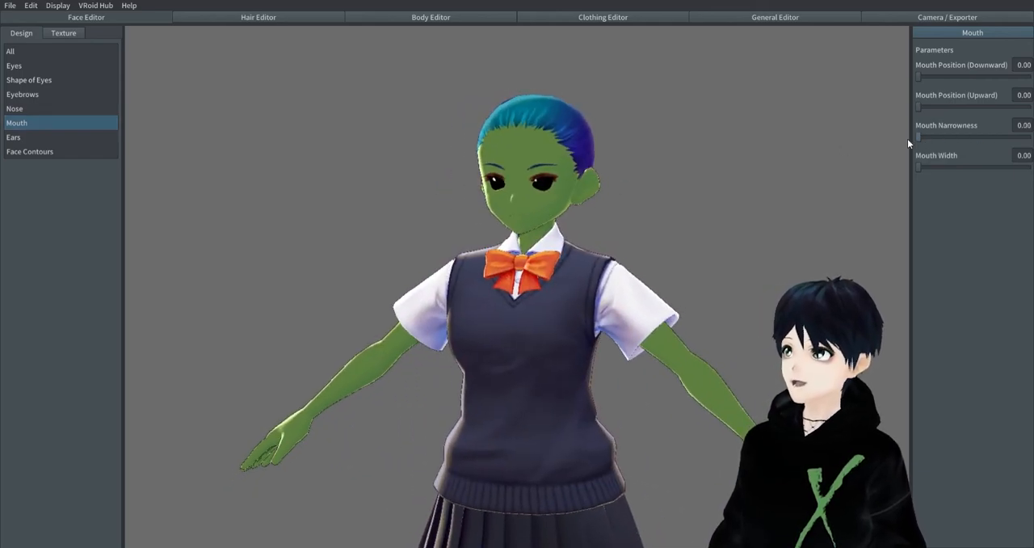
pyautogui.moveTo(918, 167); pyautogui.dragTo(1017, 167)
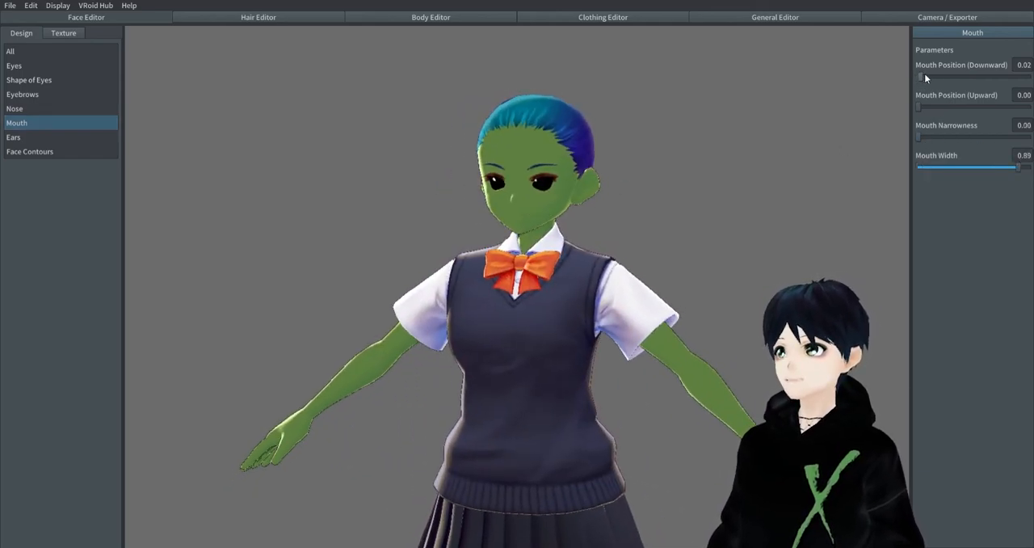
pyautogui.click(14, 137)
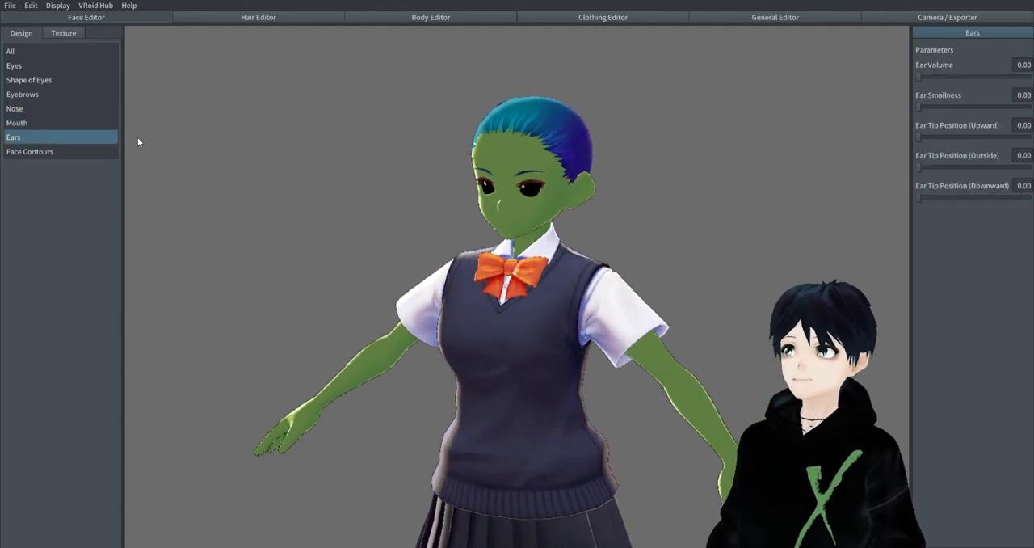
pyautogui.moveTo(918, 168); pyautogui.dragTo(934, 167)
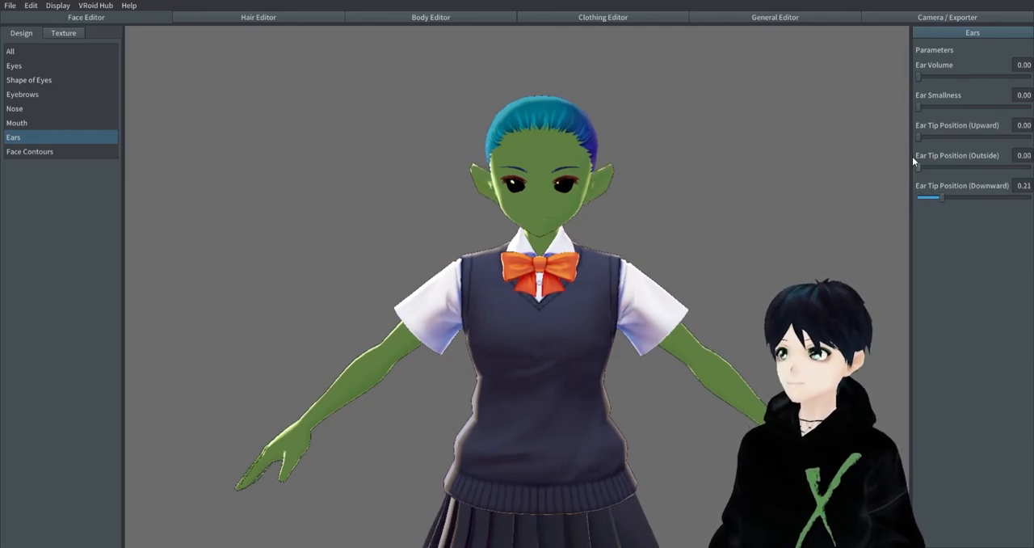
pyautogui.moveTo(918, 106); pyautogui.dragTo(965, 106)
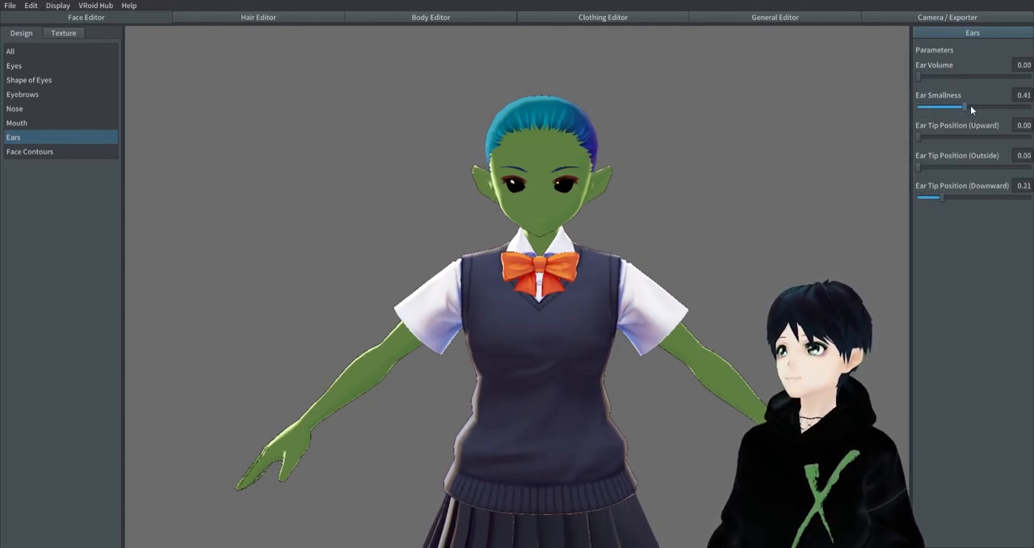
pyautogui.moveTo(941, 107); pyautogui.dragTo(1030, 107)
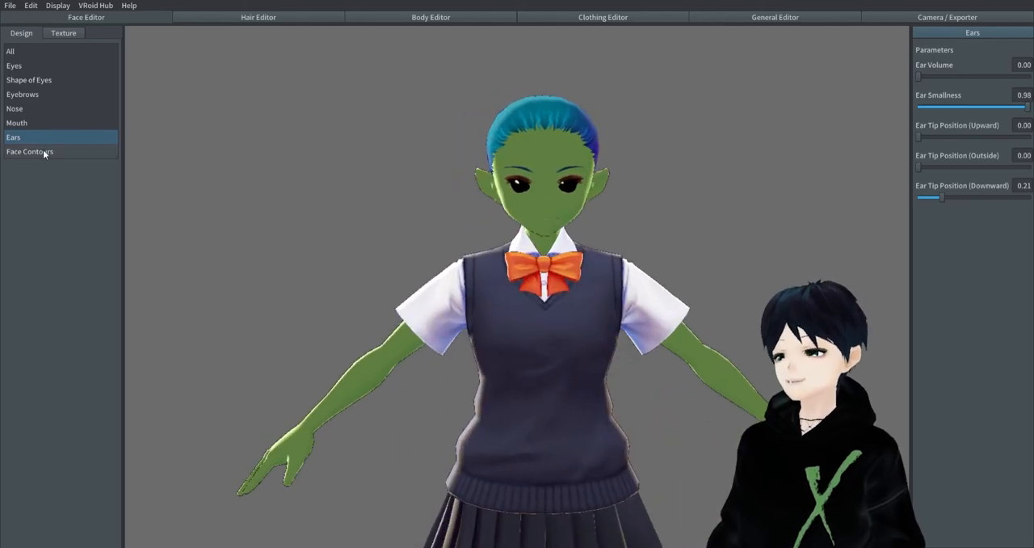
# Step: Max Faceline Position and Chin Roundness, and raise Head Top Position upward
pyautogui.click(30, 152)
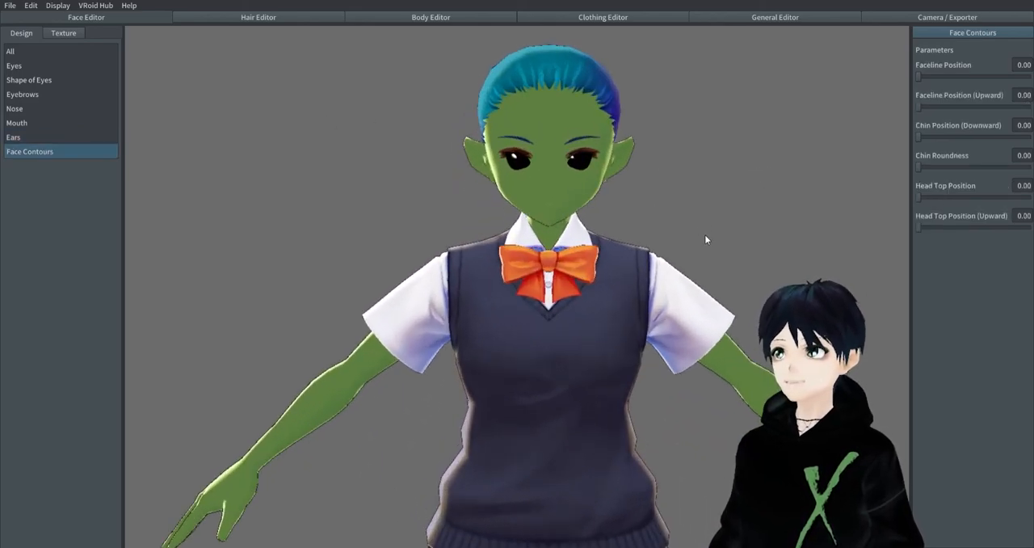
pyautogui.moveTo(917, 77); pyautogui.dragTo(1026, 77)
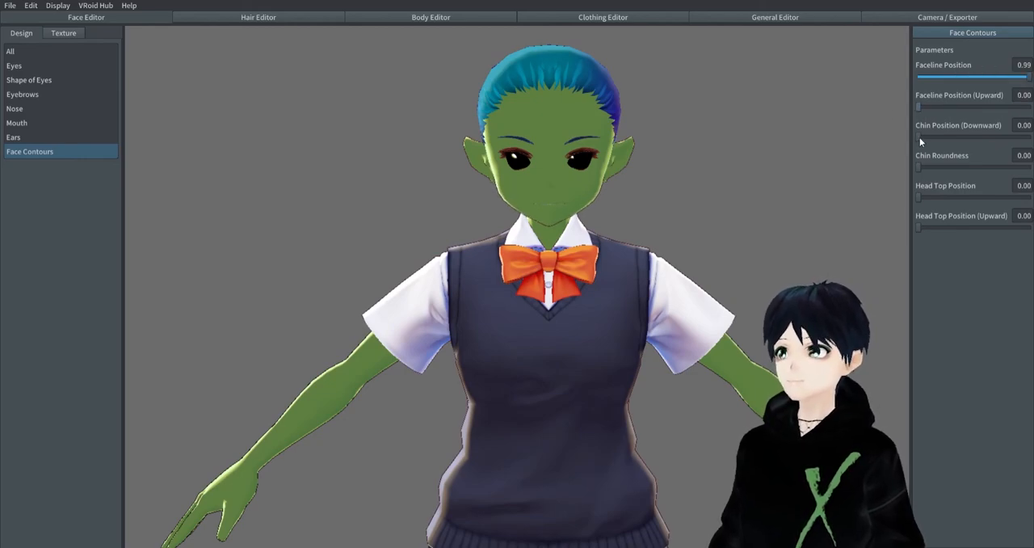
pyautogui.moveTo(917, 167); pyautogui.dragTo(1026, 168)
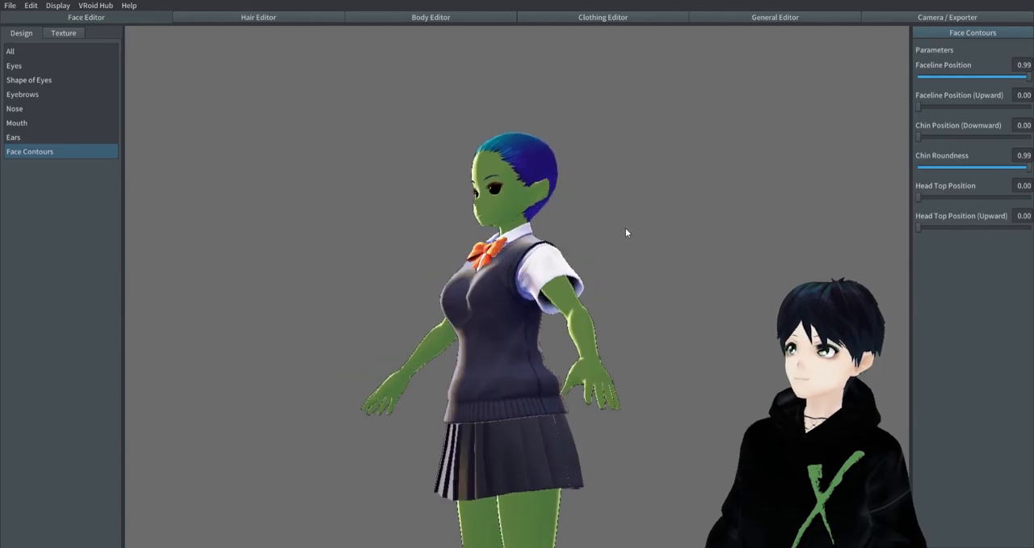
pyautogui.moveTo(920, 197); pyautogui.dragTo(952, 197)
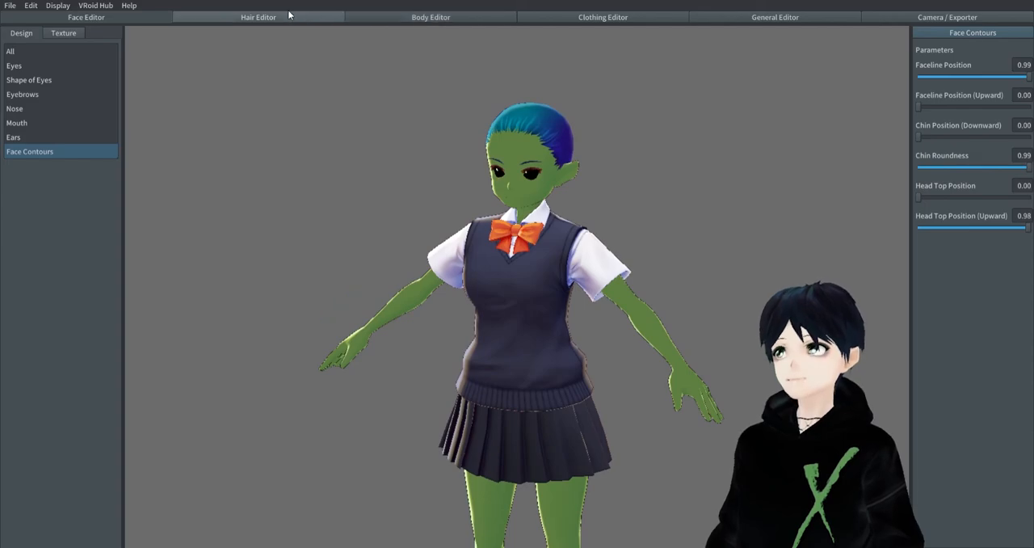
# Step: Change the hair's base and shade colours from blue to dark greens
pyautogui.click(258, 17)
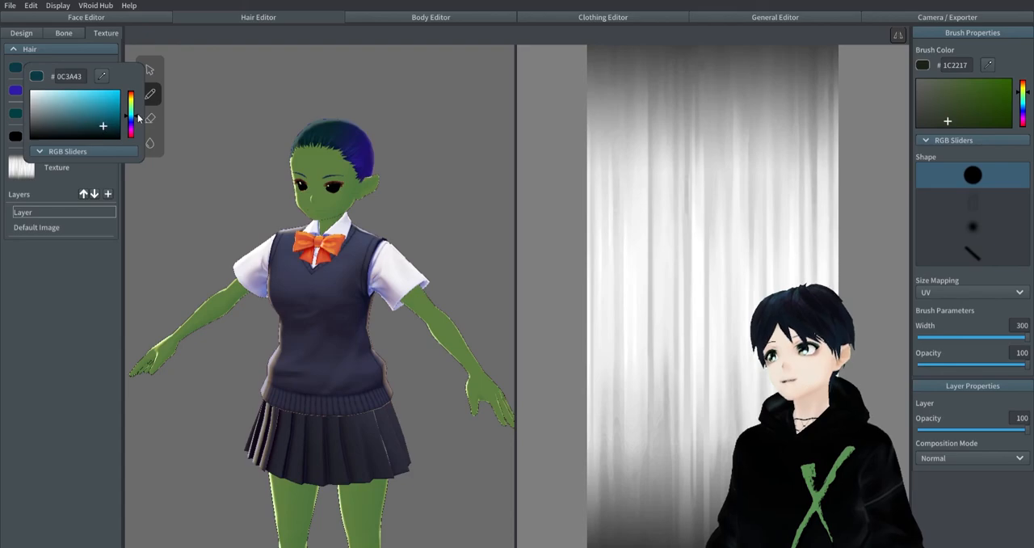
pyautogui.click(41, 102)
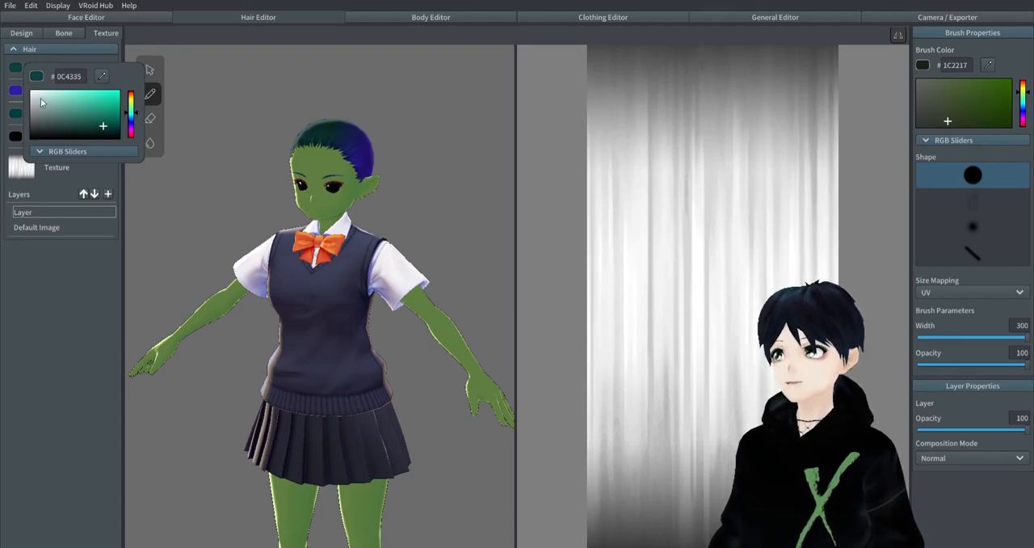
pyautogui.click(104, 140)
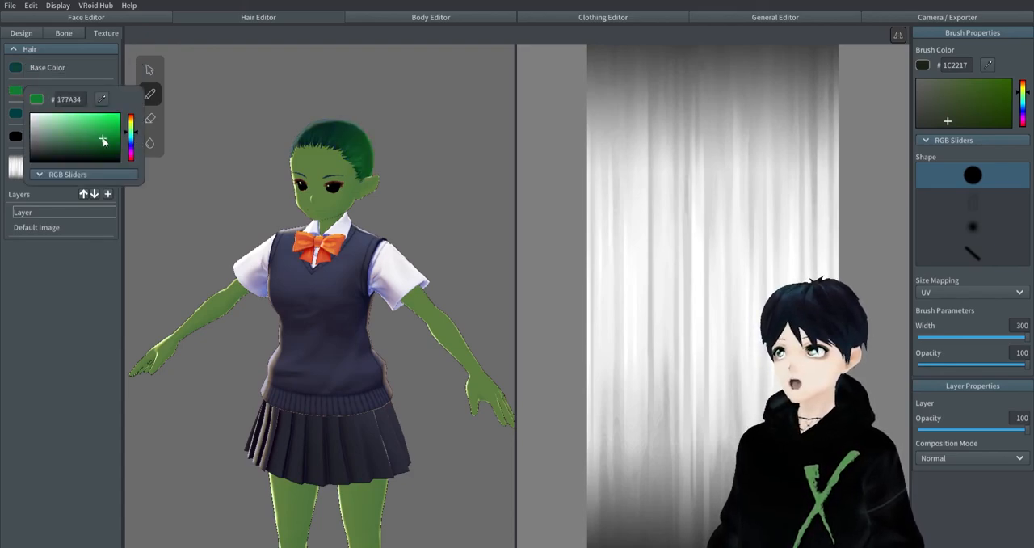
pyautogui.click(50, 89)
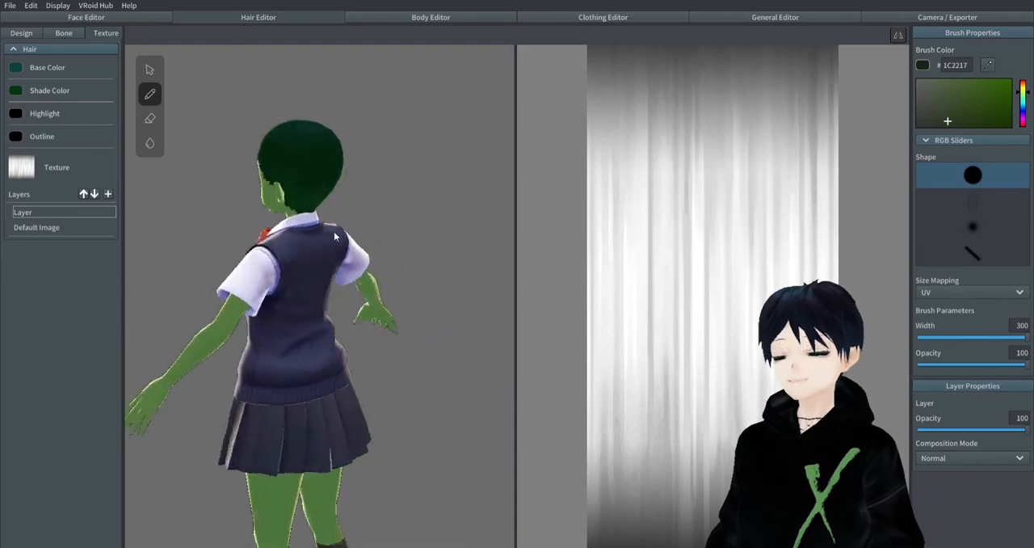
pyautogui.click(15, 67)
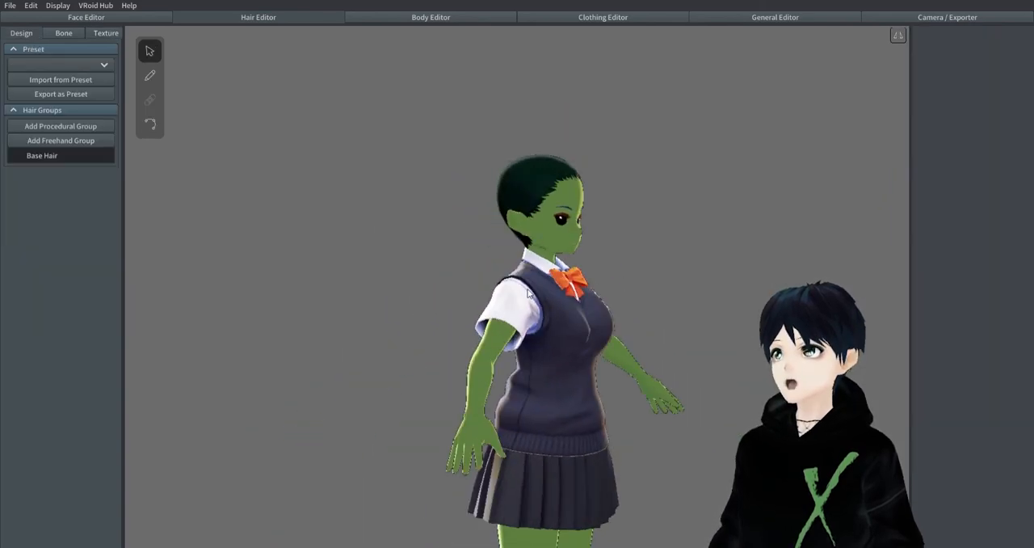
# Step: Add a procedural hair group with guide height 0.1 and 9 hairs for forehead bangs
pyautogui.click(61, 125)
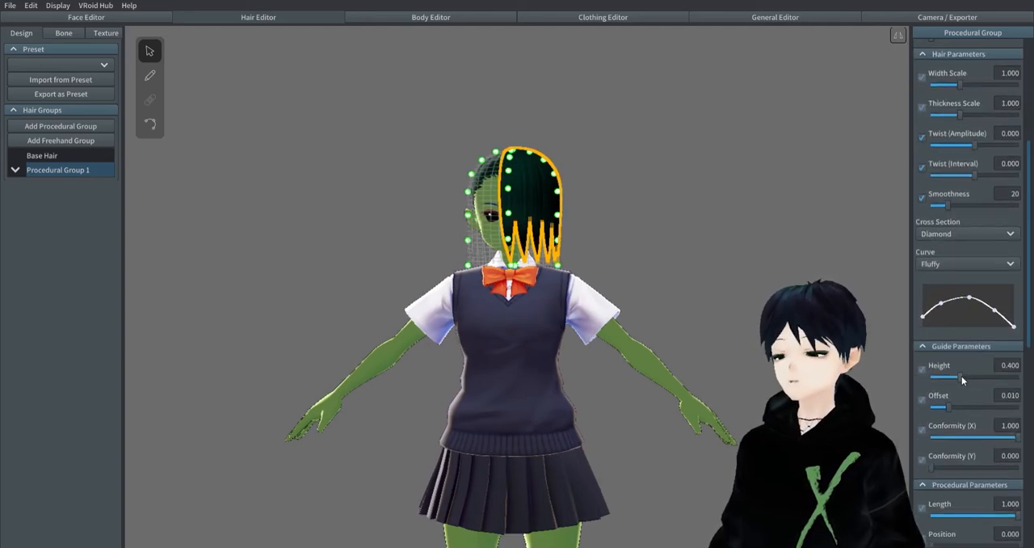
pyautogui.moveTo(962, 378); pyautogui.dragTo(937, 379)
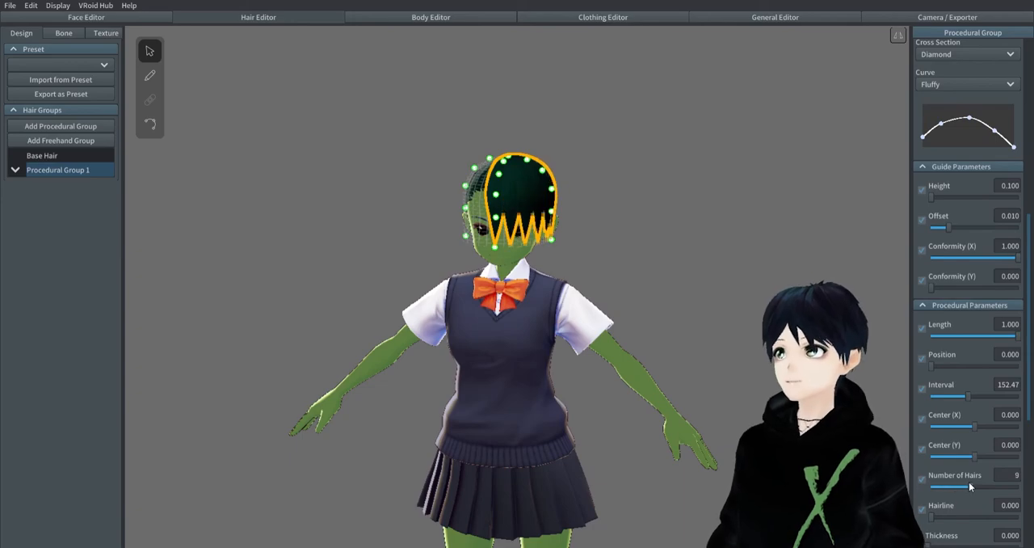
pyautogui.moveTo(929, 365); pyautogui.dragTo(998, 365)
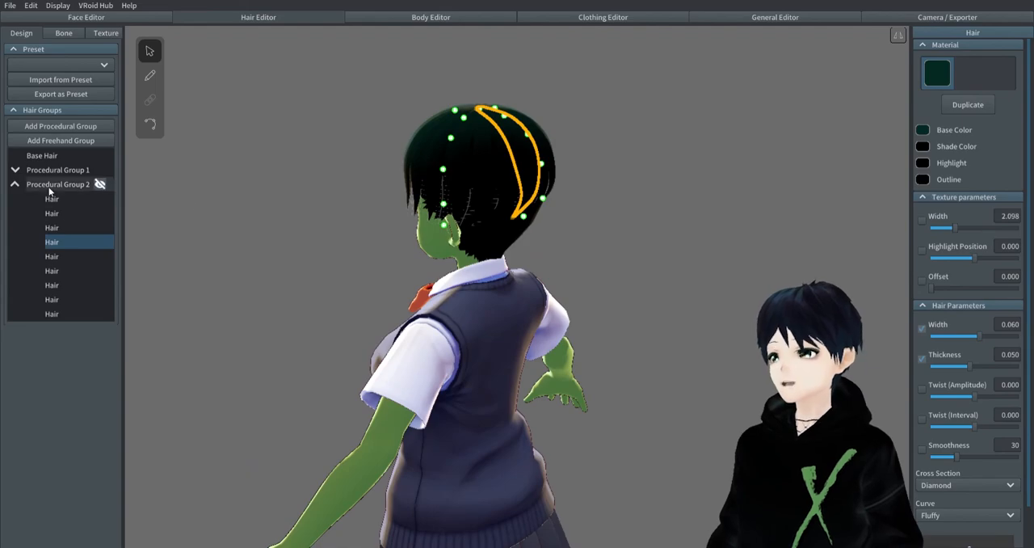
# Step: Set procedural group 2 to length 0.202 and position 104.13, and add a freehand group
pyautogui.click(58, 184)
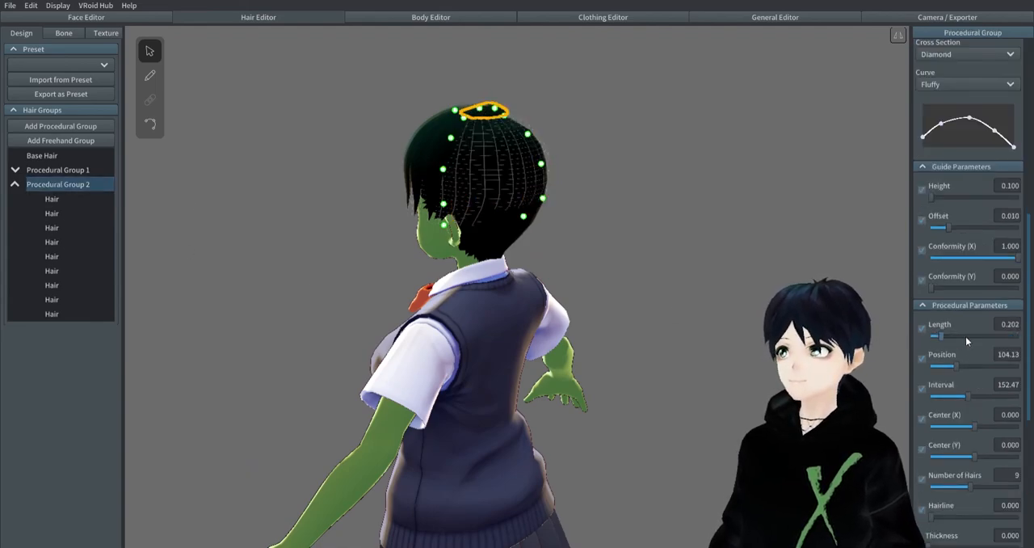
pyautogui.moveTo(940, 335); pyautogui.dragTo(1014, 336)
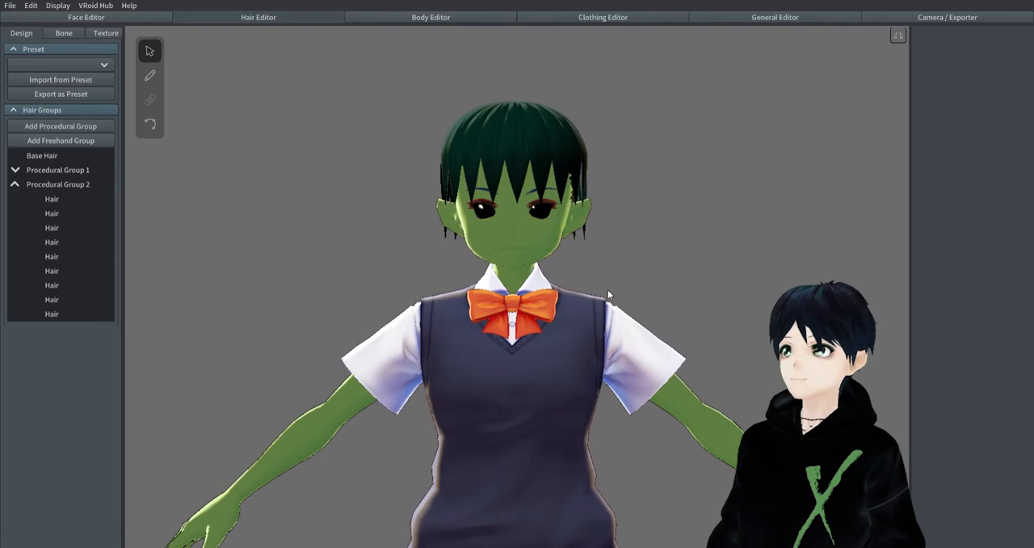
pyautogui.click(60, 140)
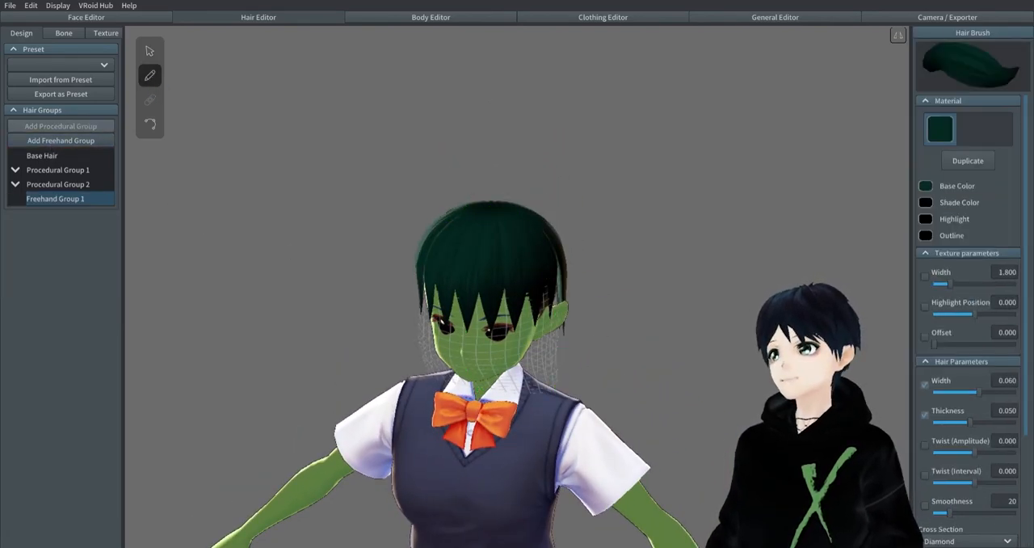
# Step: Draw short freehand strands (Hair 5–8) sticking up from the crown
pyautogui.click(55, 199)
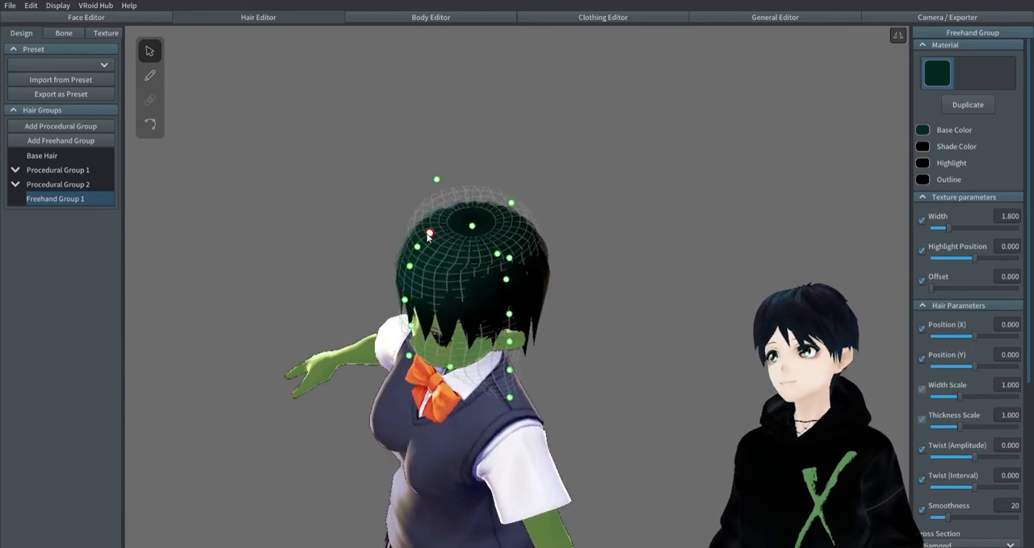
pyautogui.click(95, 199)
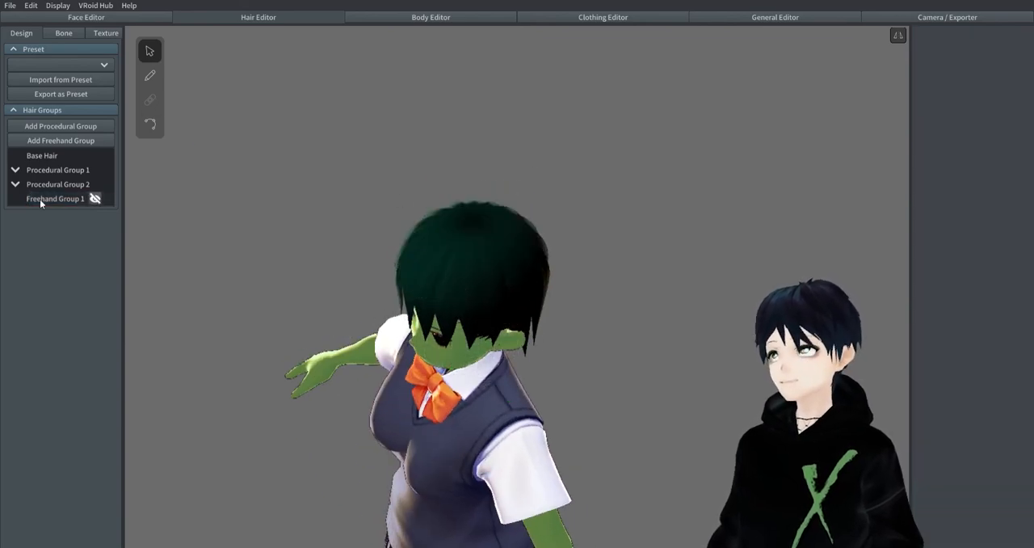
pyautogui.click(55, 199)
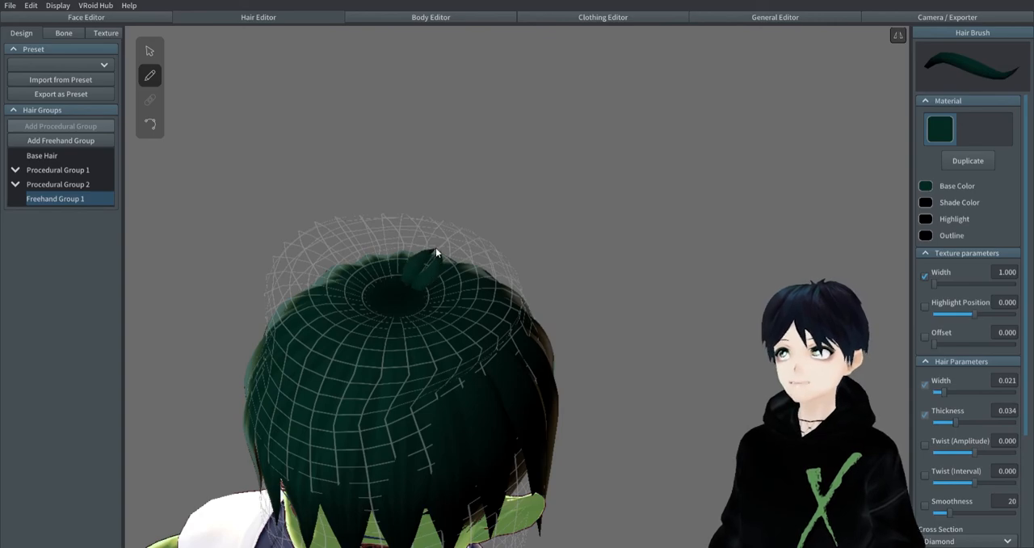
pyautogui.moveTo(436, 253); pyautogui.dragTo(419, 280)
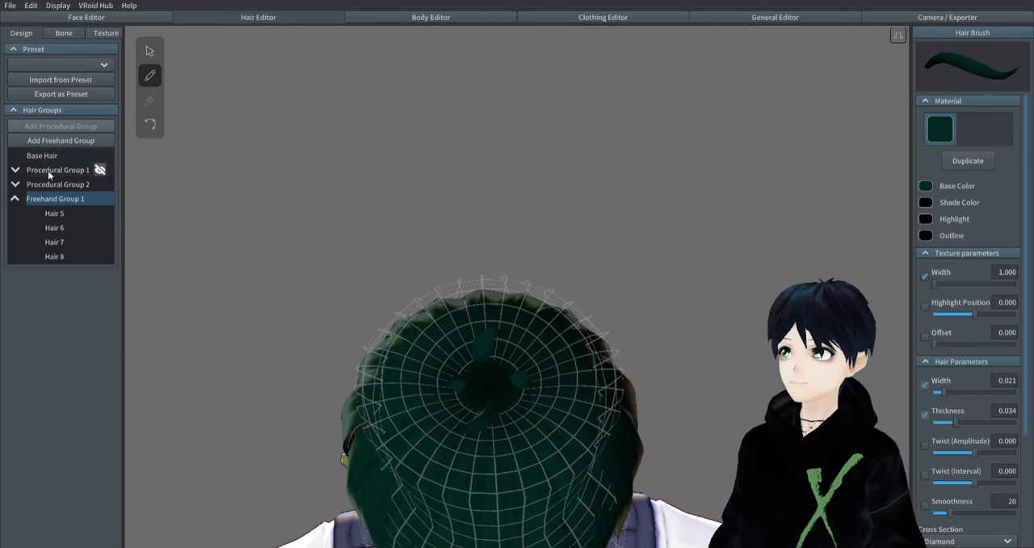
pyautogui.click(99, 170)
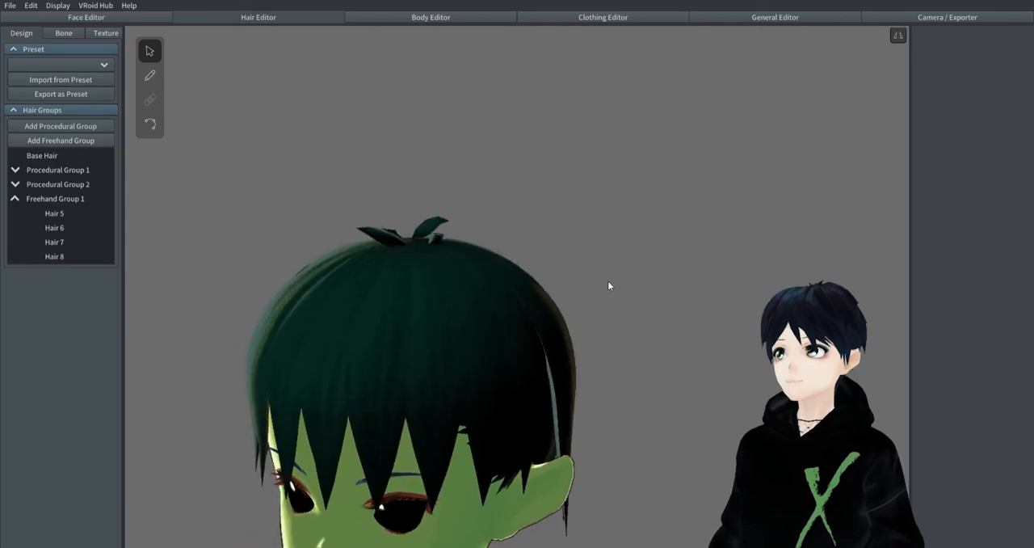
pyautogui.click(55, 198)
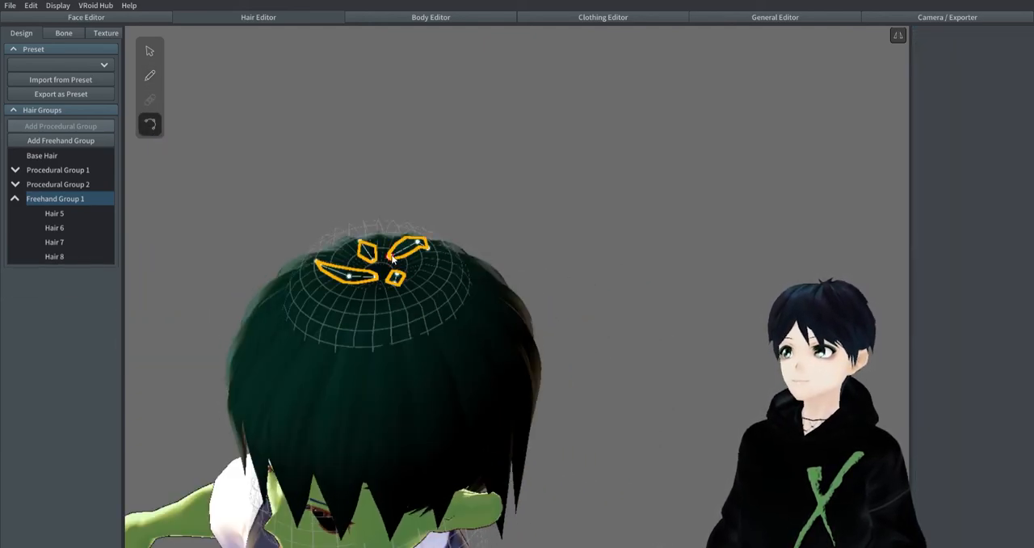
# Step: Tweak tuft strand Hair 7 with the select tool, then go to the Body Editor's Foot settings
pyautogui.click(54, 241)
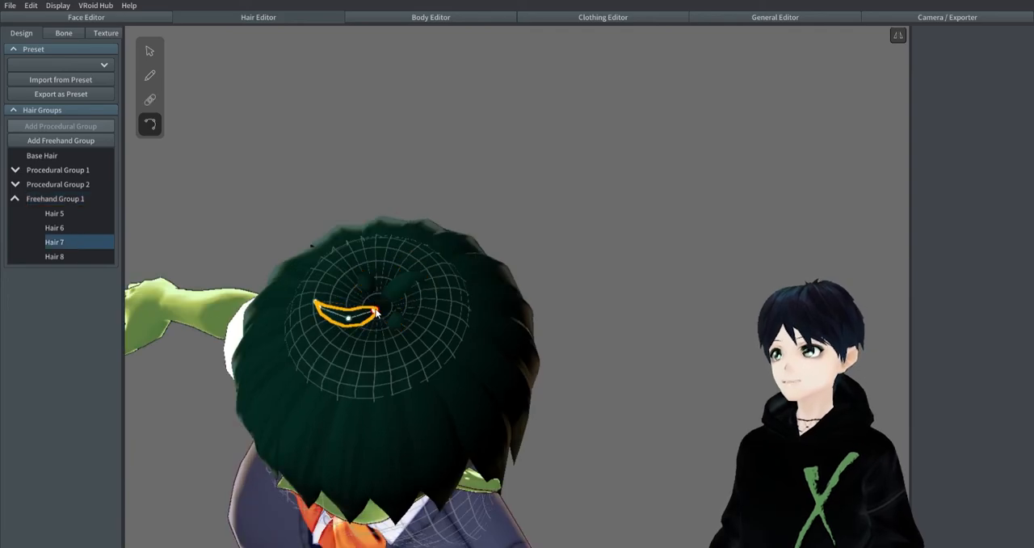
pyautogui.click(54, 256)
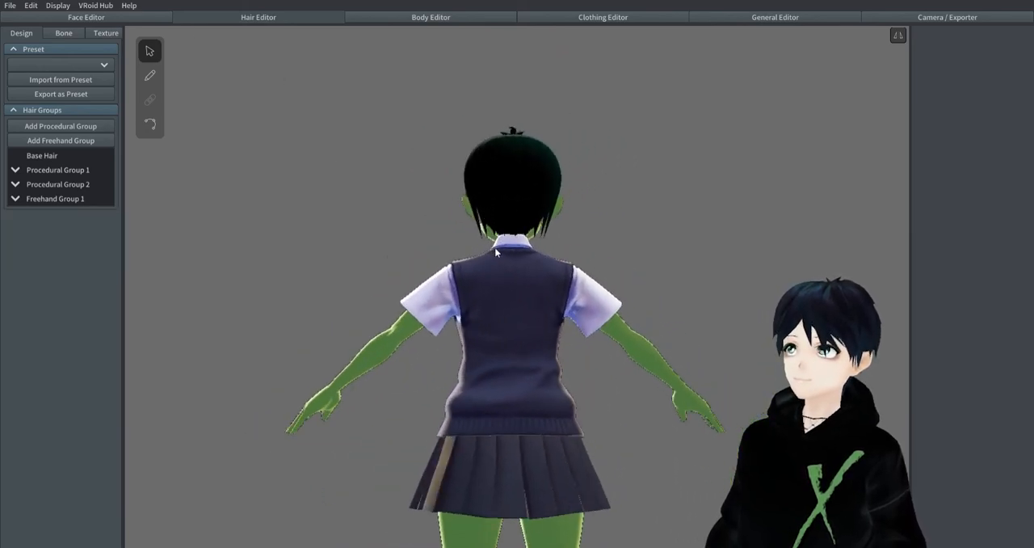
pyautogui.click(430, 17)
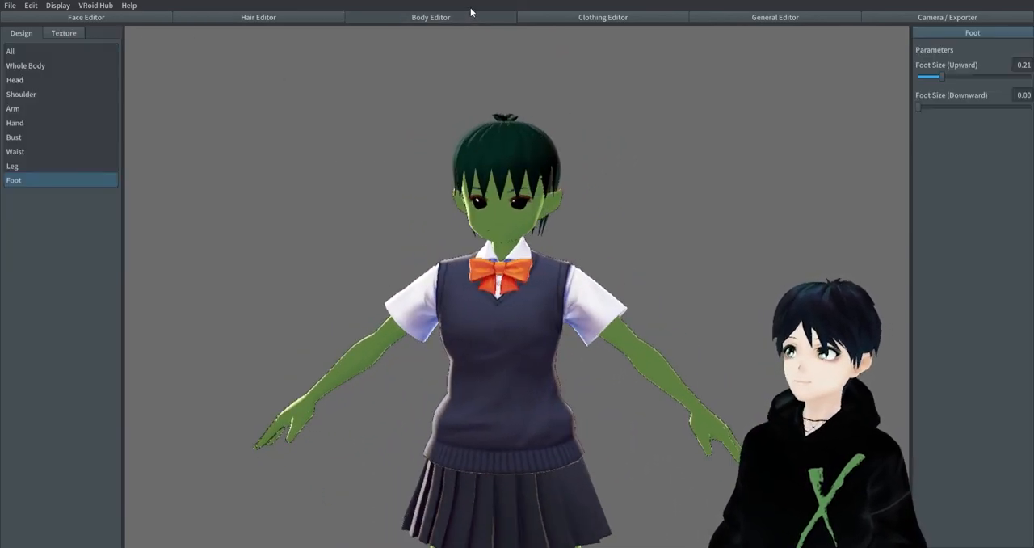
# Step: Set the outfit's Neck accessory to Uniform Tie
pyautogui.click(603, 17)
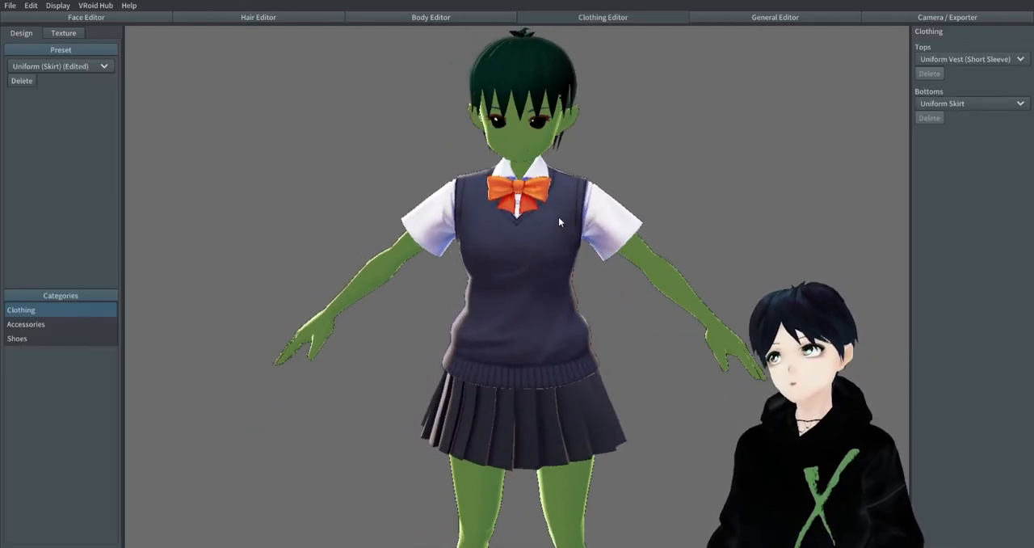
pyautogui.click(26, 324)
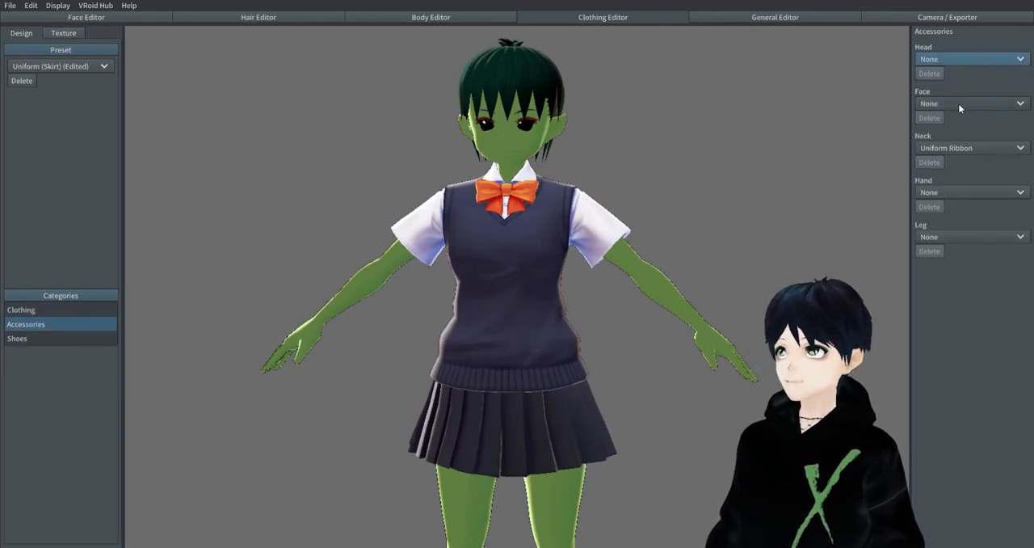
pyautogui.click(969, 148)
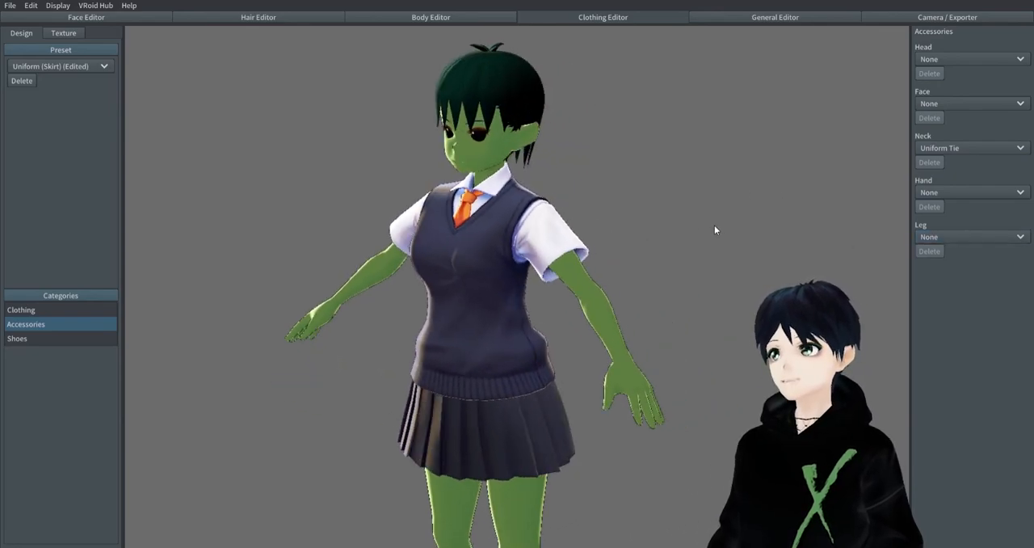
pyautogui.click(63, 32)
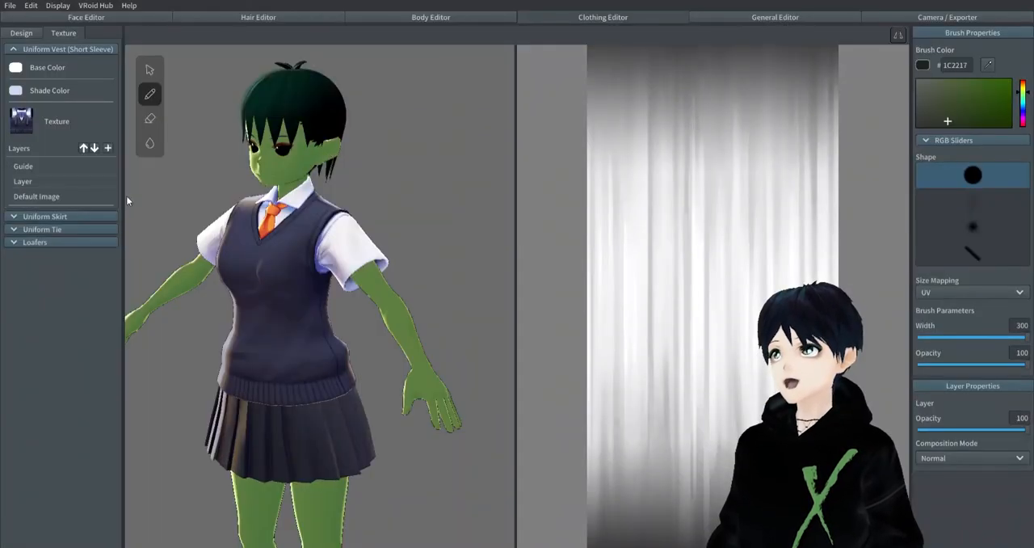
# Step: Set the Uniform Tie base colour to dark green and the Uniform Skirt base colour to green
pyautogui.click(42, 228)
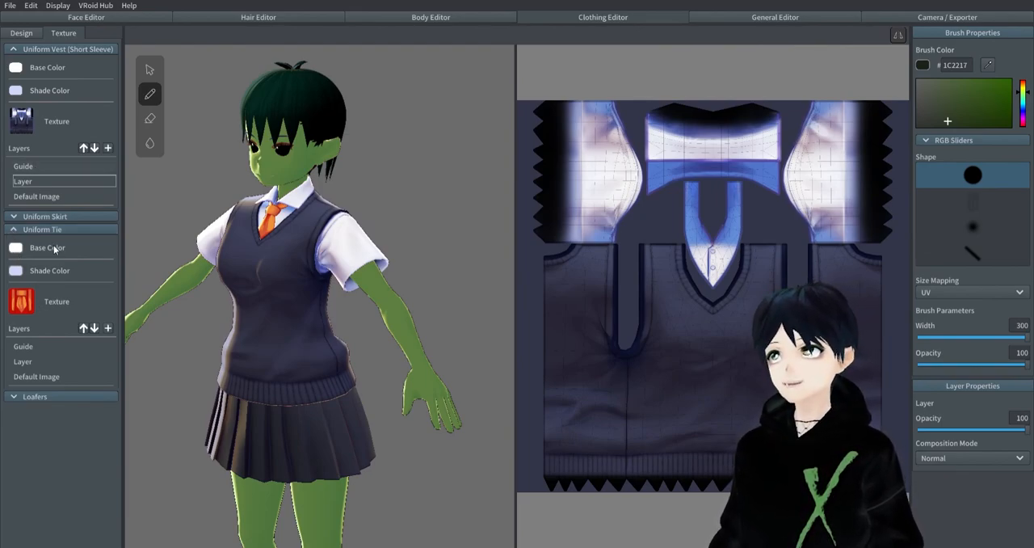
pyautogui.click(16, 248)
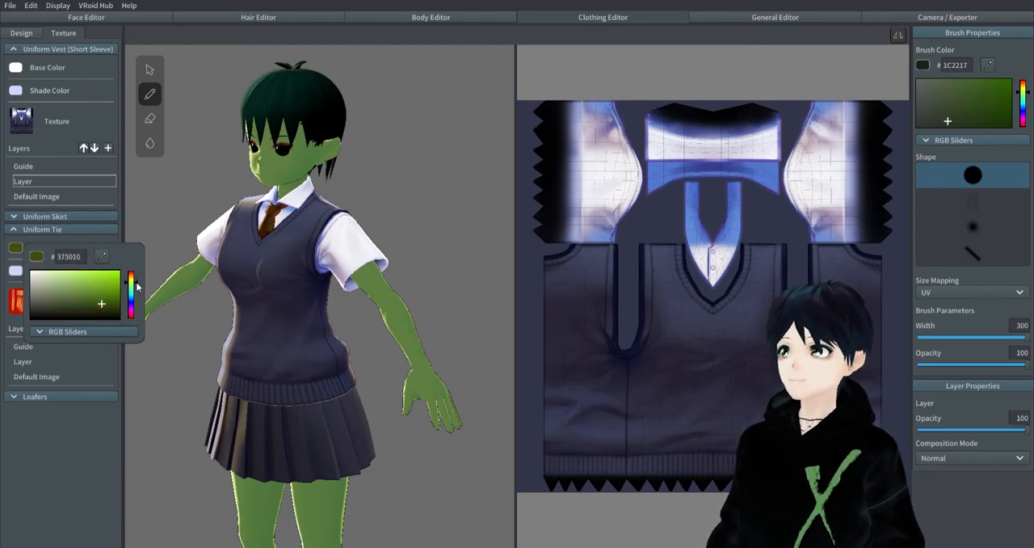
pyautogui.click(93, 311)
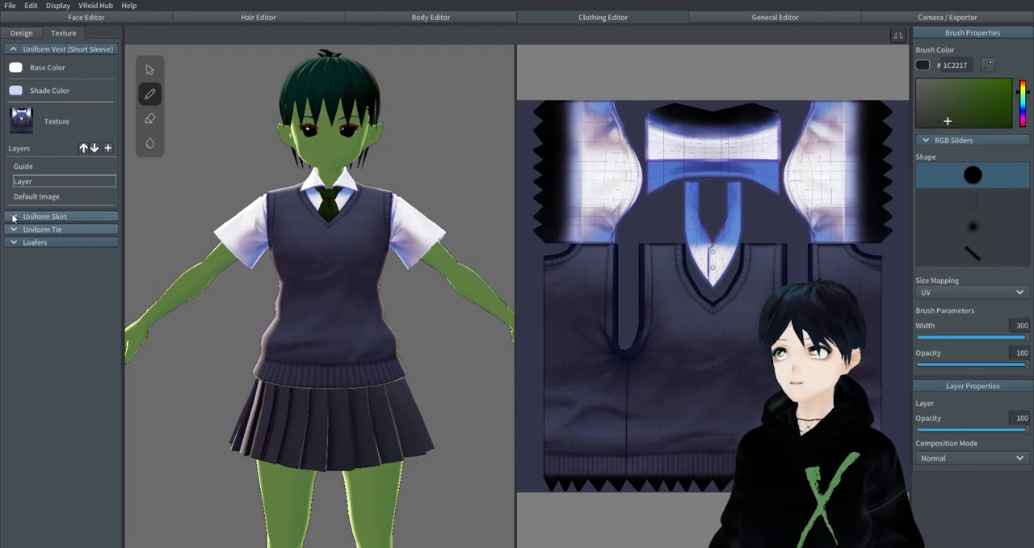
pyautogui.click(14, 216)
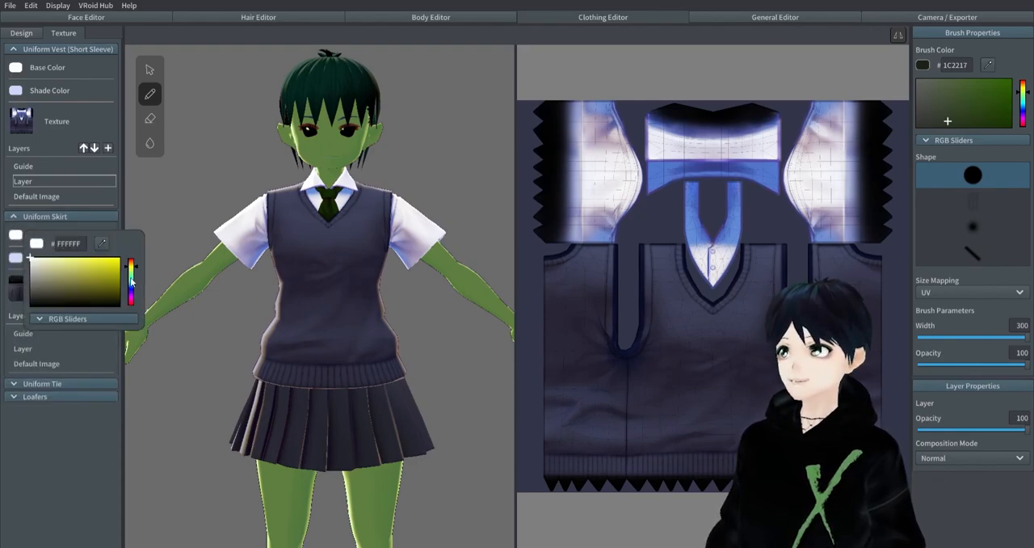
pyautogui.click(96, 273)
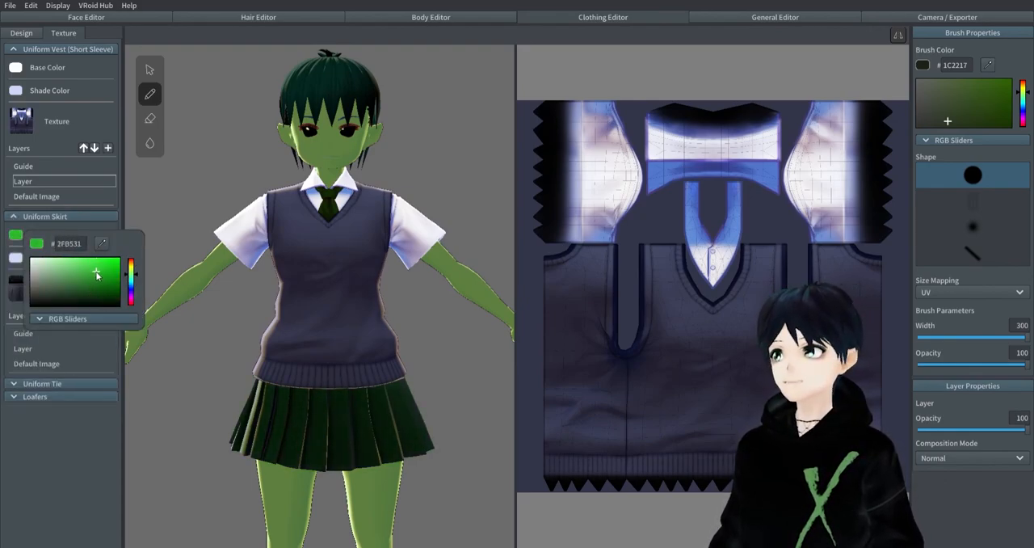
pyautogui.click(101, 269)
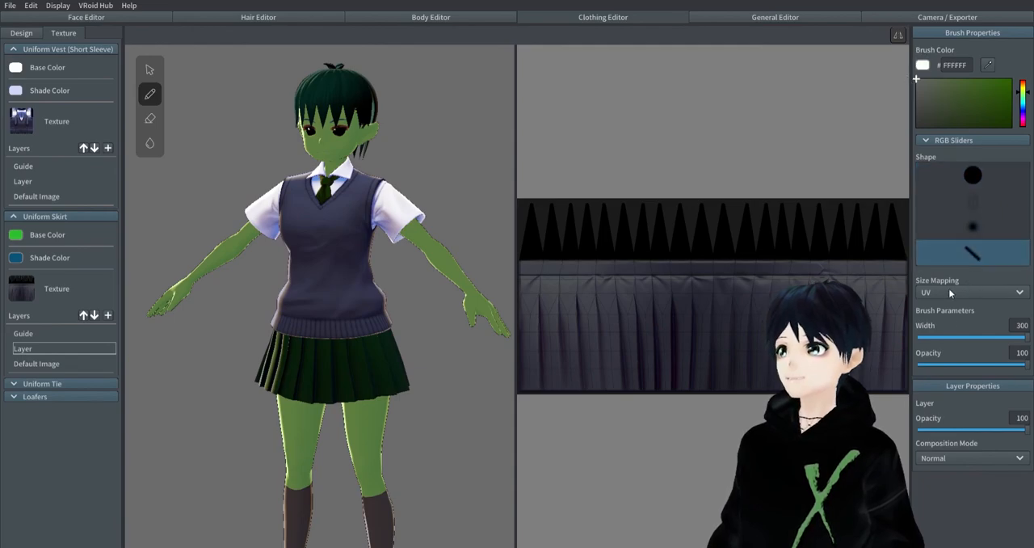
# Step: Make the black brush narrower and fainter (width ~74, opacity ~23) for the vest texture
pyautogui.moveTo(1018, 337); pyautogui.dragTo(962, 337)
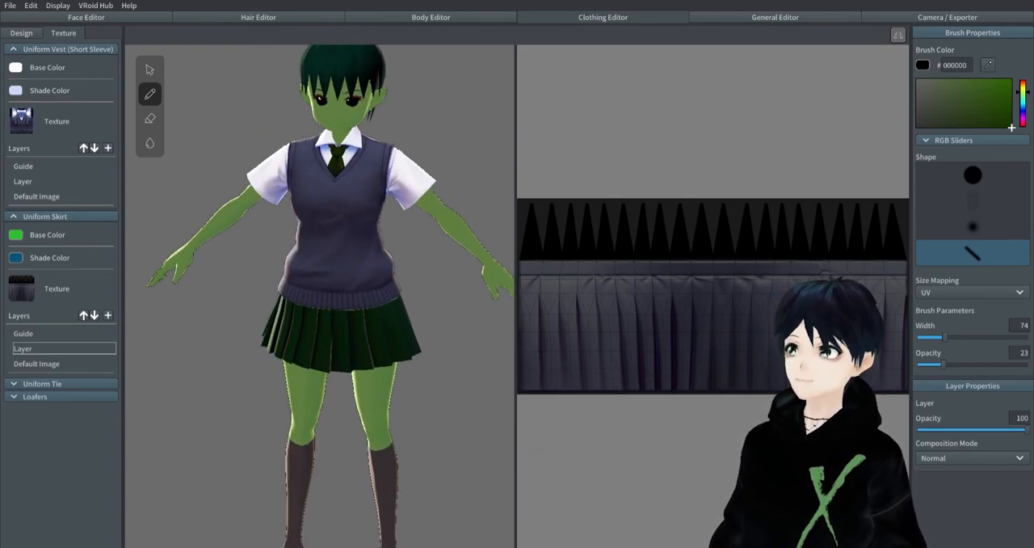
pyautogui.click(63, 180)
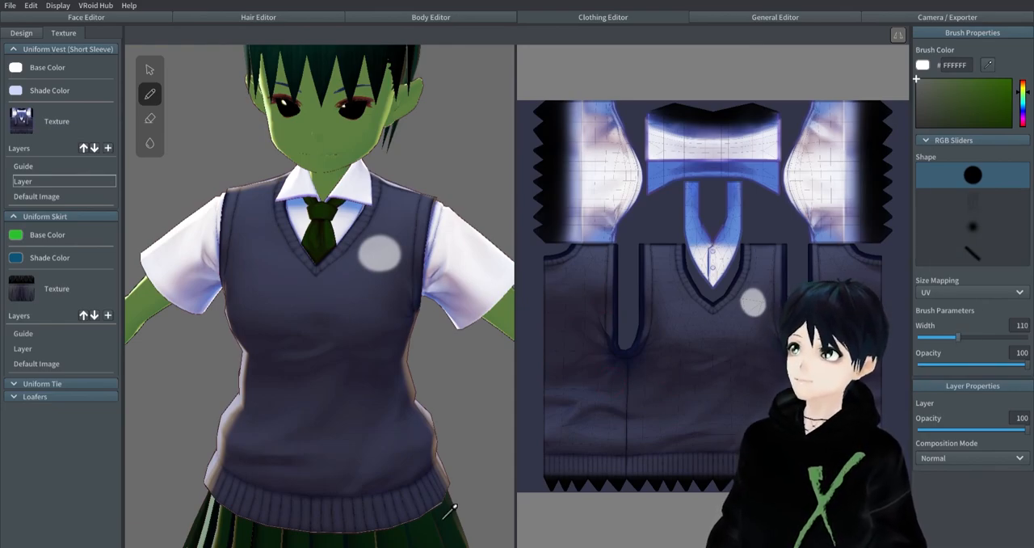
# Step: Draw a dark green (#061D11) emblem inside the vest's chest badge
pyautogui.click(992, 98)
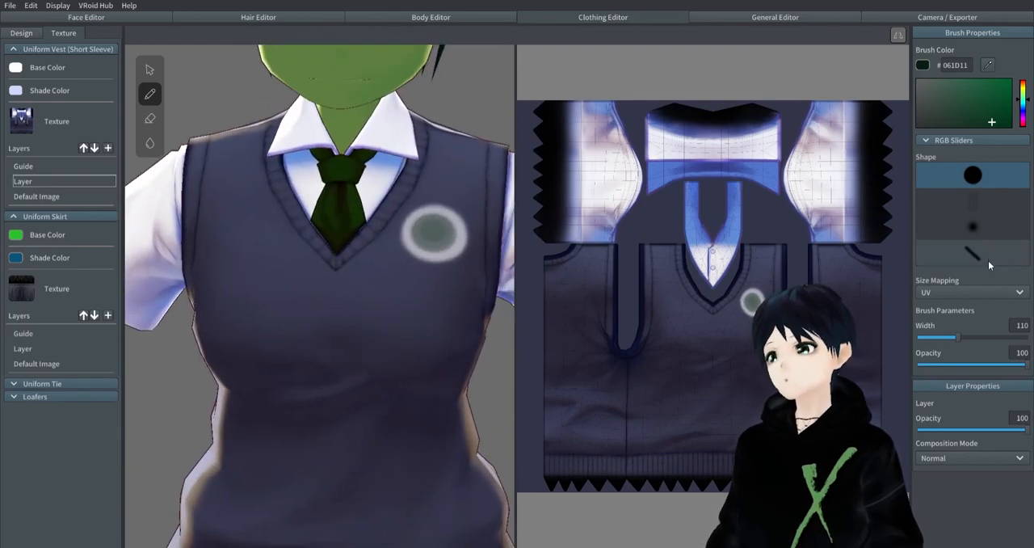
pyautogui.click(973, 253)
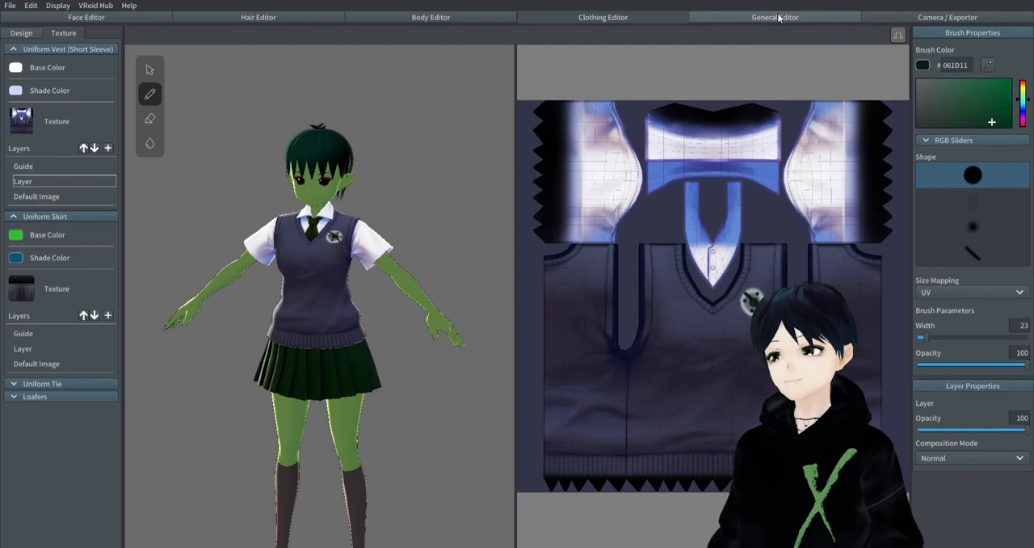
# Step: Remove outlines and hair rim light, leaving only a faint body rim light
pyautogui.click(86, 16)
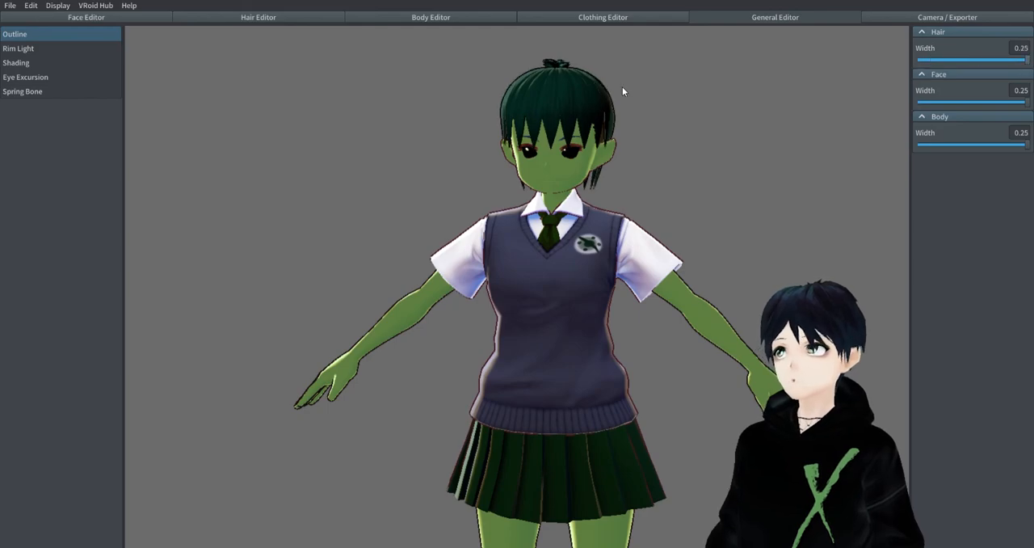
pyautogui.moveTo(969, 60); pyautogui.dragTo(917, 60)
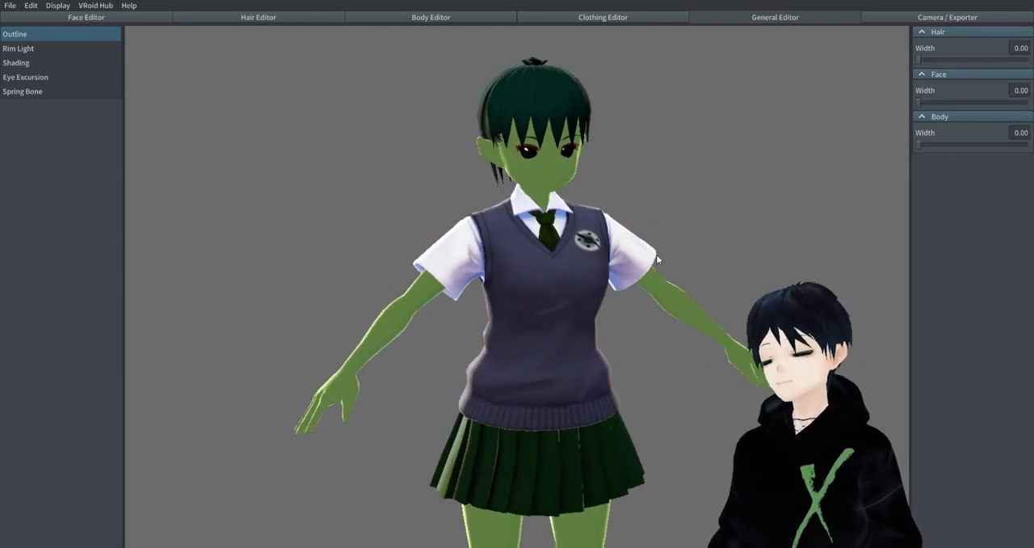
pyautogui.click(18, 48)
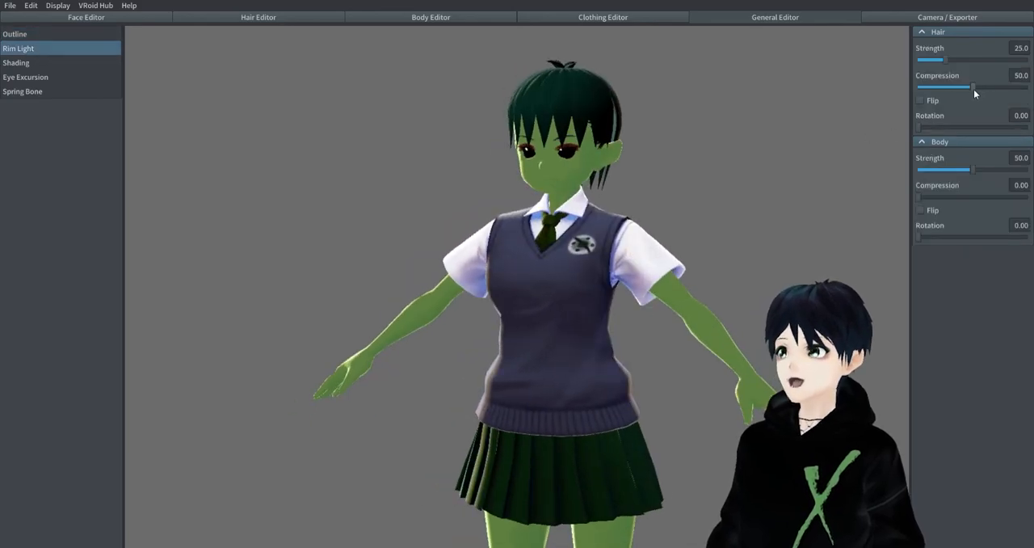
pyautogui.moveTo(973, 85); pyautogui.dragTo(953, 85)
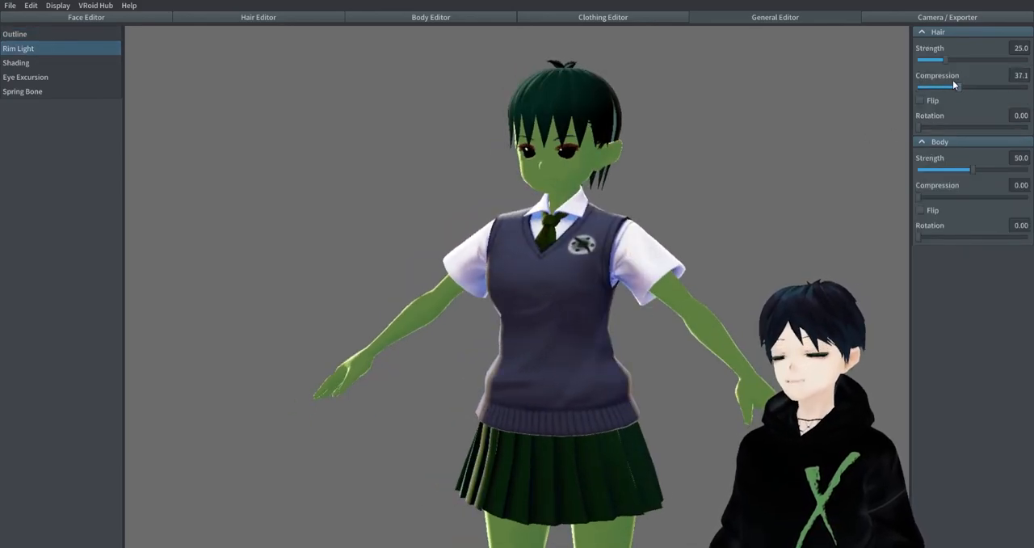
pyautogui.moveTo(930, 60); pyautogui.dragTo(958, 59)
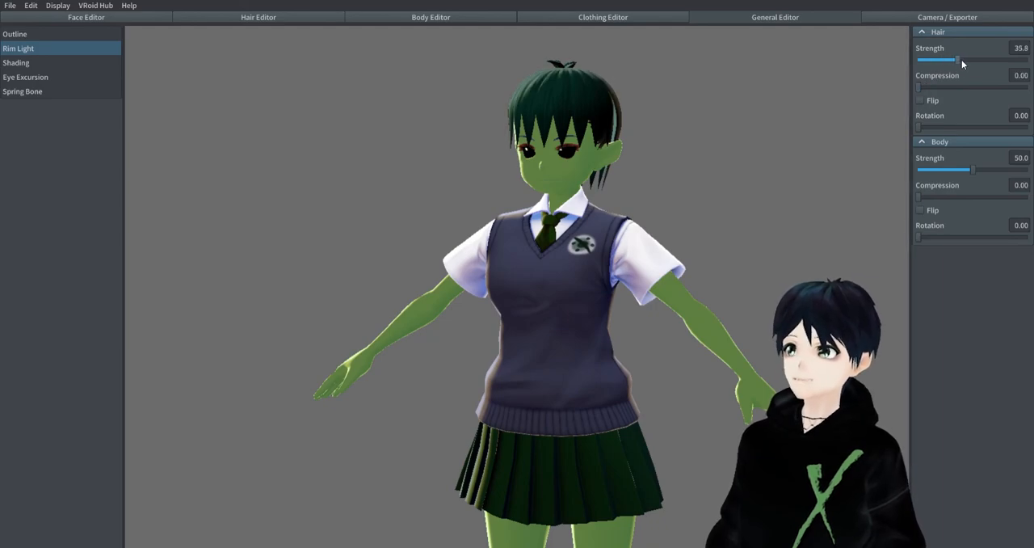
pyautogui.moveTo(958, 59); pyautogui.dragTo(917, 60)
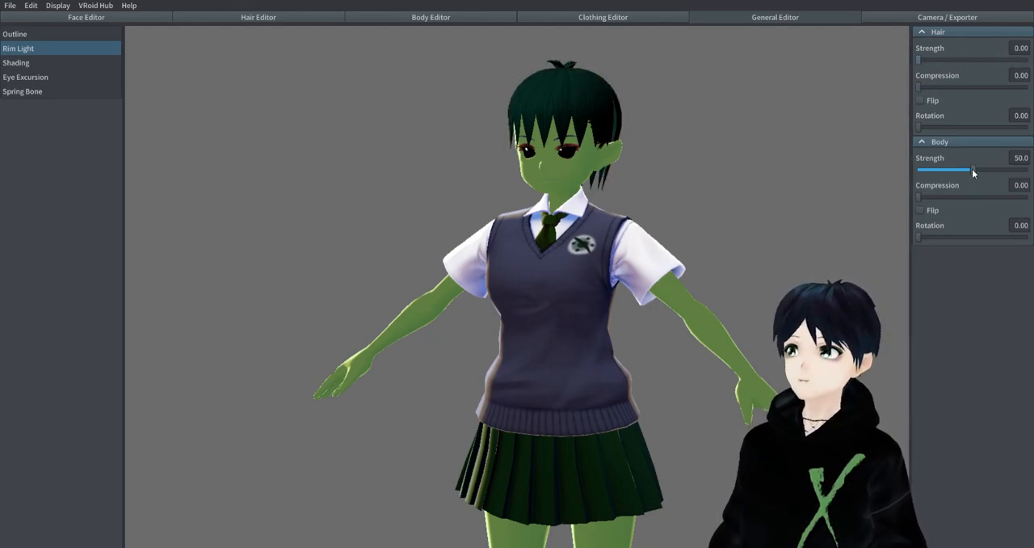
pyautogui.moveTo(973, 170); pyautogui.dragTo(917, 171)
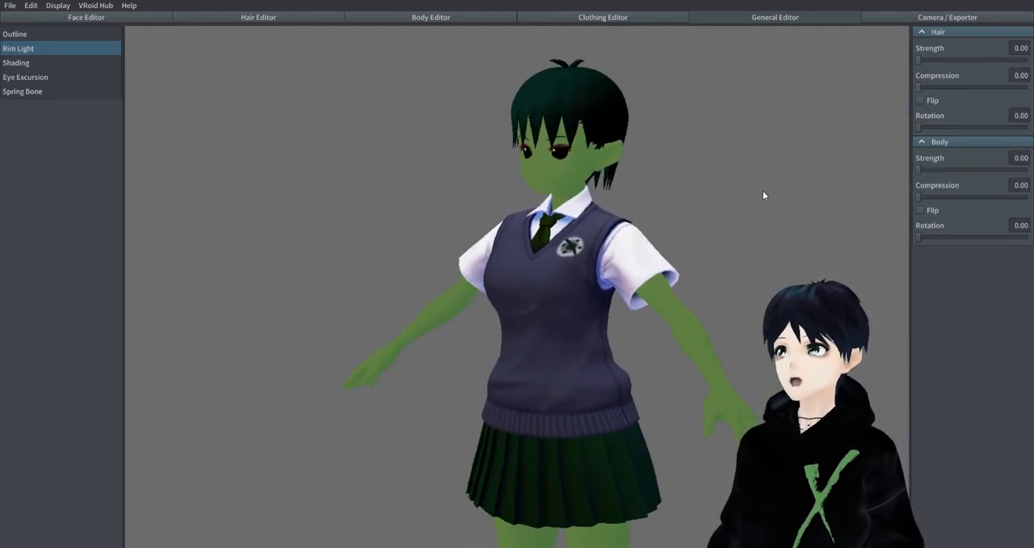
pyautogui.moveTo(918, 170); pyautogui.dragTo(926, 170)
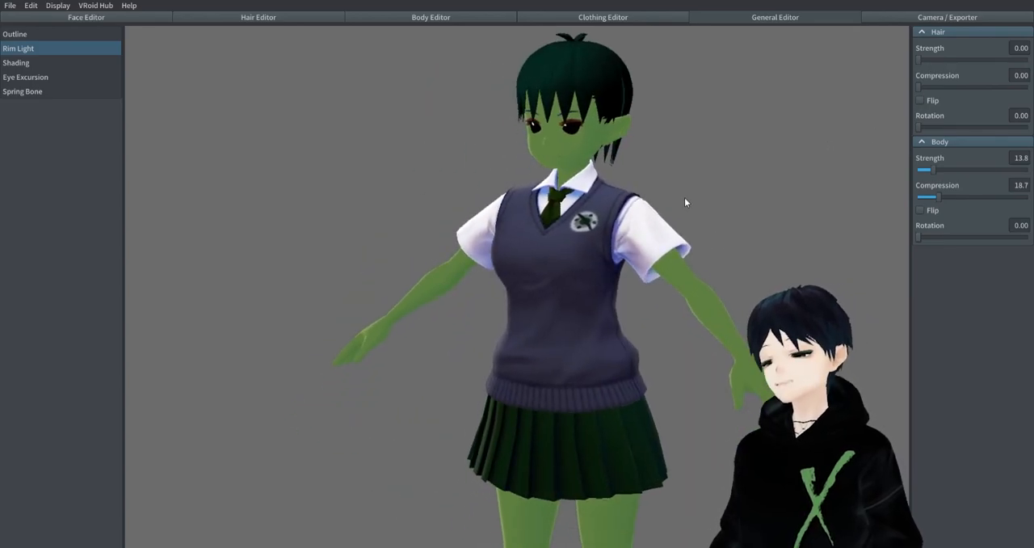
# Step: Widen the hair and body shadows and soften the shadow edges on body and face
pyautogui.click(16, 62)
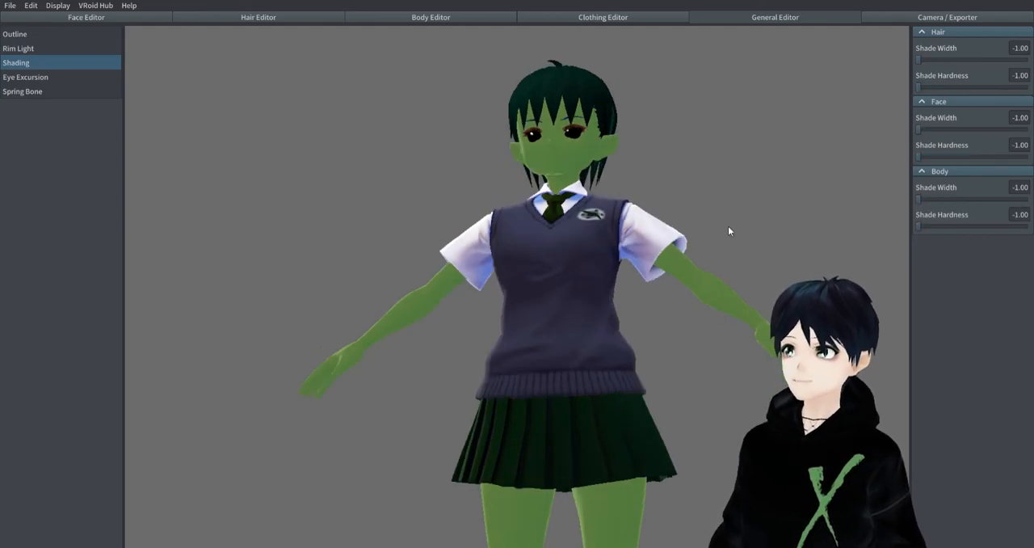
pyautogui.click(18, 48)
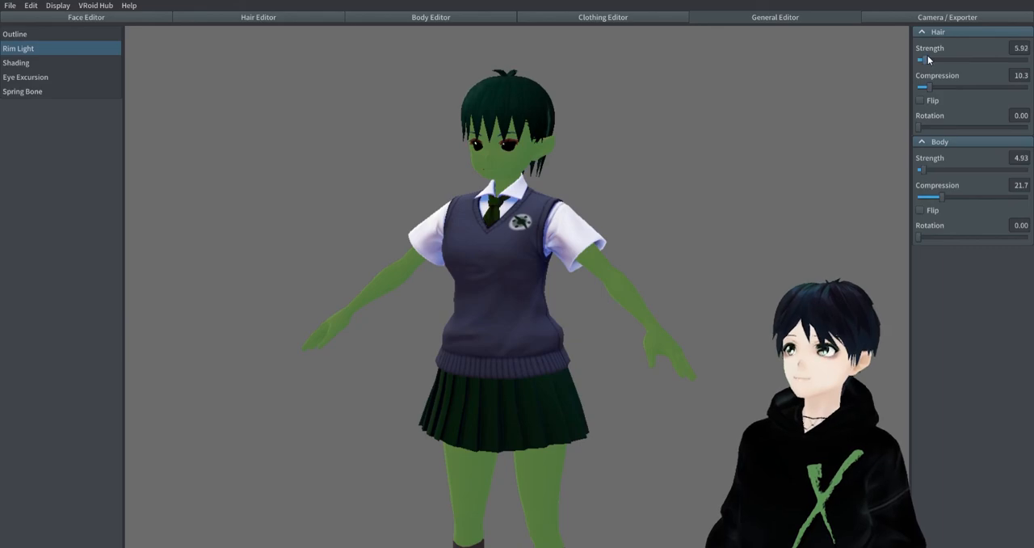
pyautogui.click(17, 62)
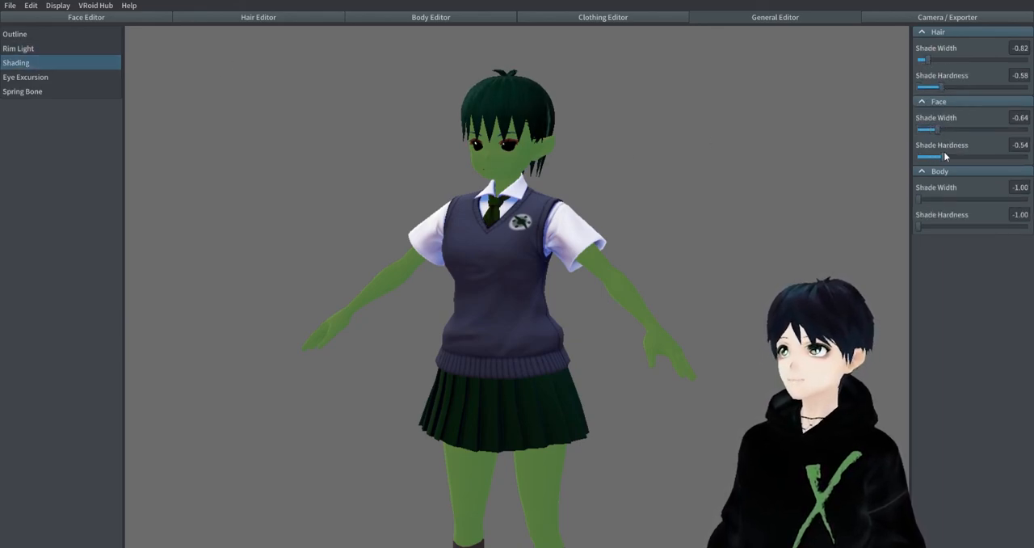
pyautogui.moveTo(921, 225); pyautogui.dragTo(1025, 225)
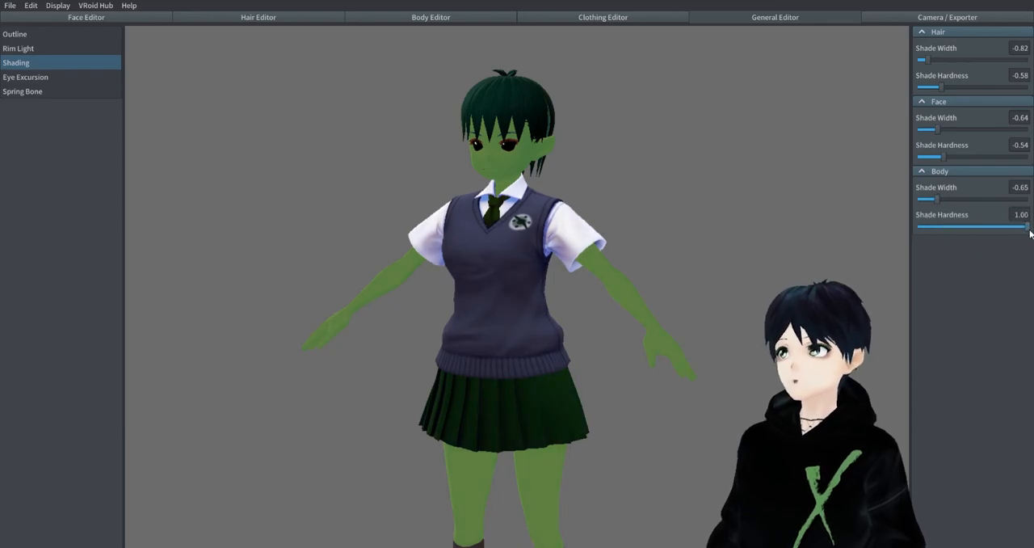
pyautogui.moveTo(1022, 227); pyautogui.dragTo(947, 227)
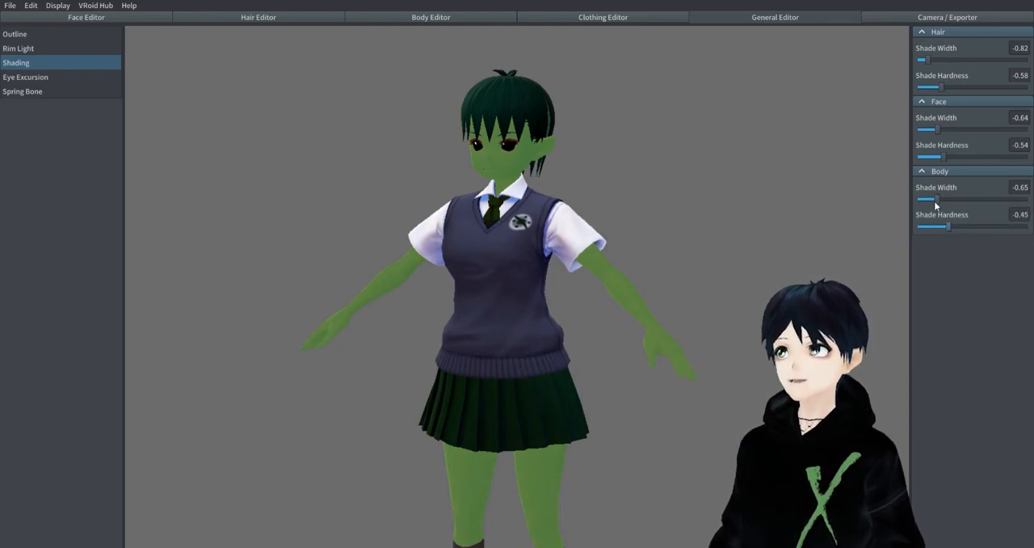
pyautogui.moveTo(927, 199); pyautogui.dragTo(940, 198)
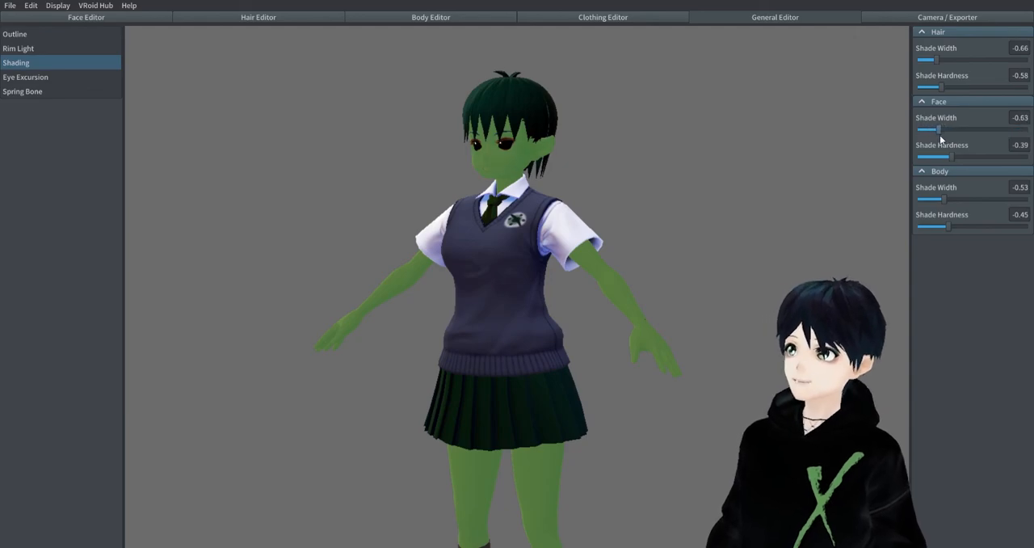
pyautogui.moveTo(938, 157); pyautogui.dragTo(961, 157)
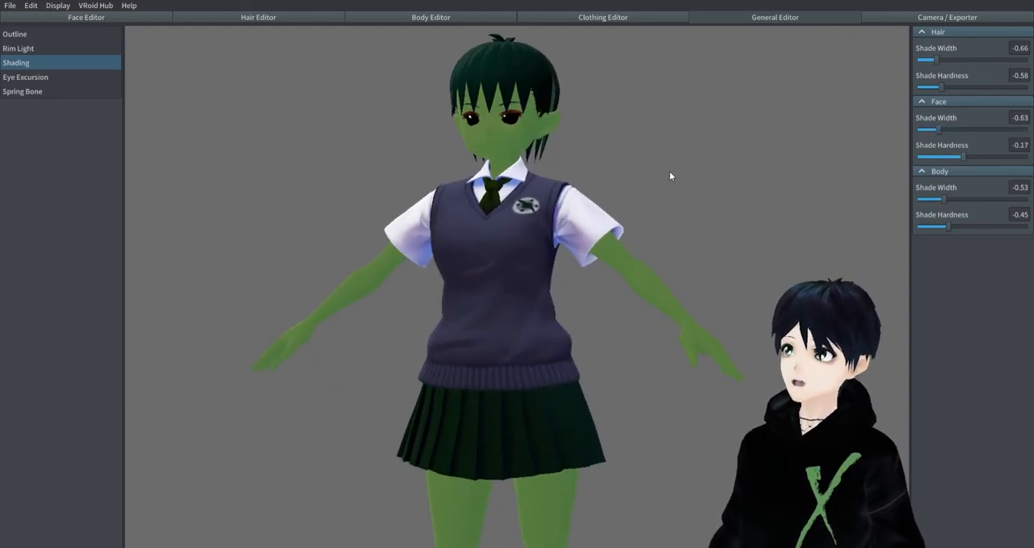
# Step: Fine-tune the outer eye excursion range, then adjust a Spring Bone slider
pyautogui.click(25, 77)
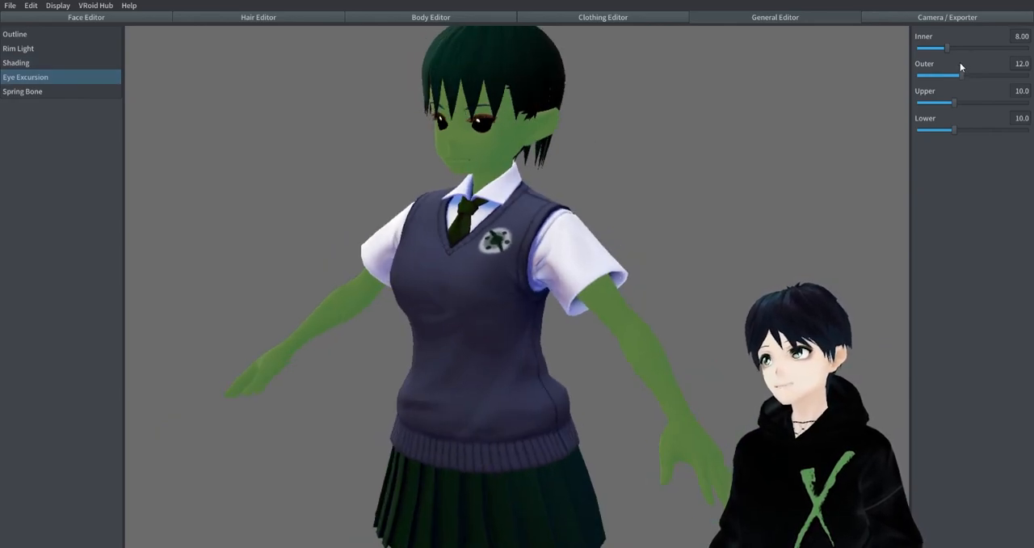
pyautogui.moveTo(938, 75); pyautogui.dragTo(936, 75)
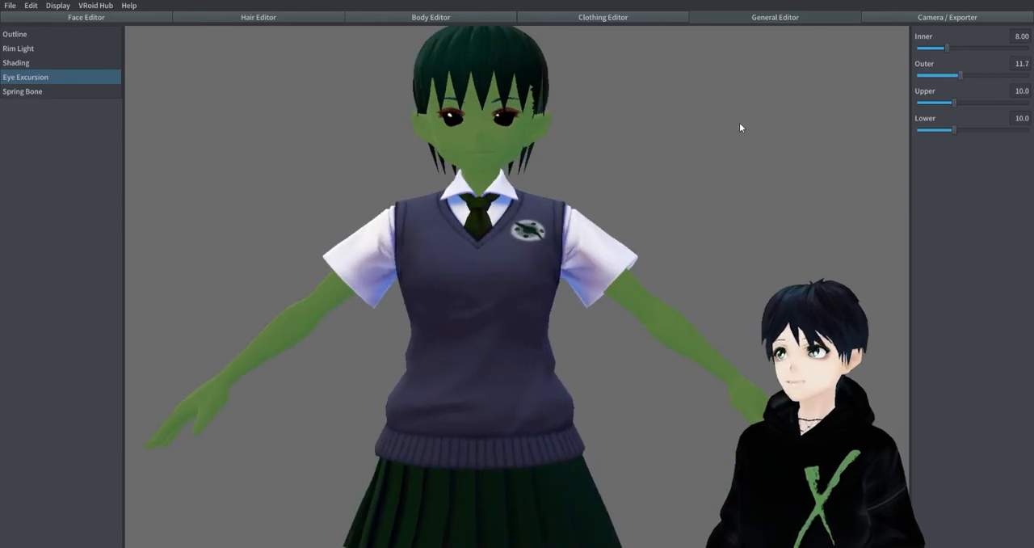
pyautogui.moveTo(959, 74); pyautogui.dragTo(966, 75)
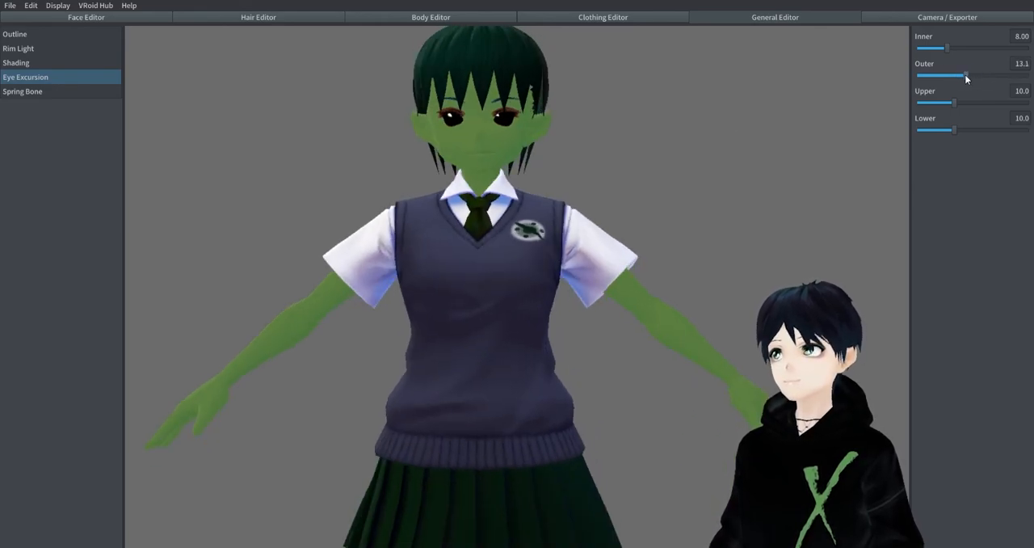
pyautogui.moveTo(965, 75); pyautogui.dragTo(942, 75)
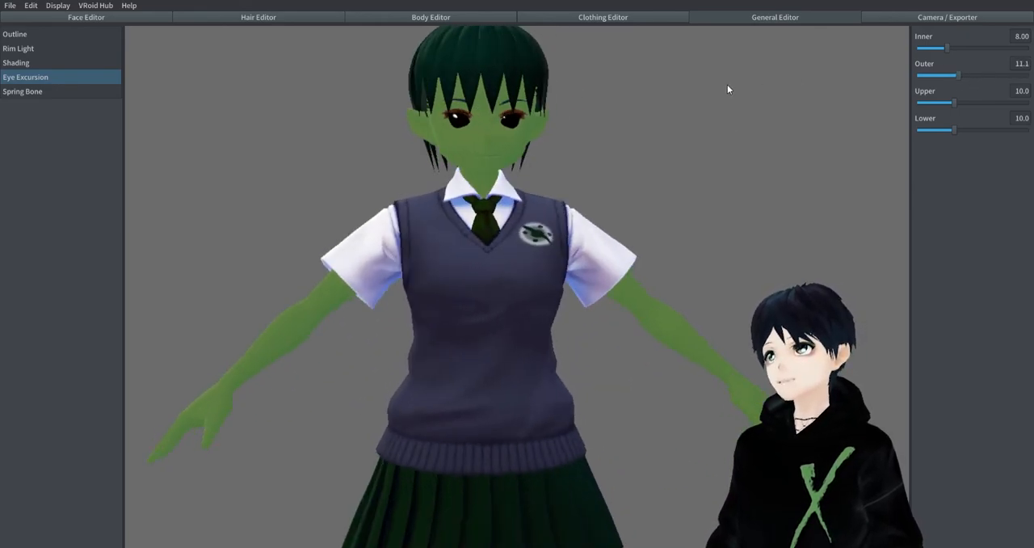
pyautogui.click(23, 91)
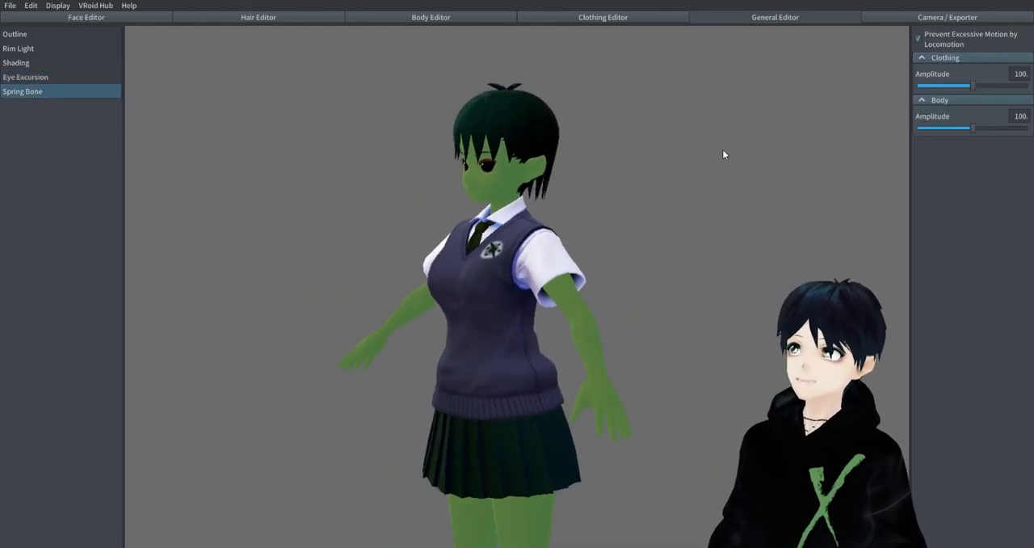
pyautogui.moveTo(943, 86); pyautogui.dragTo(994, 86)
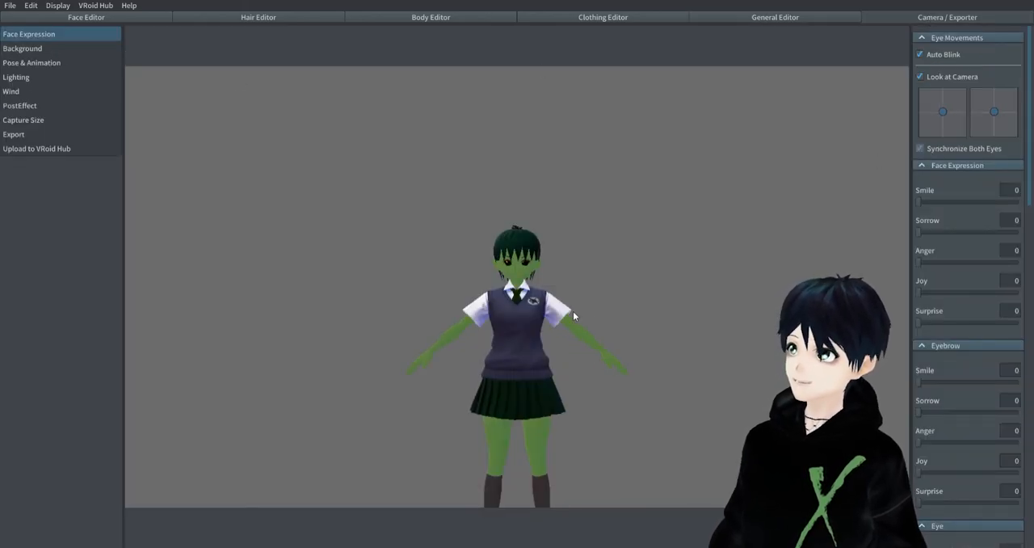
# Step: Raise the surprise expression and set Eyebrow Surprise to 26
pyautogui.scroll(3)
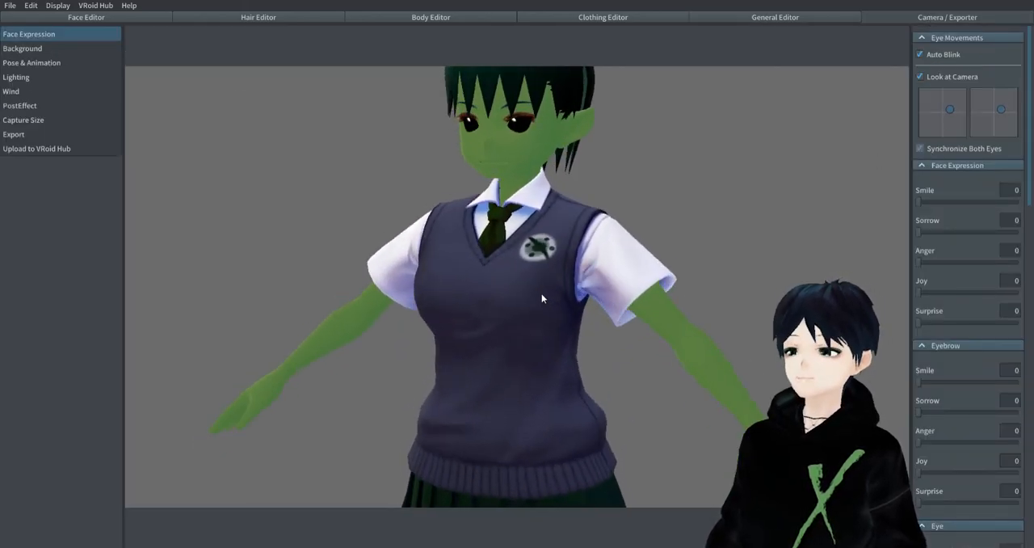
pyautogui.scroll(-3)
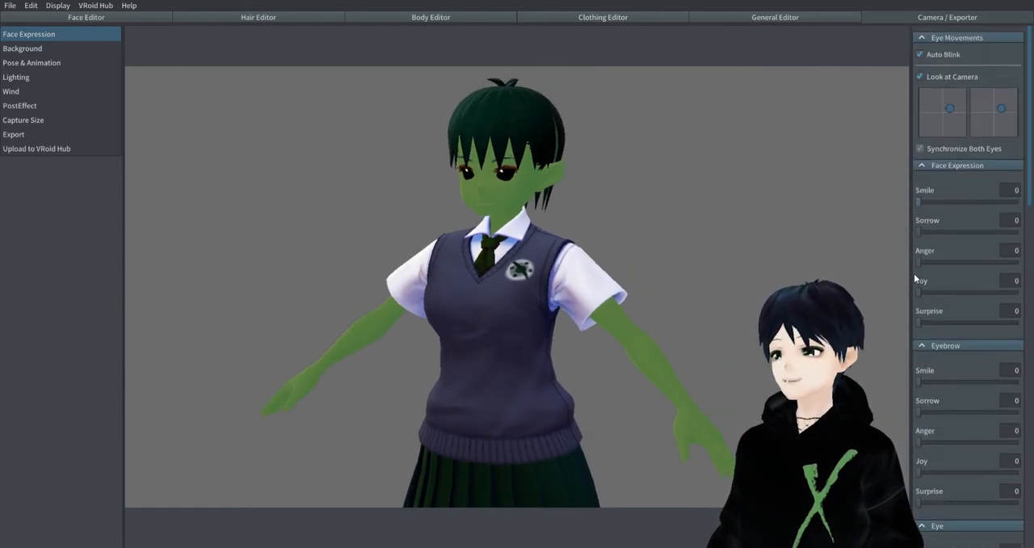
pyautogui.moveTo(918, 233); pyautogui.dragTo(973, 233)
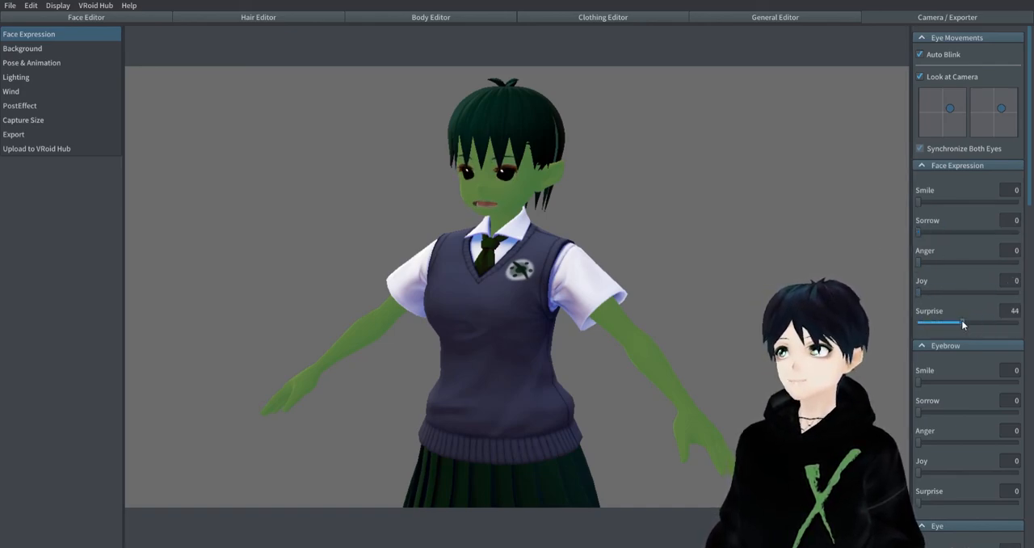
pyautogui.moveTo(962, 322); pyautogui.dragTo(972, 323)
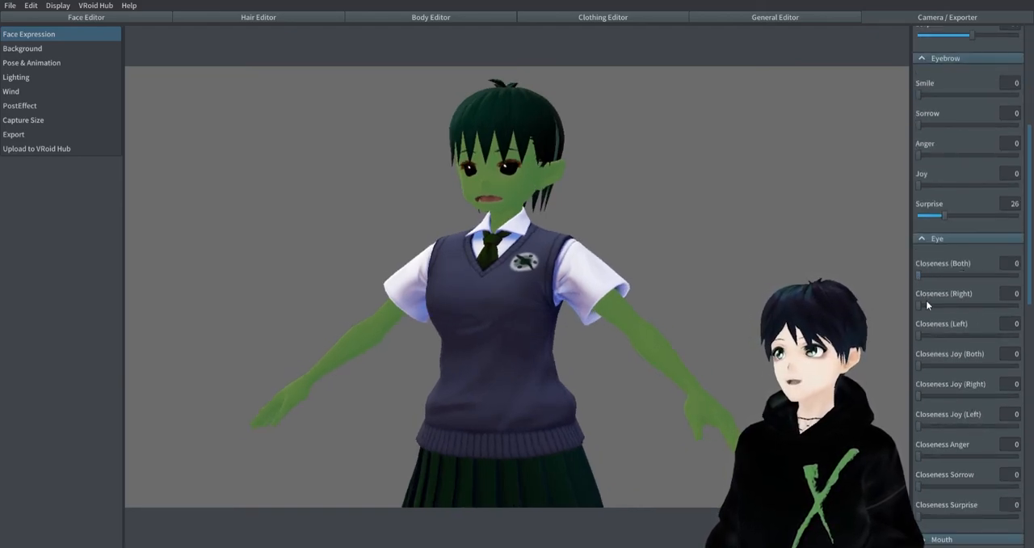
# Step: Set Eye Closeness Surprise 100, zero the mouth-up shape, add lower fangs, then Background
pyautogui.scroll(-3)
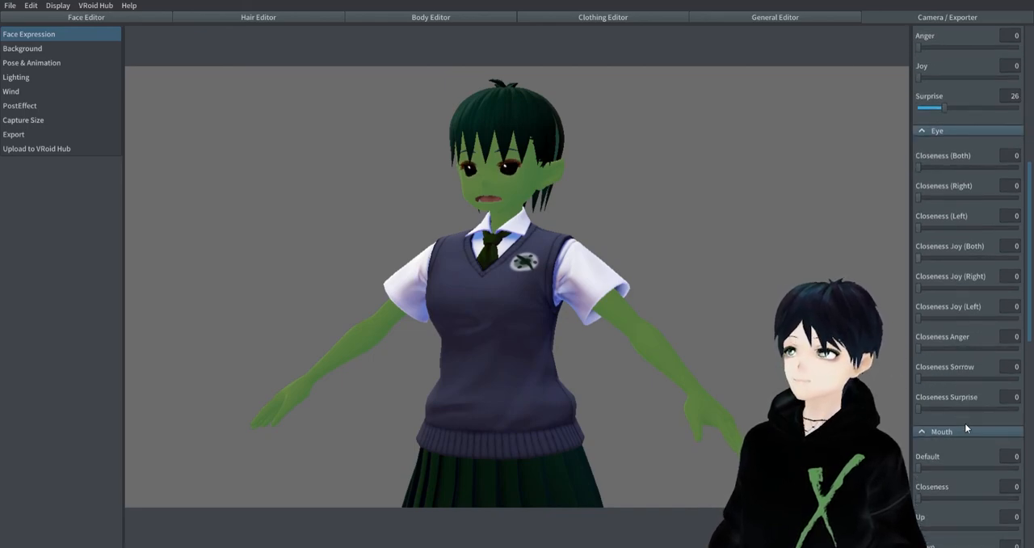
pyautogui.moveTo(918, 409); pyautogui.dragTo(1013, 410)
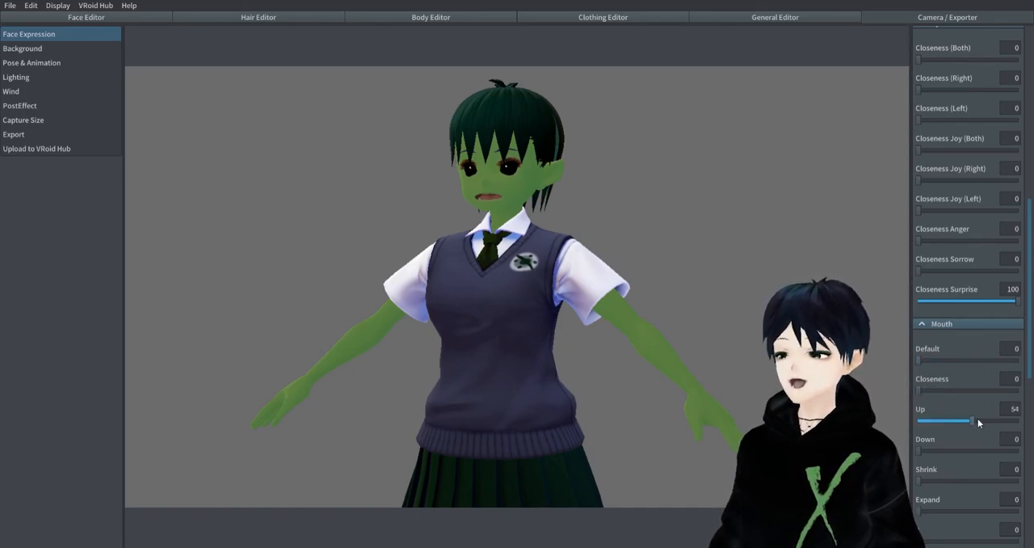
pyautogui.moveTo(969, 421); pyautogui.dragTo(917, 421)
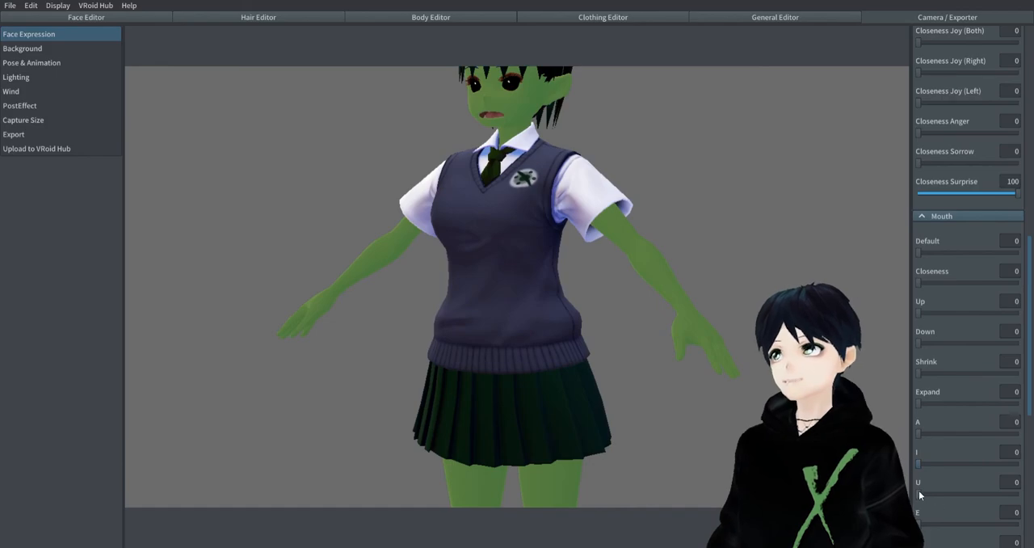
pyautogui.scroll(-3)
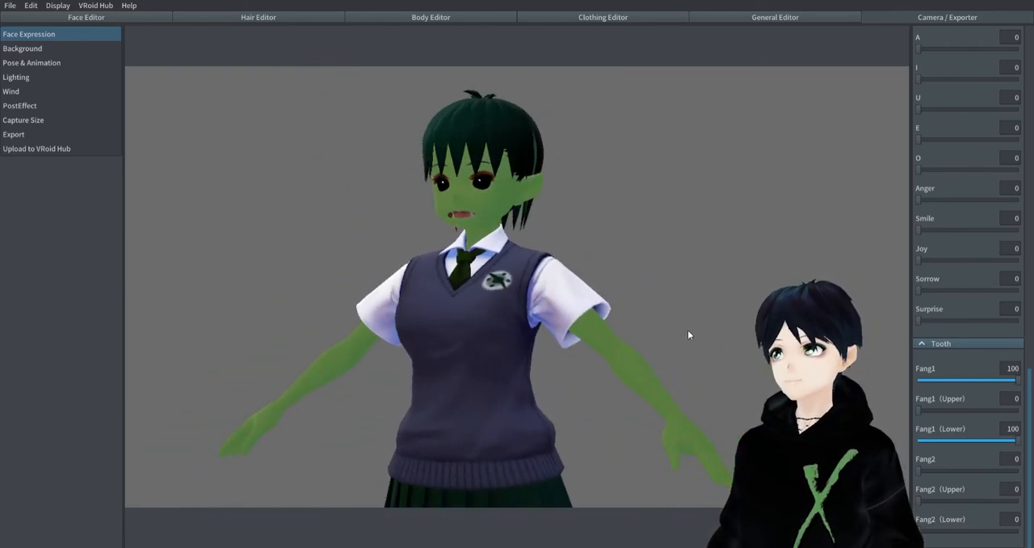
pyautogui.click(22, 49)
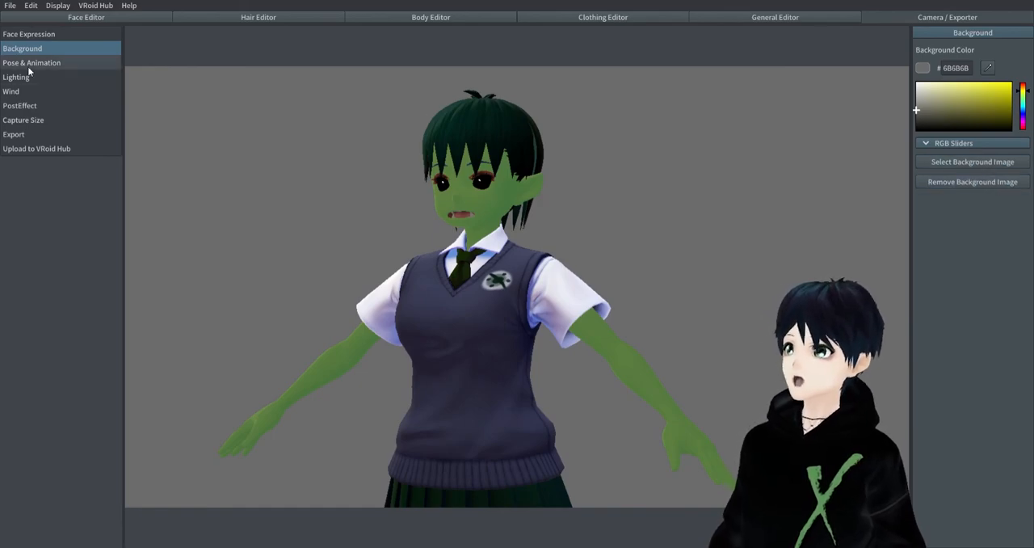
# Step: Preview the Jumping, Walking and Running animation clips
pyautogui.click(31, 63)
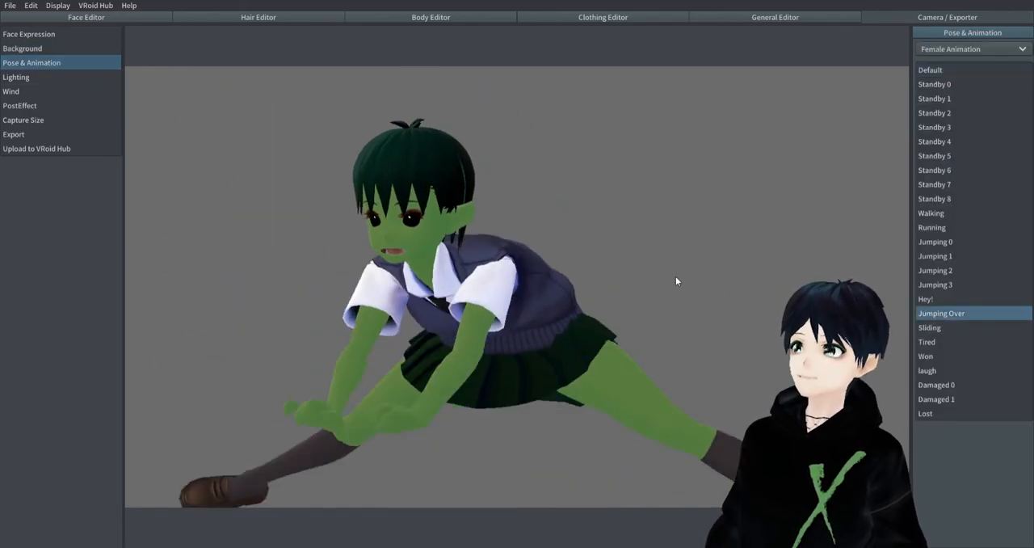
pyautogui.click(934, 242)
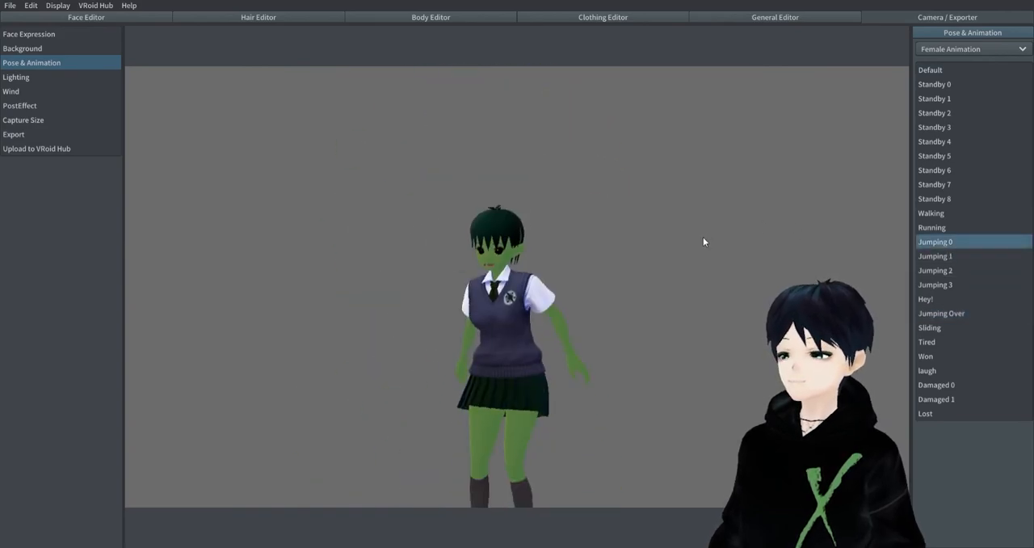
pyautogui.click(931, 213)
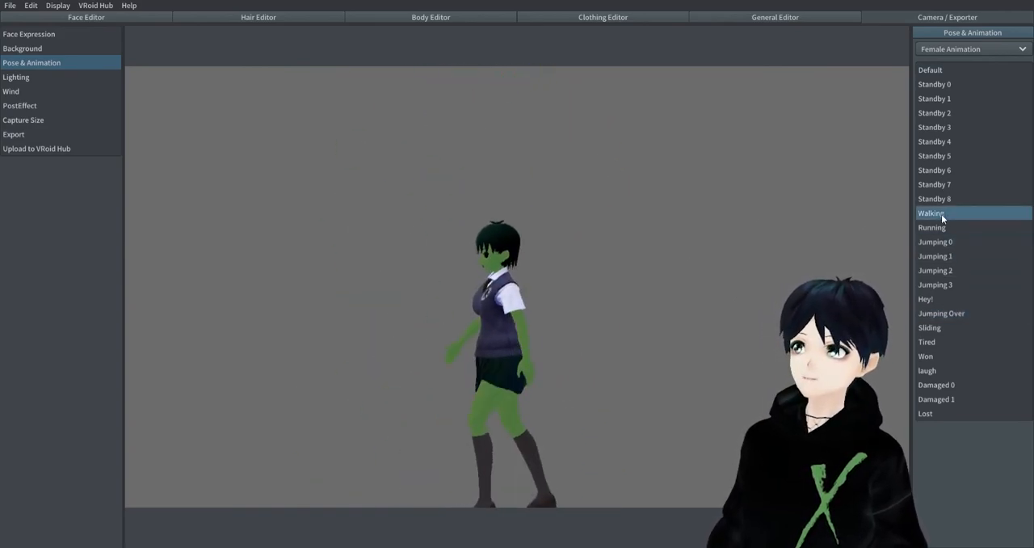
pyautogui.click(932, 227)
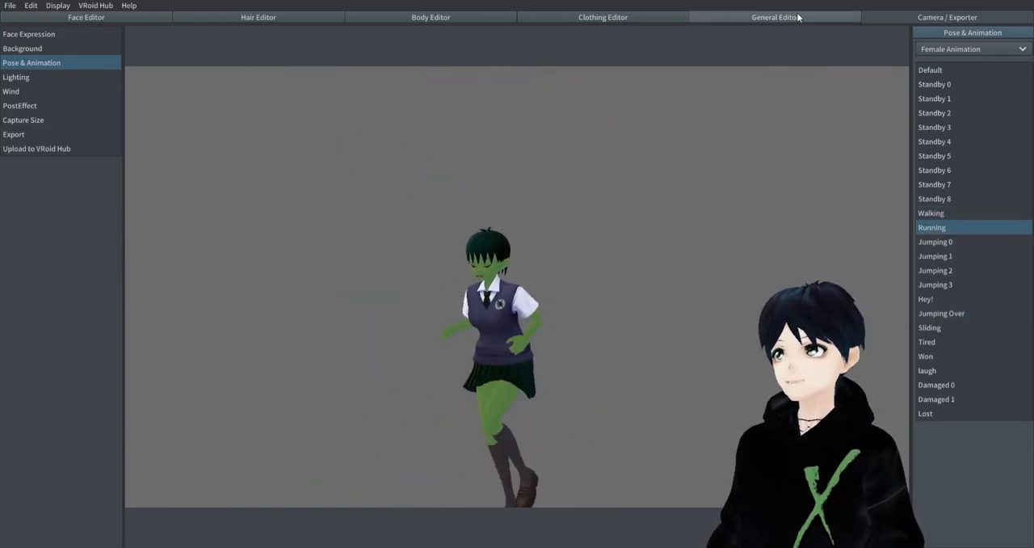
# Step: Set clothing and body spring bone amplitude to 0, replay Walking, then Lighting
pyautogui.click(947, 17)
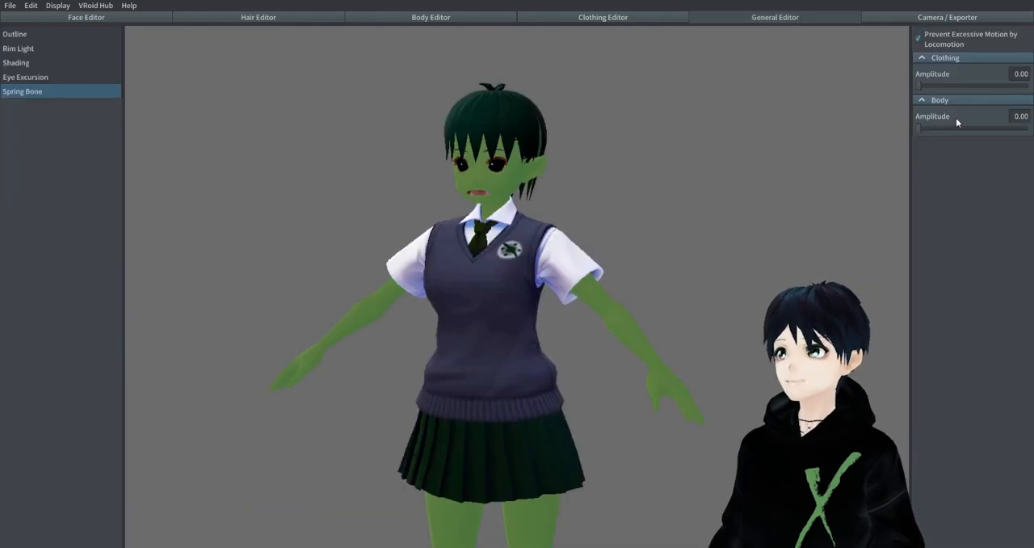
pyautogui.click(946, 17)
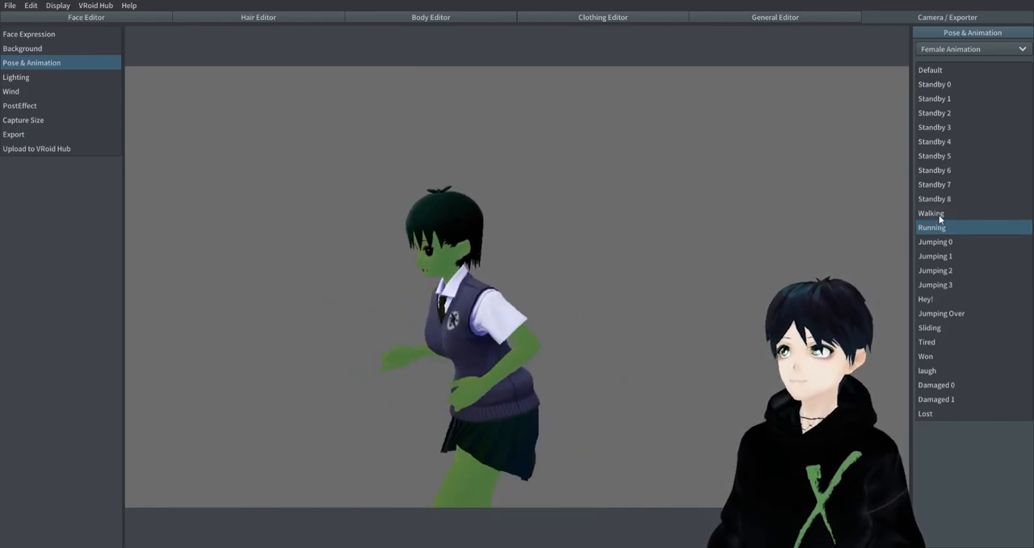
pyautogui.click(931, 212)
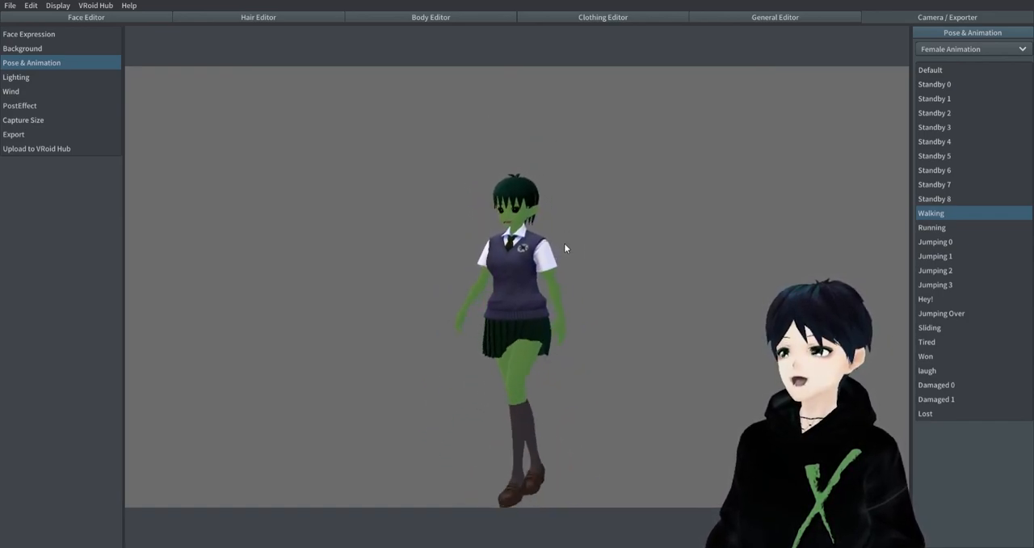
pyautogui.click(15, 77)
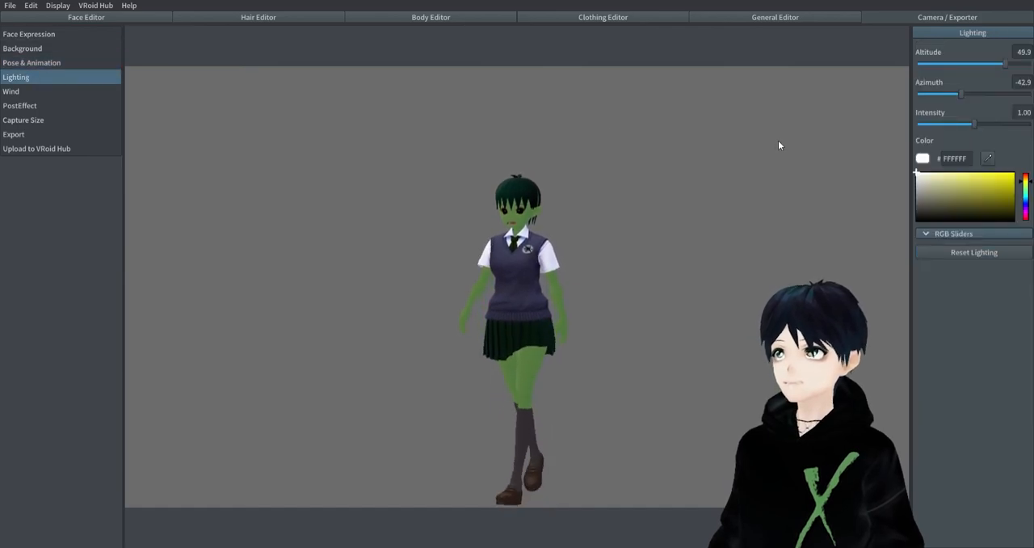
# Step: Experiment with the light's intensity, altitude and azimuth sliders
pyautogui.moveTo(961, 94); pyautogui.dragTo(919, 95)
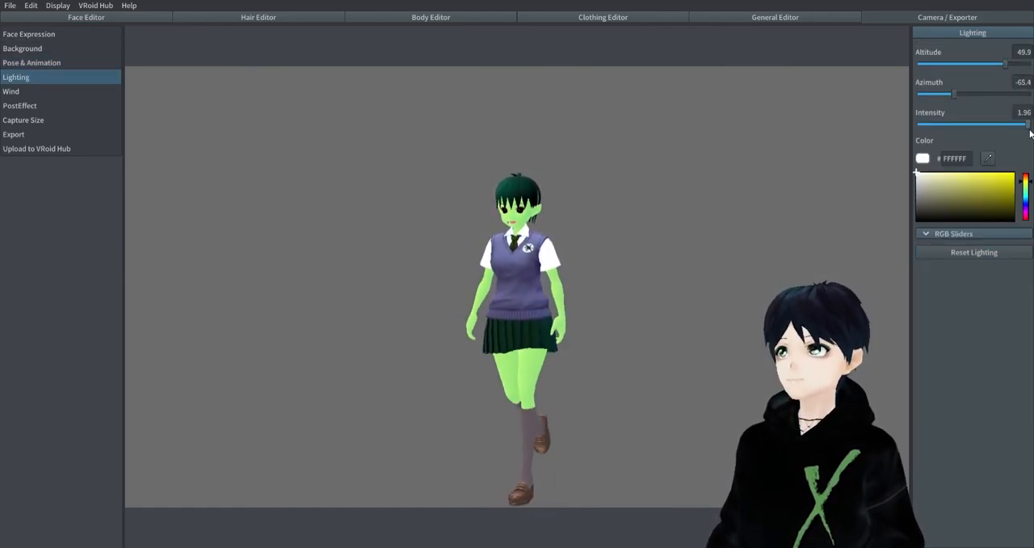
pyautogui.moveTo(1026, 123); pyautogui.dragTo(980, 123)
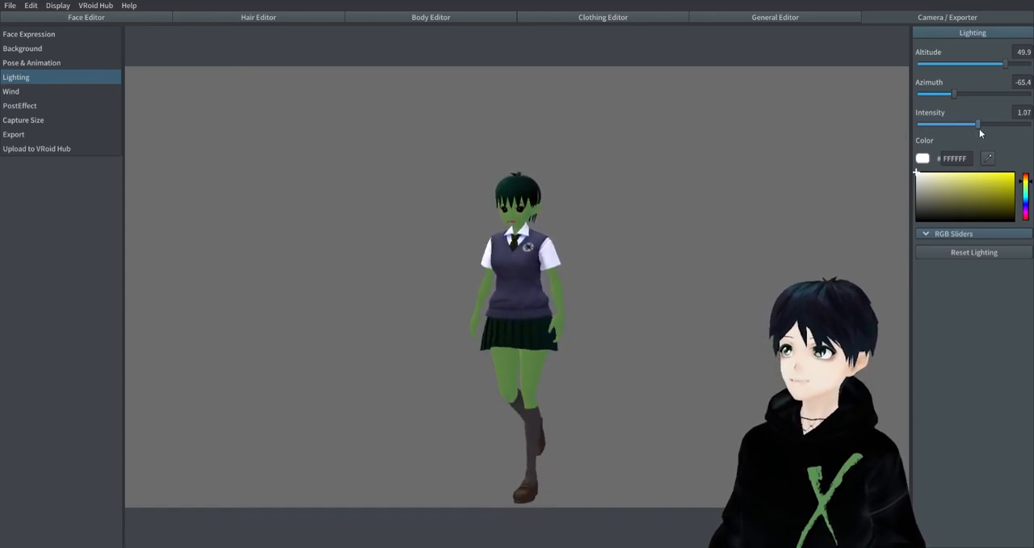
pyautogui.moveTo(965, 64); pyautogui.dragTo(1009, 64)
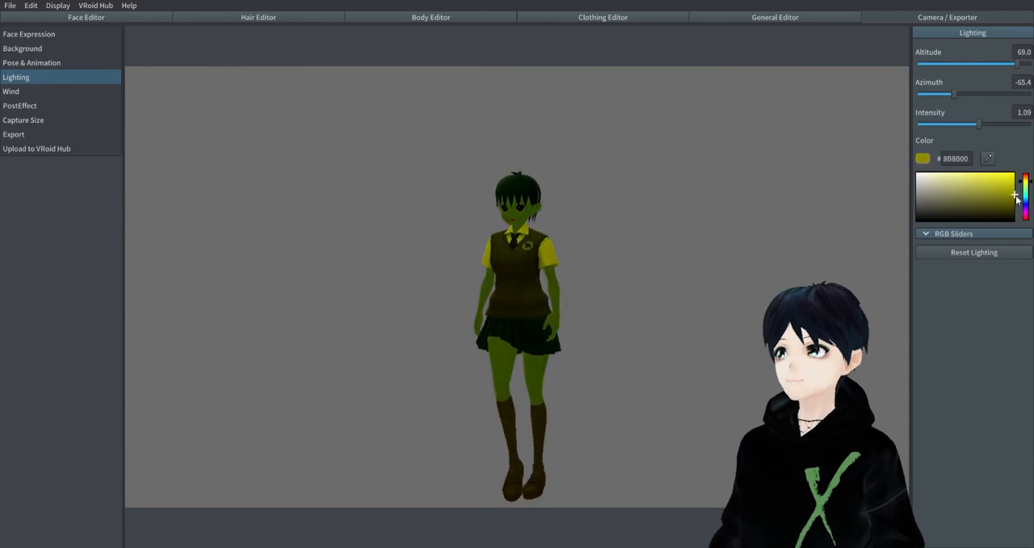
# Step: Set a gentle diagonal wind direction, then bring up PostEffect settings
pyautogui.click(11, 91)
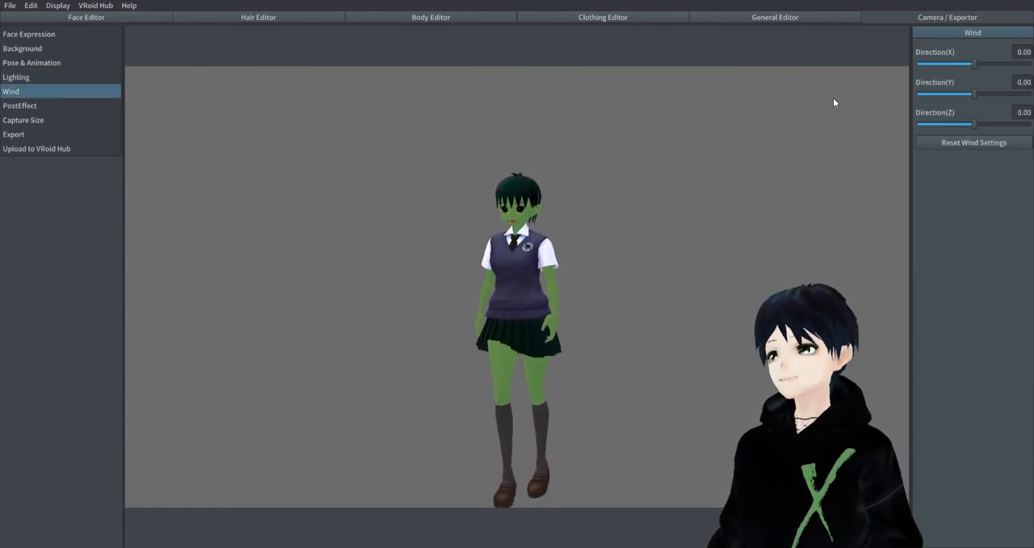
pyautogui.moveTo(953, 123); pyautogui.dragTo(994, 123)
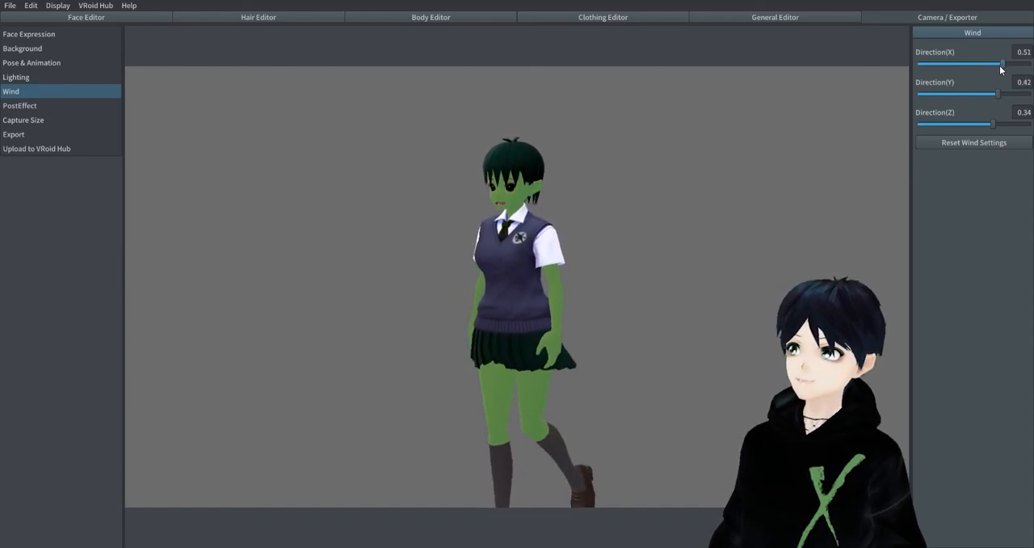
pyautogui.moveTo(1001, 63); pyautogui.dragTo(978, 63)
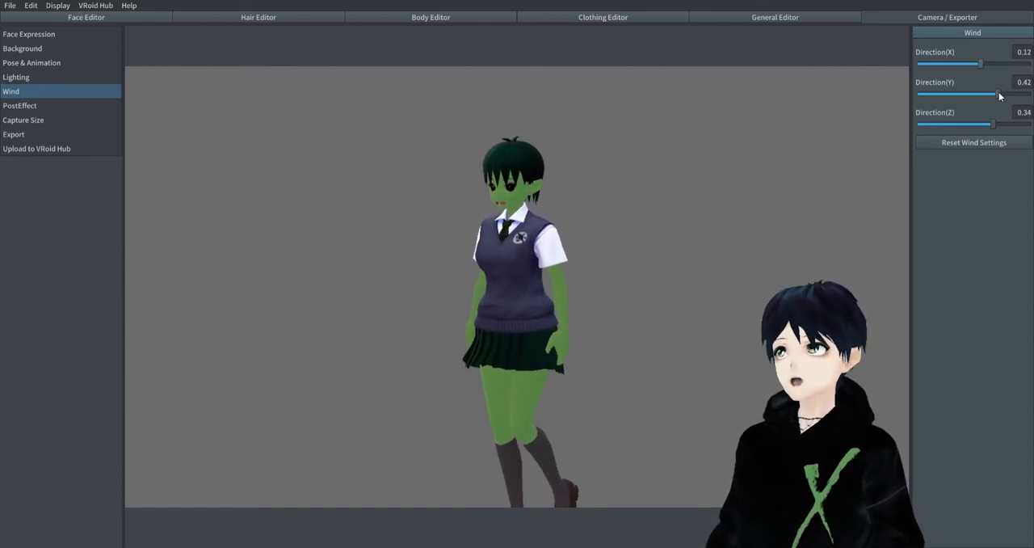
pyautogui.click(19, 105)
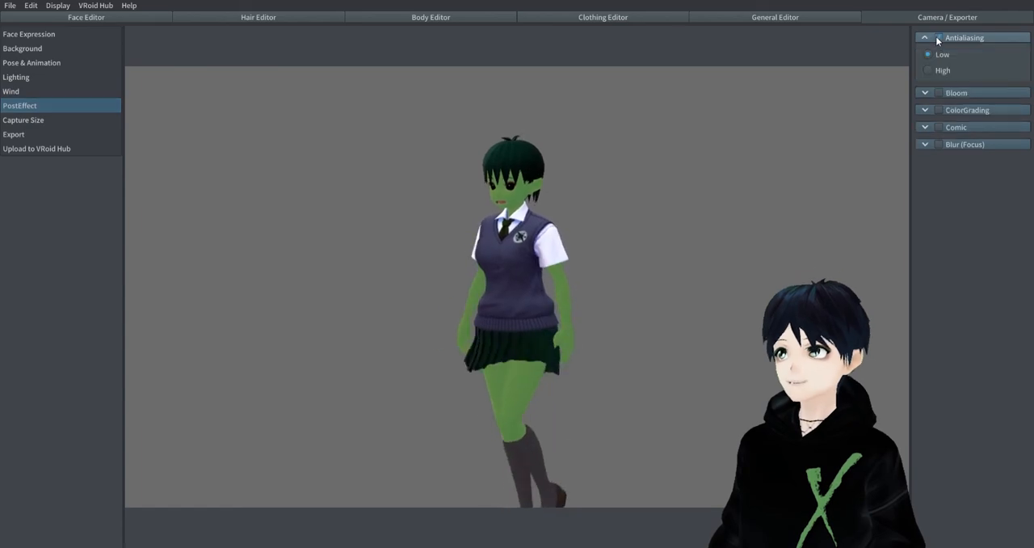
# Step: Turn on antialiasing and test bloom with a lower soft knee, then disable bloom
pyautogui.click(927, 71)
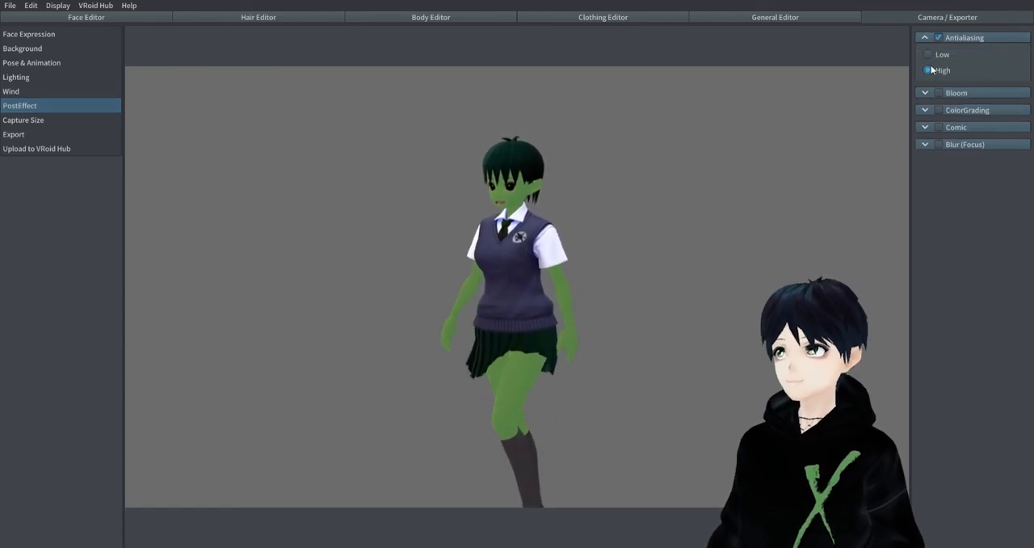
pyautogui.click(955, 92)
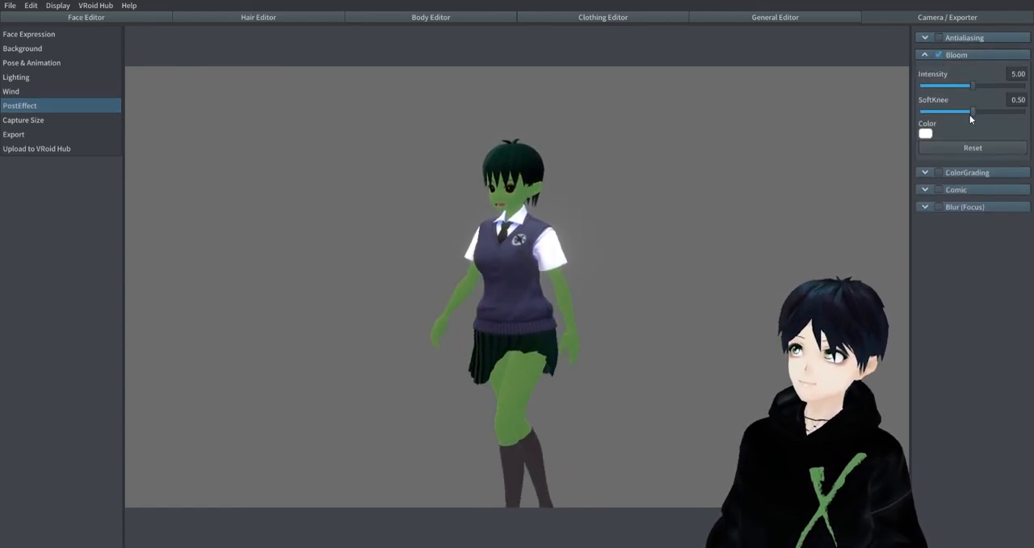
pyautogui.moveTo(972, 111); pyautogui.dragTo(961, 110)
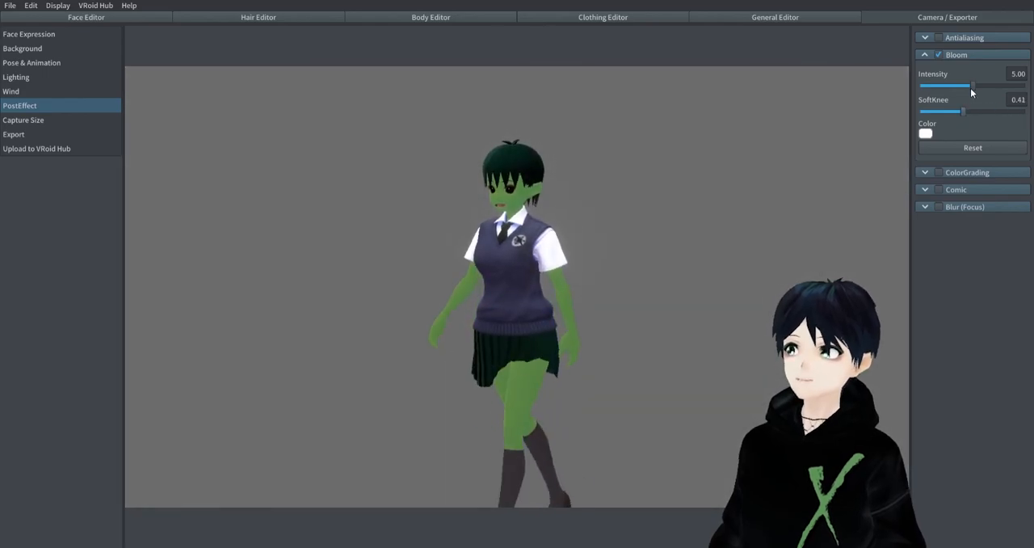
pyautogui.click(924, 55)
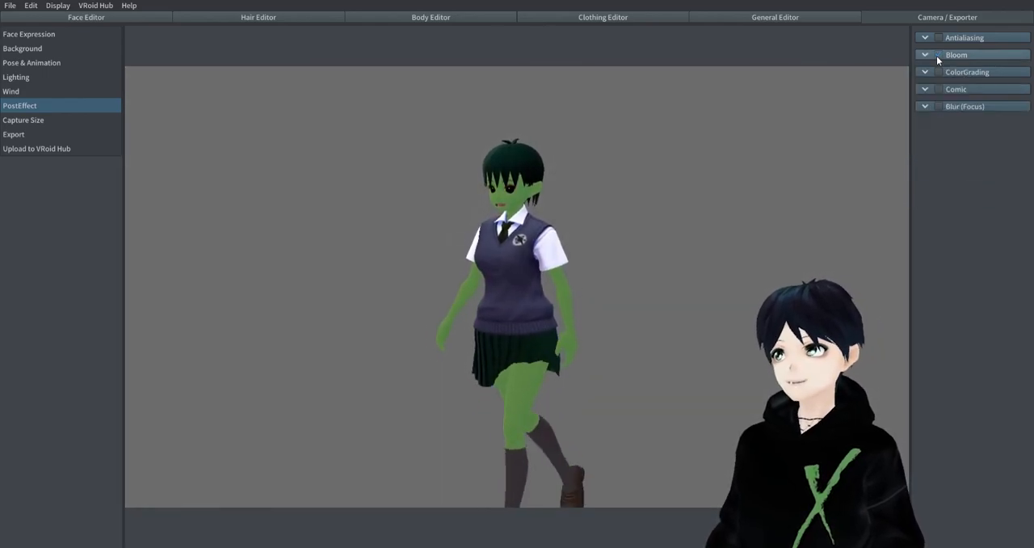
# Step: Enable colour grading with mild extra saturation and try the comic halftone threshold
pyautogui.click(967, 72)
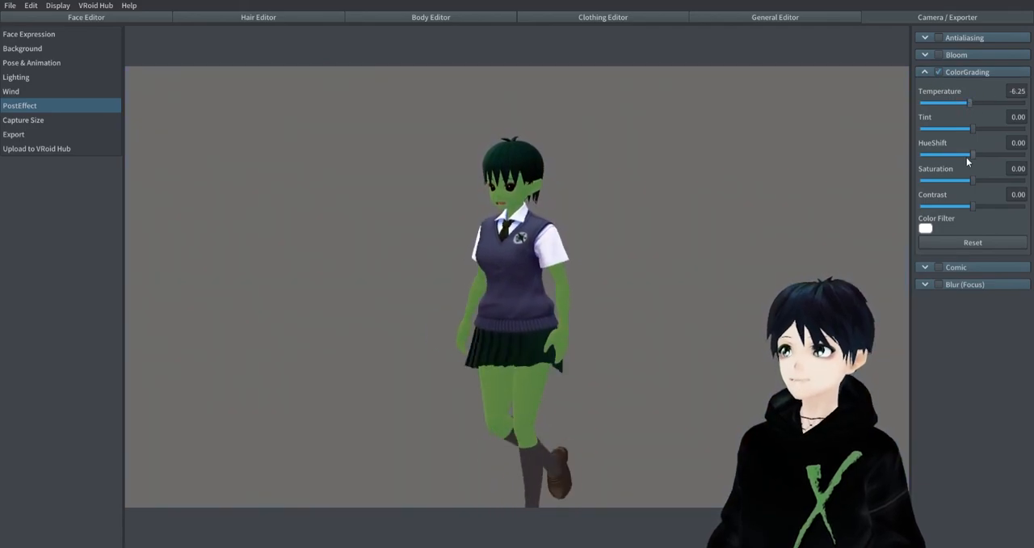
pyautogui.moveTo(943, 154); pyautogui.dragTo(997, 154)
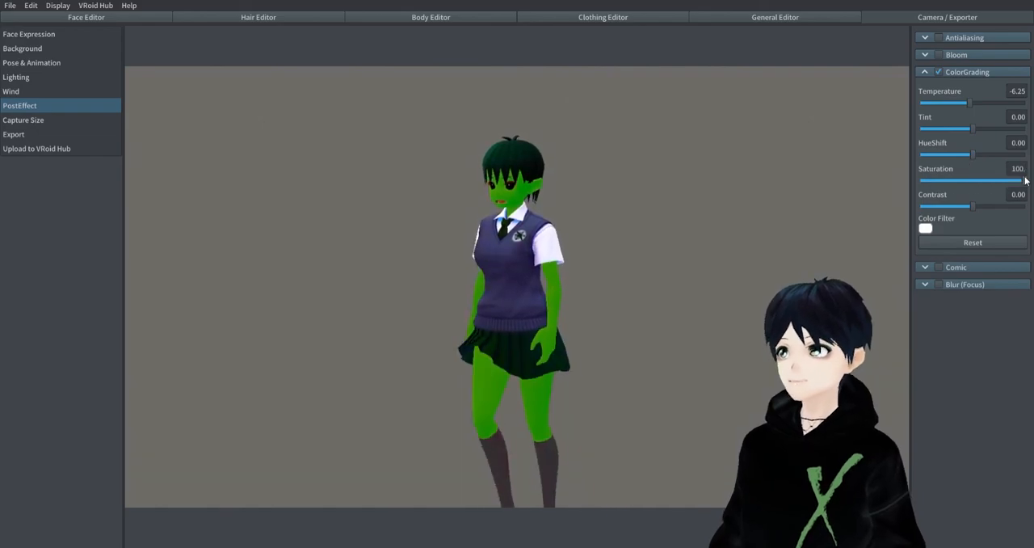
pyautogui.moveTo(1021, 181); pyautogui.dragTo(985, 181)
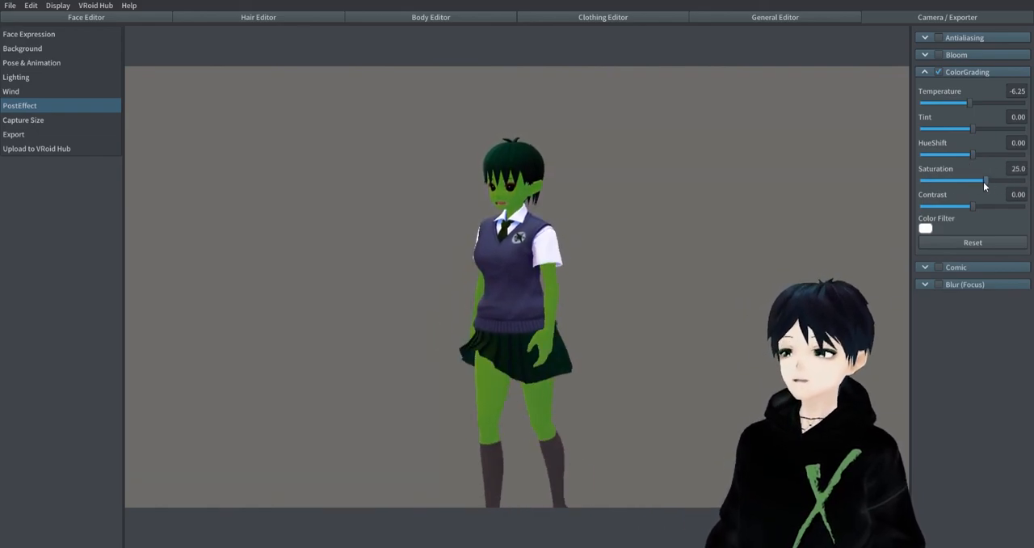
pyautogui.click(955, 89)
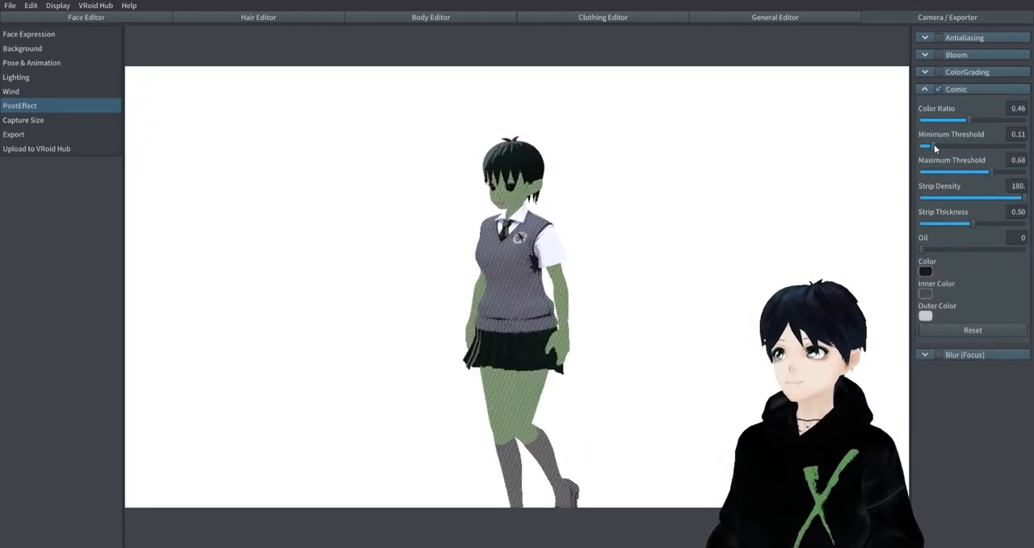
pyautogui.moveTo(981, 171); pyautogui.dragTo(929, 171)
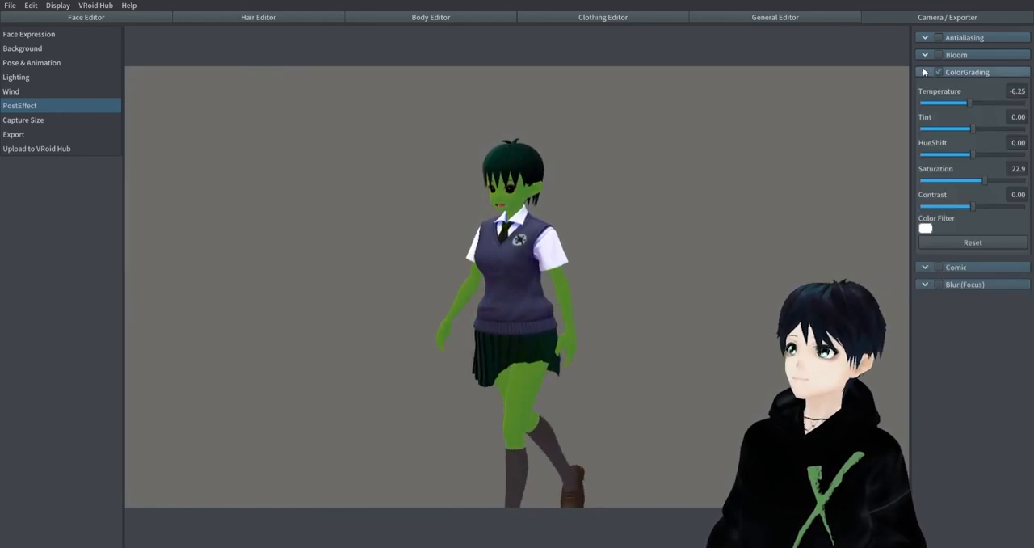
# Step: Review Capture Size, then the Export settings' Mesh Reduction options
pyautogui.click(23, 120)
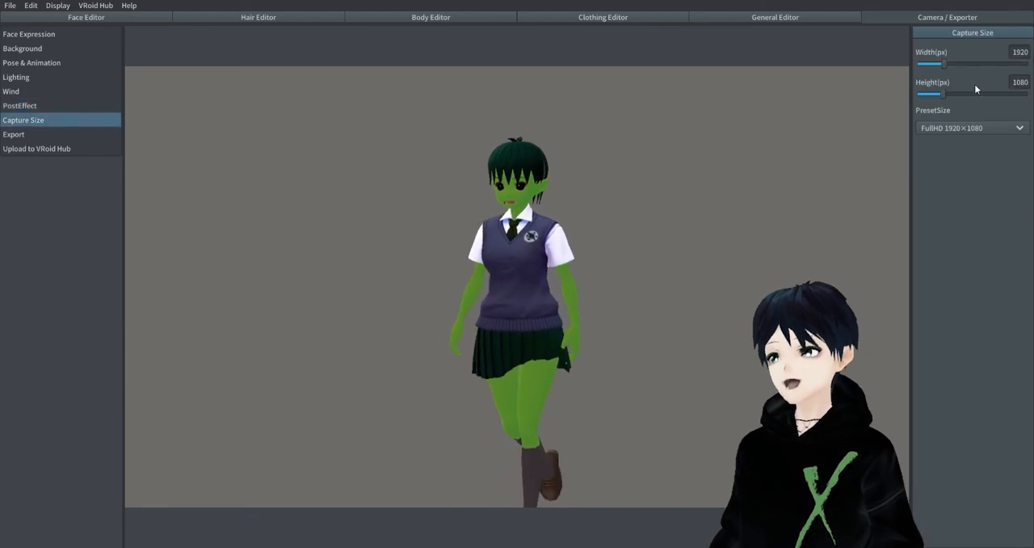
pyautogui.click(13, 134)
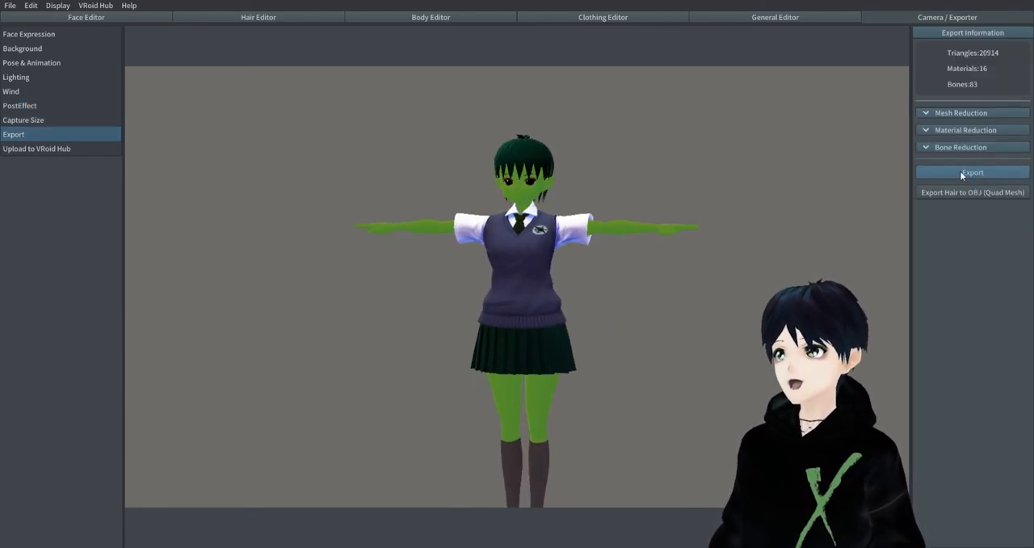
pyautogui.click(961, 113)
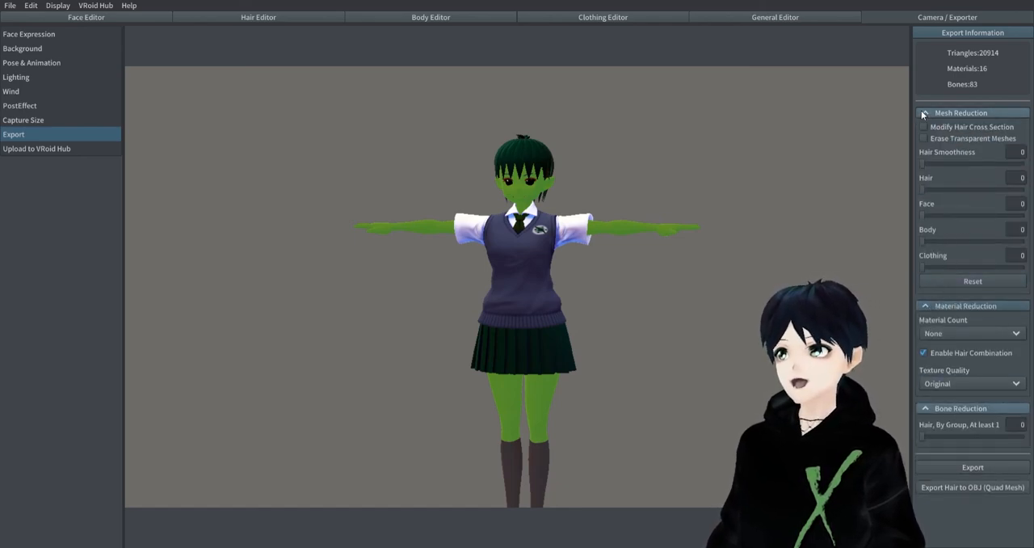
pyautogui.click(925, 113)
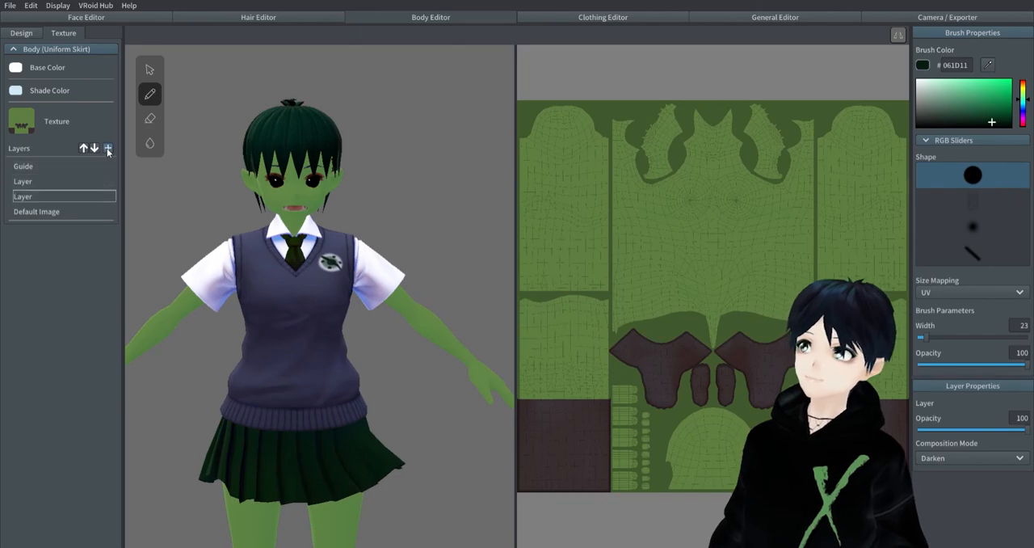
# Step: Rename the body layer GreenSkin and the second layer Spots, then paint dark-green spots with a smaller brush
pyautogui.click(111, 197)
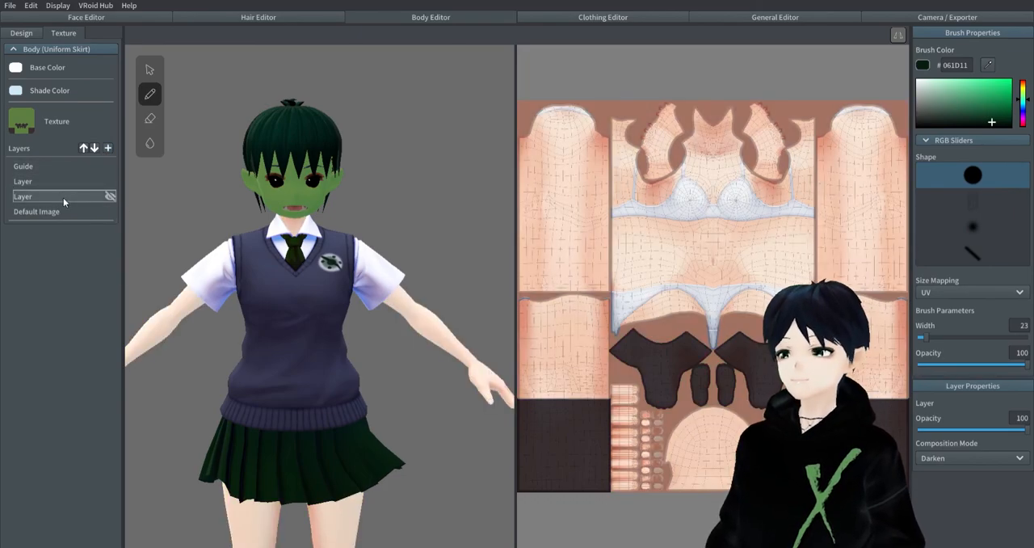
pyautogui.doubleClick(49, 196)
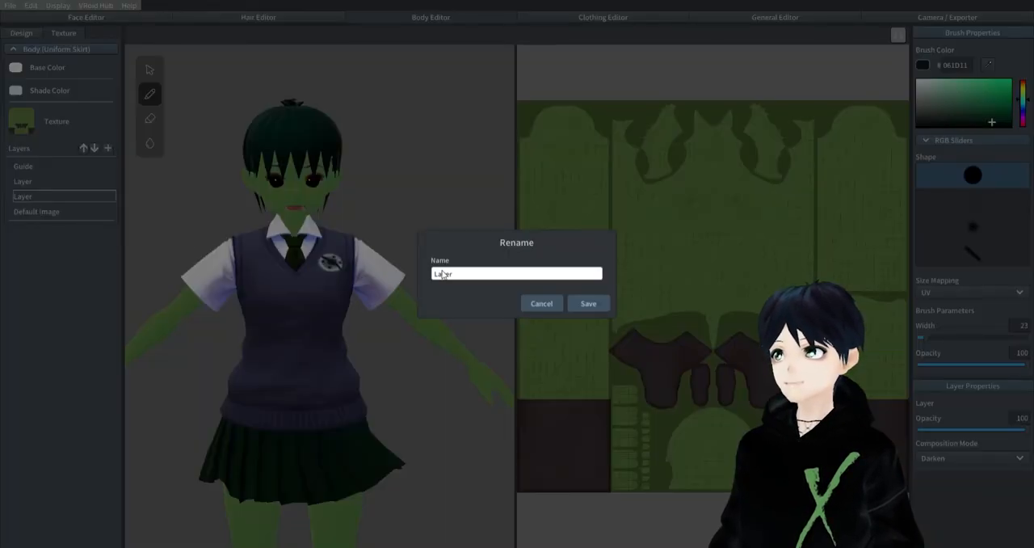
pyautogui.write('GreenSkin')
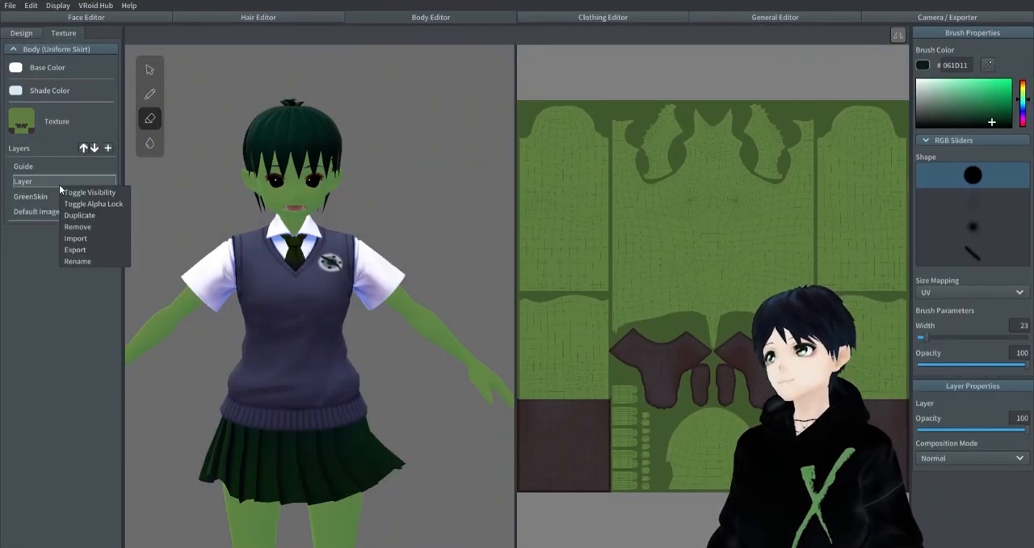
pyautogui.click(78, 261)
pyautogui.write('Spots')
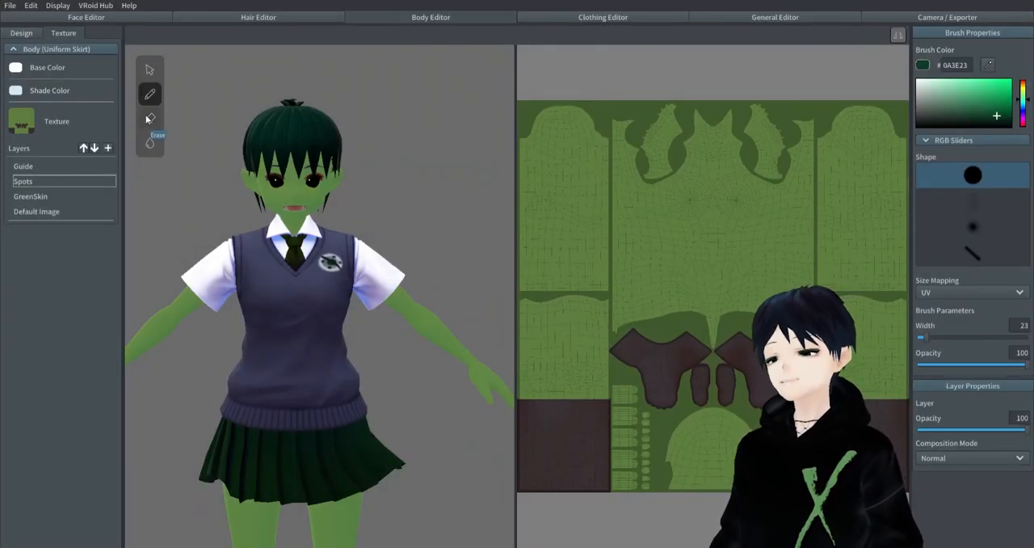
pyautogui.click(982, 112)
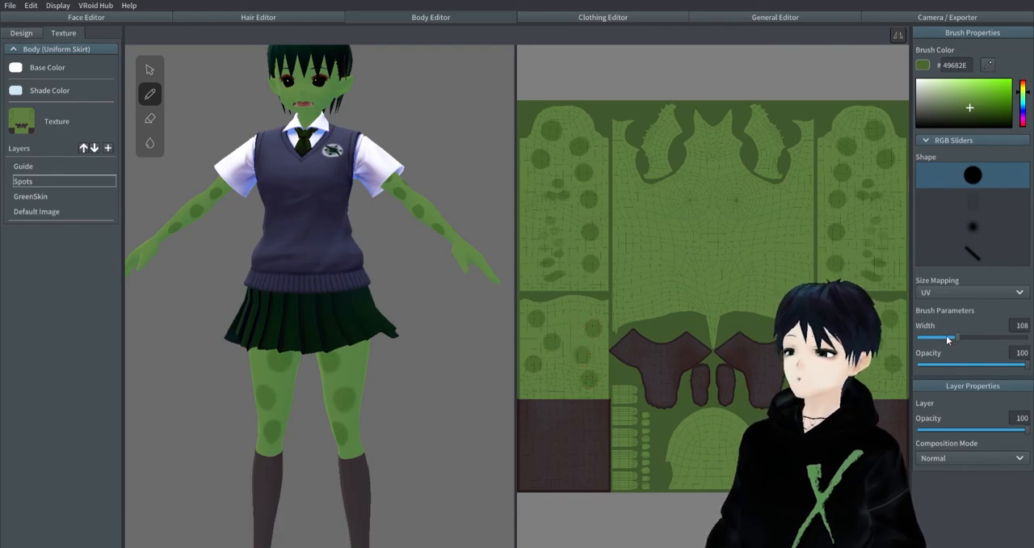
pyautogui.moveTo(957, 336); pyautogui.dragTo(927, 337)
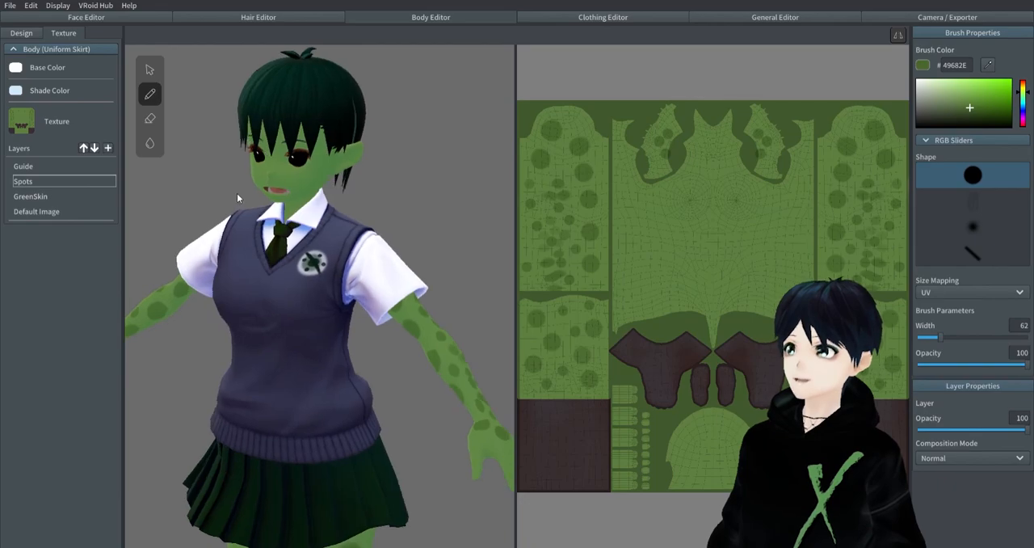
# Step: Name the face skin layers GreenFace and Spots, paint dark-green polka dots on the face, then Hair Editor
pyautogui.click(86, 17)
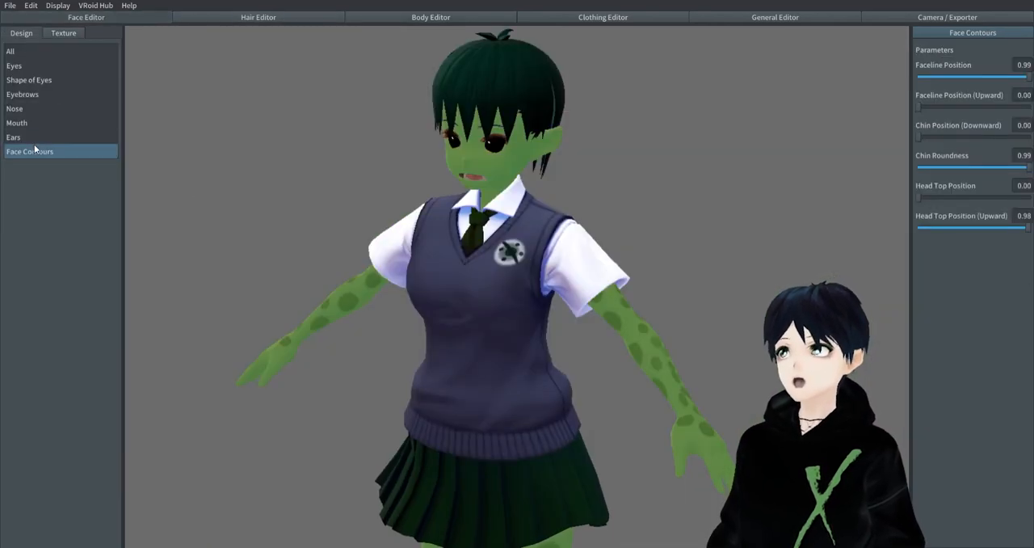
pyautogui.click(63, 33)
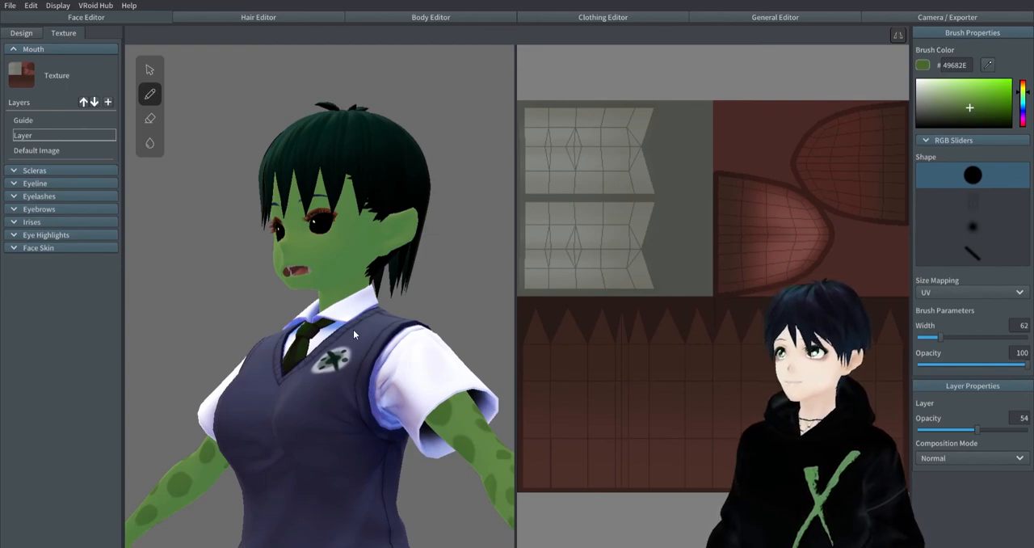
pyautogui.click(38, 248)
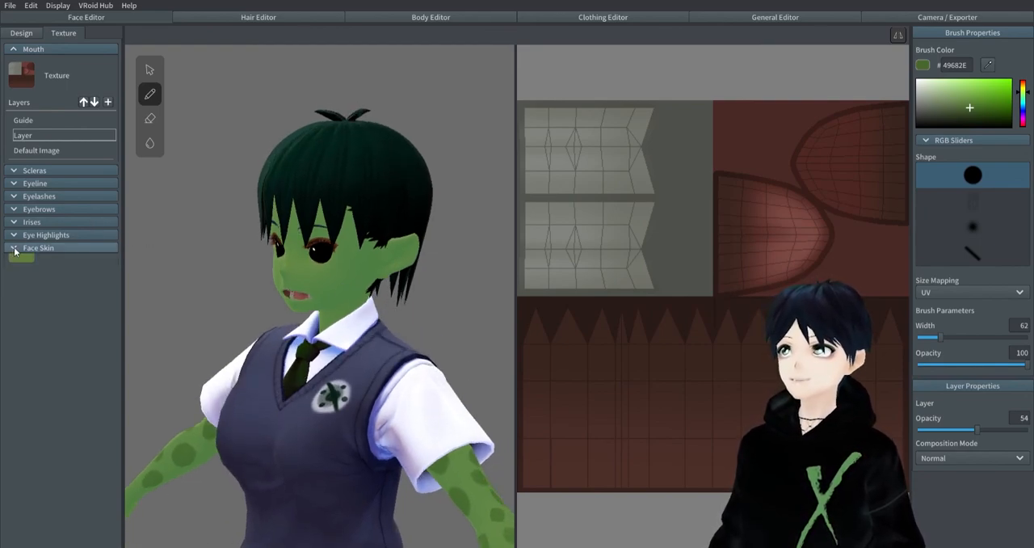
pyautogui.click(13, 247)
pyautogui.write('Gr')
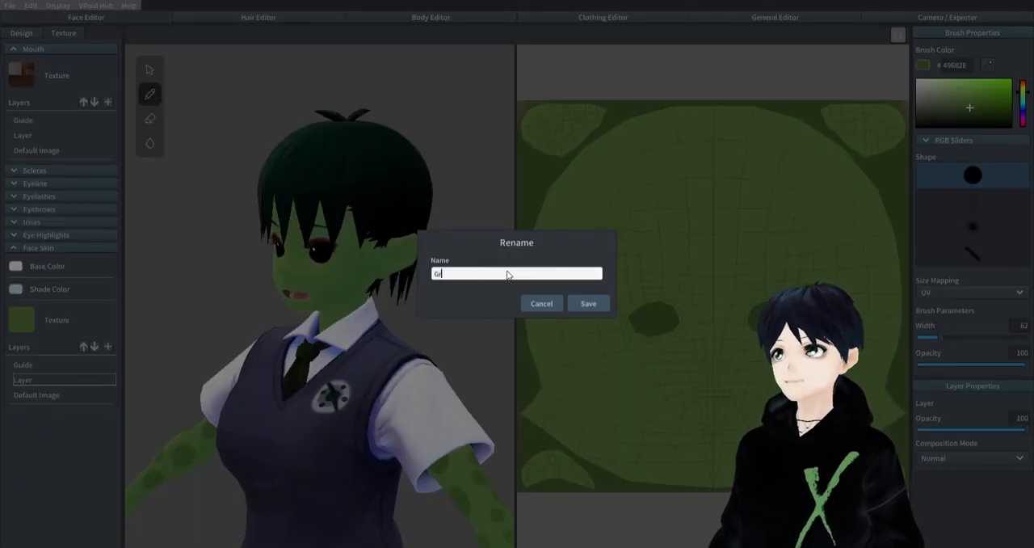
pyautogui.click(588, 303)
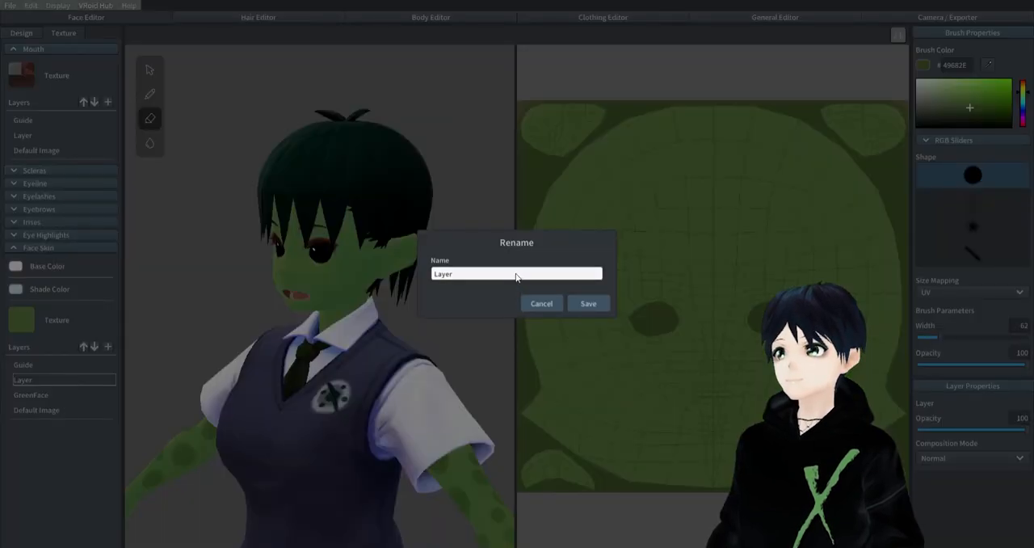
pyautogui.click(588, 303)
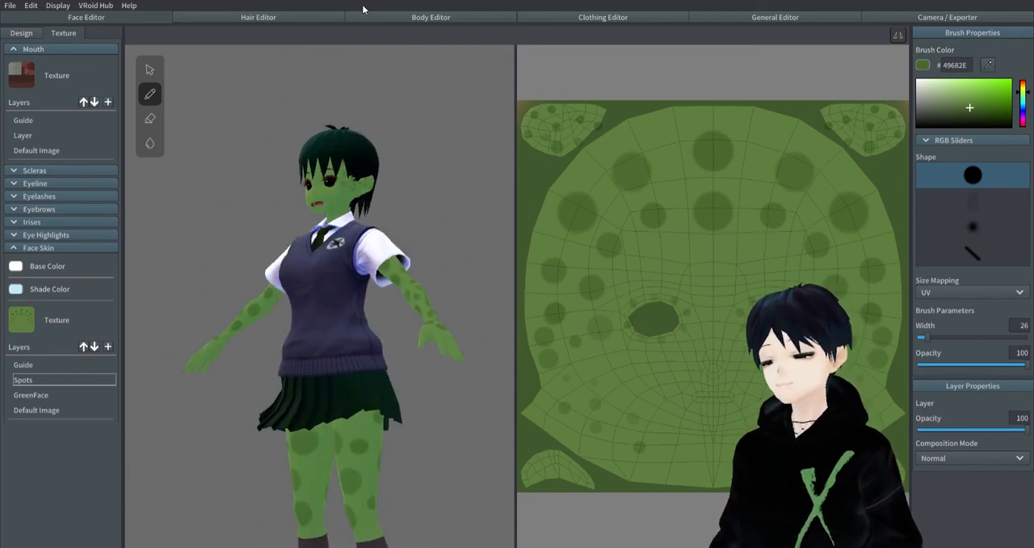
pyautogui.click(258, 17)
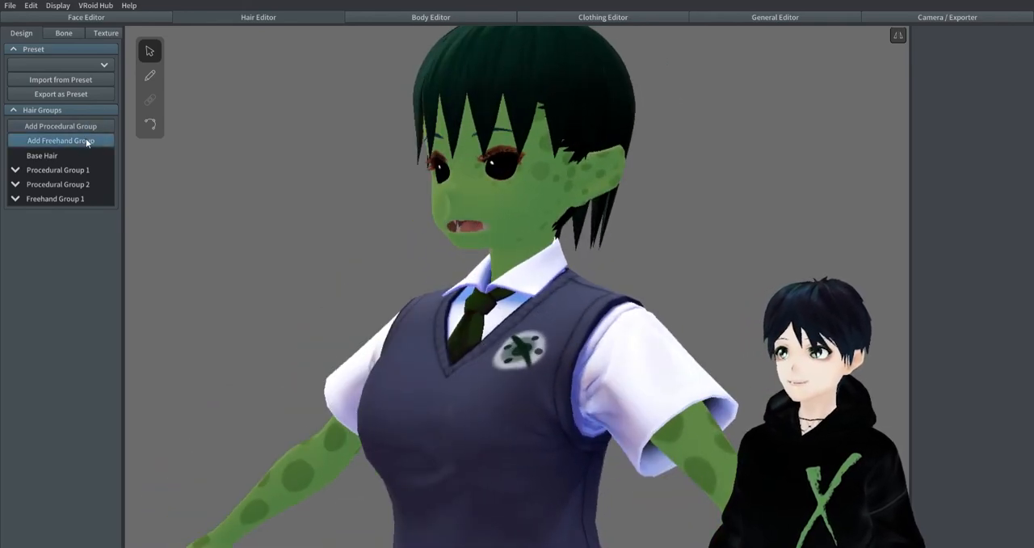
# Step: Save the avatar as a new file named 'Space_Orc_School_Girl'
pyautogui.click(10, 6)
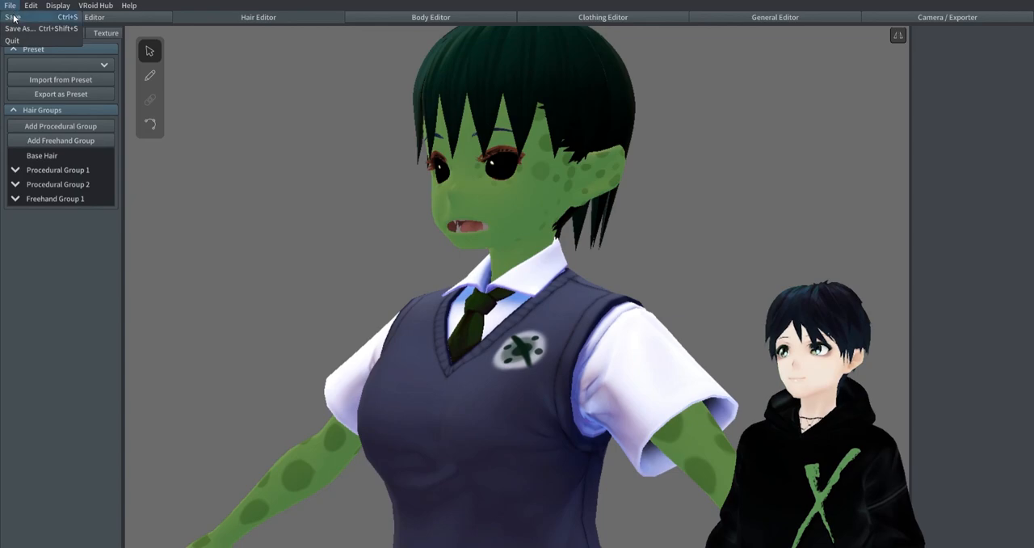
pyautogui.click(20, 28)
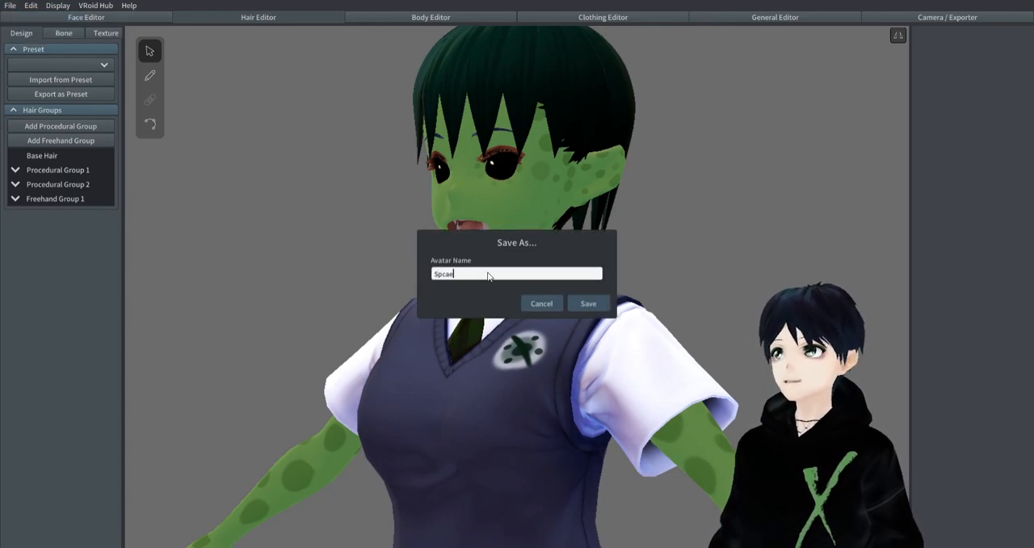
pyautogui.write('Space_Orc_School_Girl')
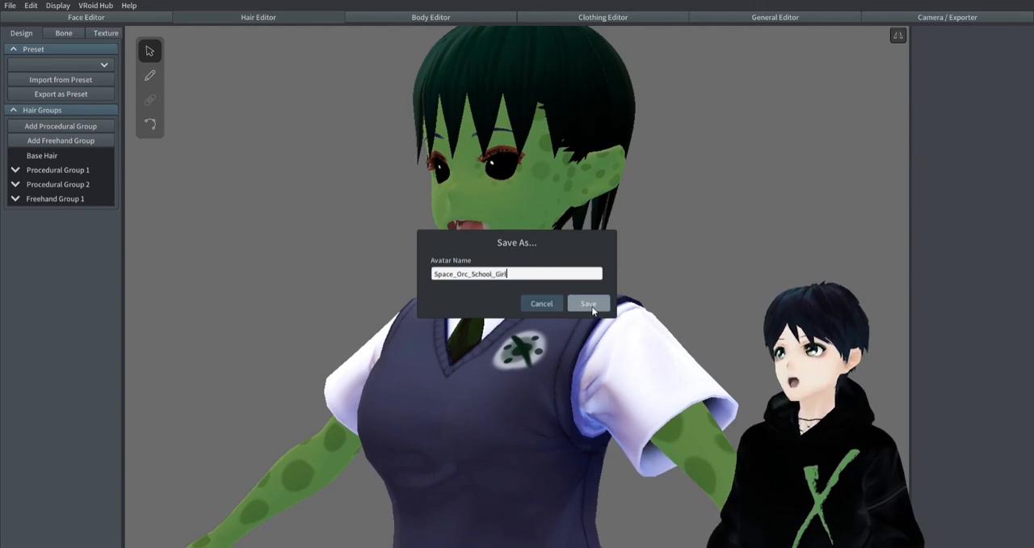
pyautogui.click(588, 303)
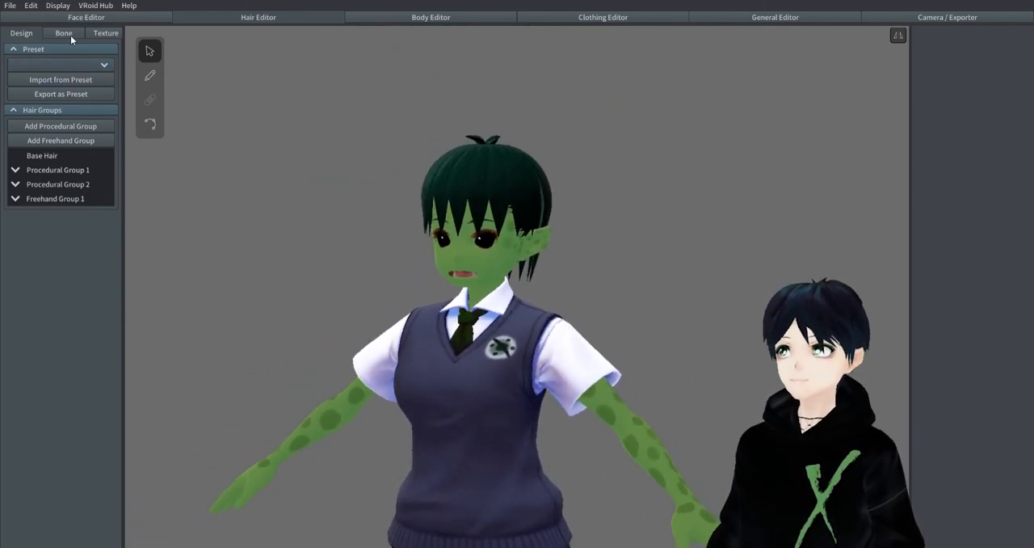
# Step: Generate six hair bone groups in the Bone tab, then switch to Camera / Exporter
pyautogui.click(63, 33)
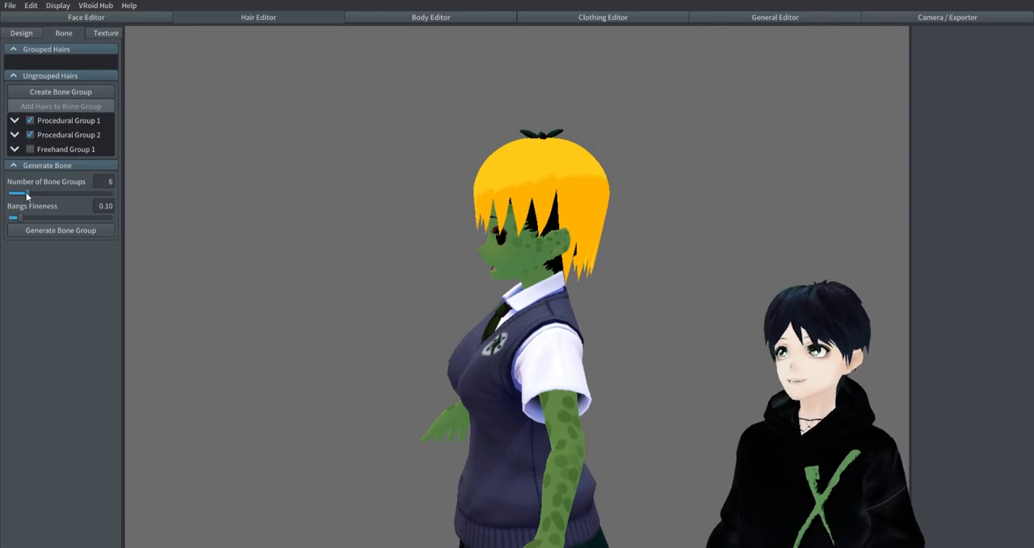
pyautogui.click(60, 229)
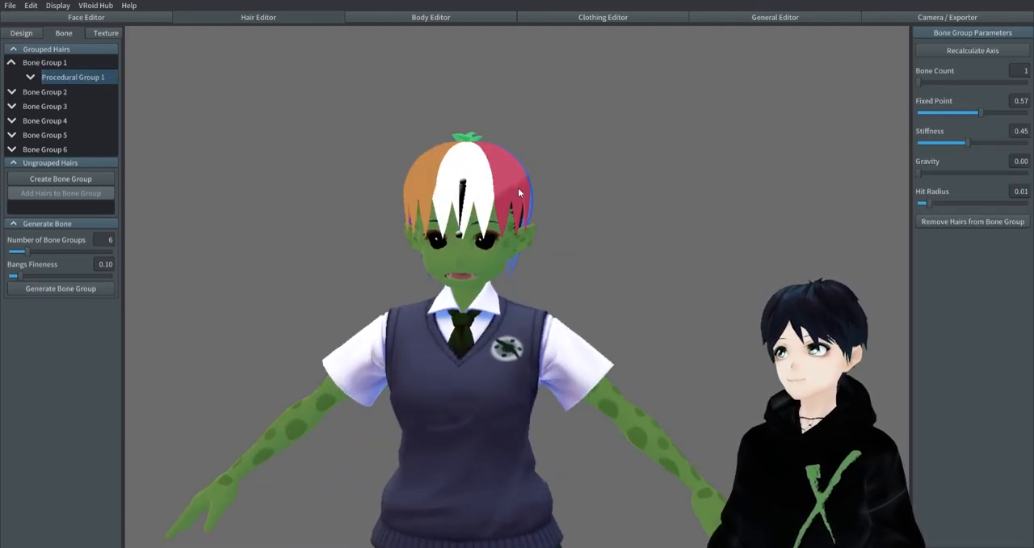
pyautogui.click(947, 17)
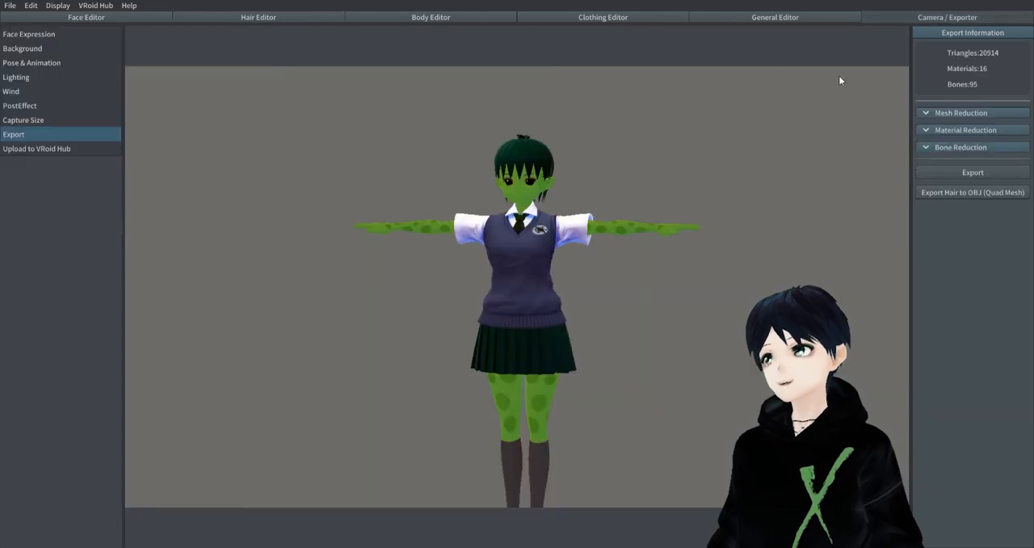
# Step: Preview the Walking animation and retune the wind's vertical and depth direction, then return to Hair Editor
pyautogui.click(32, 63)
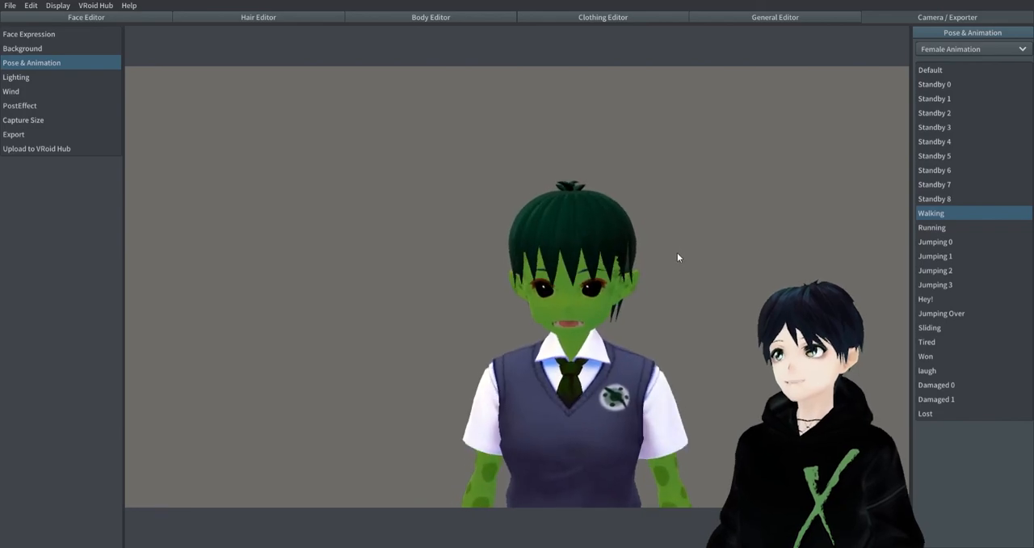
pyautogui.click(11, 91)
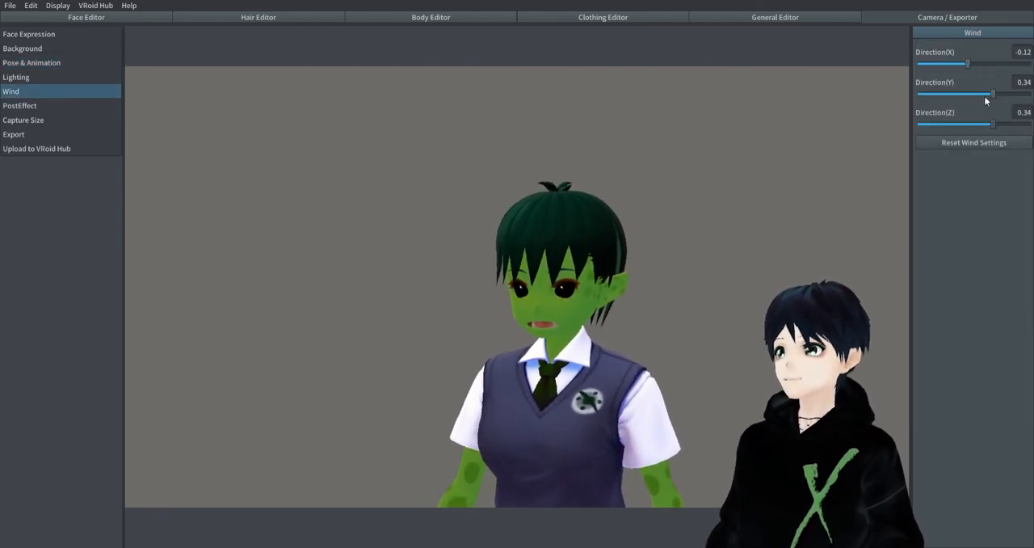
pyautogui.moveTo(992, 95); pyautogui.dragTo(964, 94)
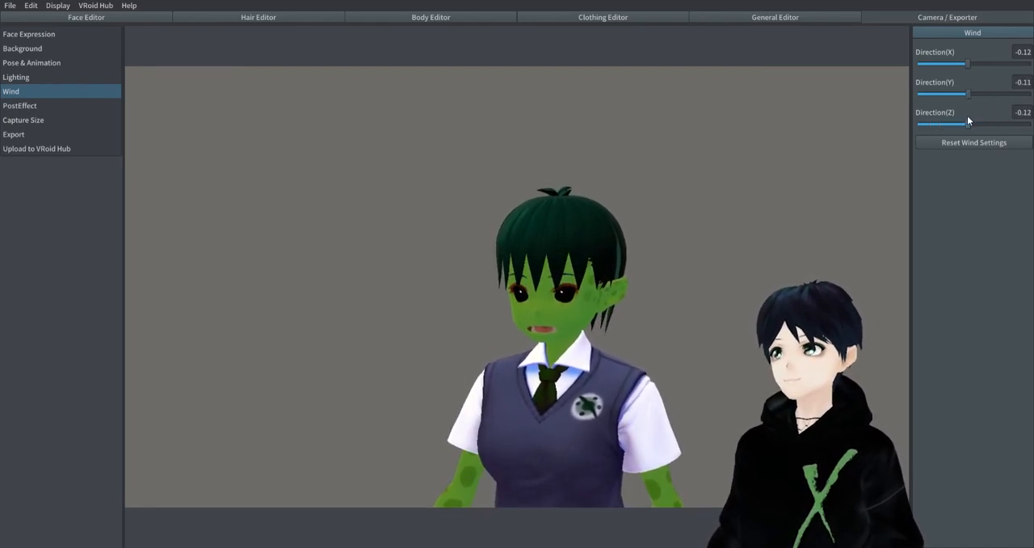
pyautogui.moveTo(945, 63); pyautogui.dragTo(1002, 63)
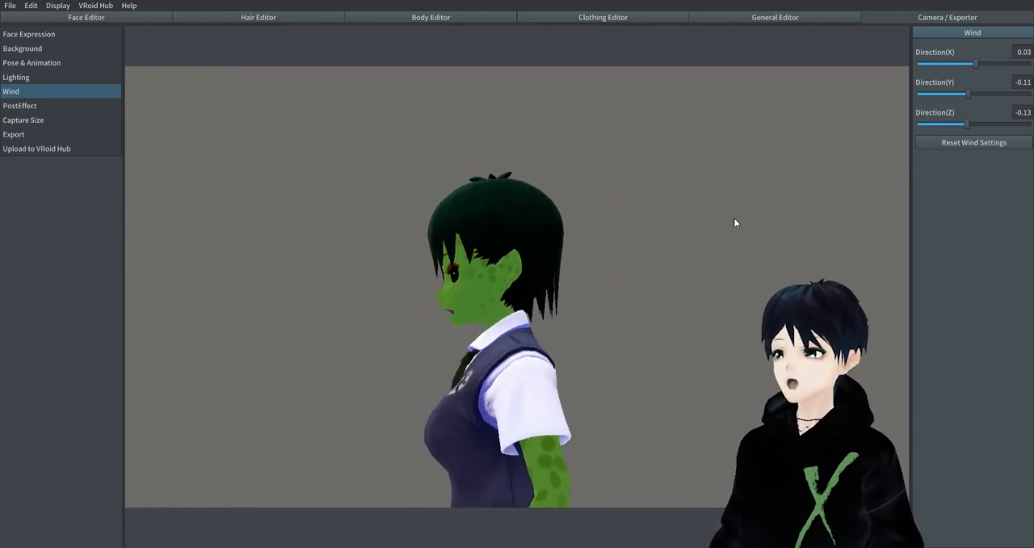
pyautogui.click(258, 17)
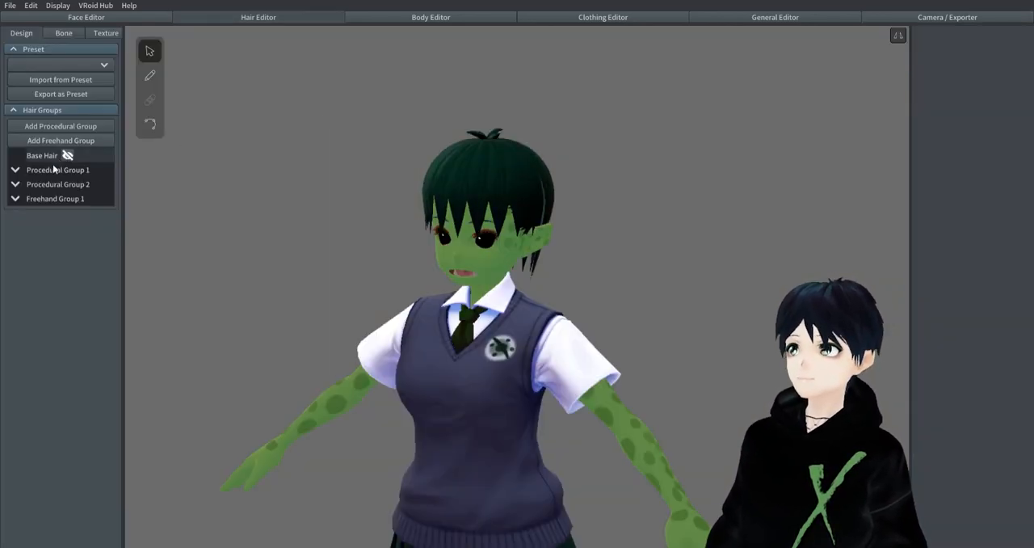
# Step: Loosen Bone Group 2 with lower fixed point and stiffness plus some gravity
pyautogui.click(57, 184)
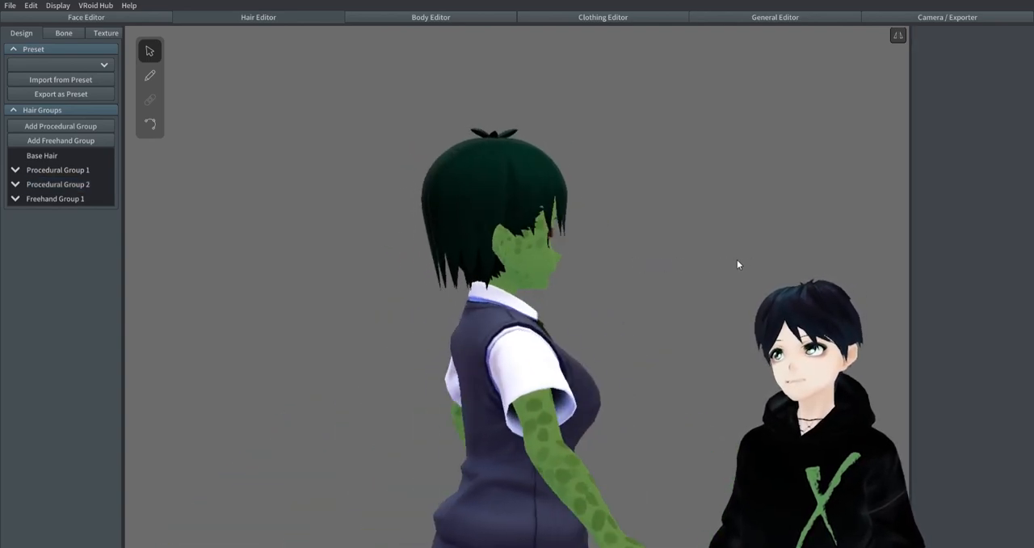
pyautogui.click(63, 33)
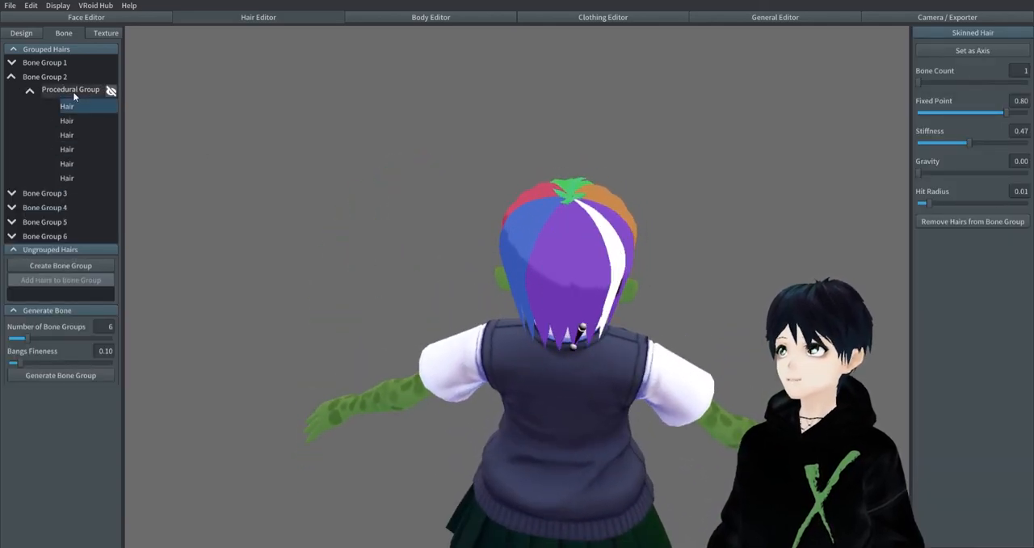
pyautogui.click(45, 76)
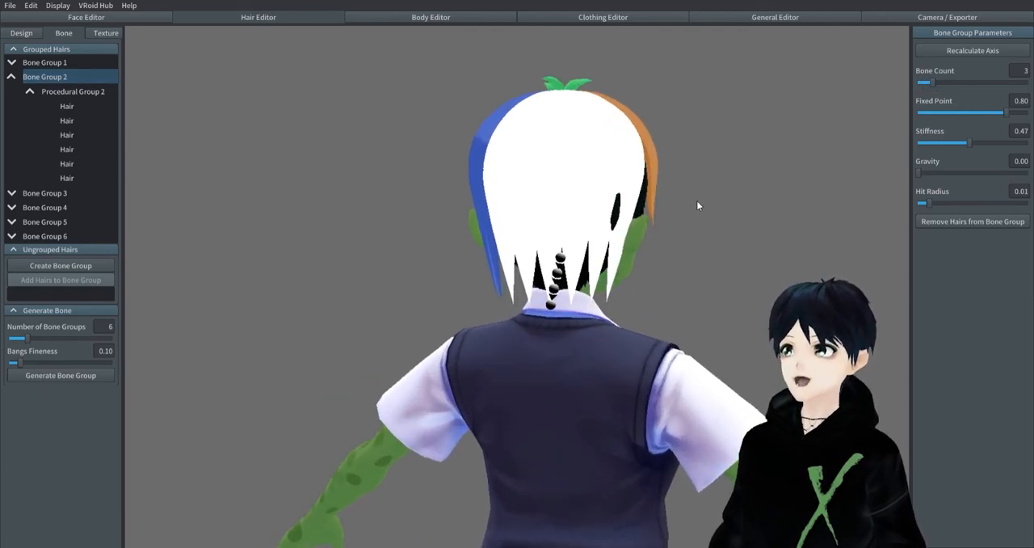
pyautogui.moveTo(1014, 113); pyautogui.dragTo(979, 112)
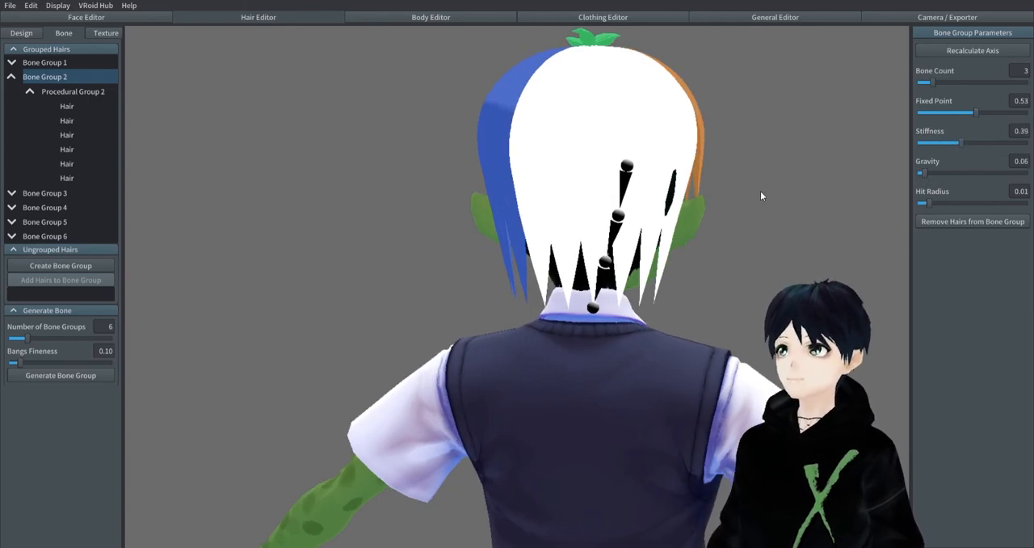
pyautogui.click(67, 134)
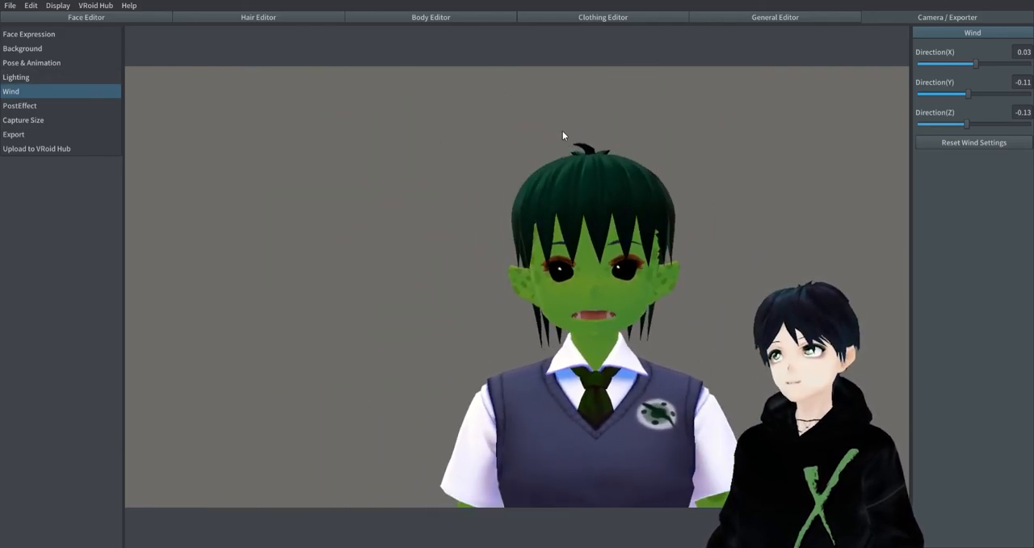
# Step: Recheck Bone Groups 1 and 2, then preview the hair in the Won animation
pyautogui.click(258, 17)
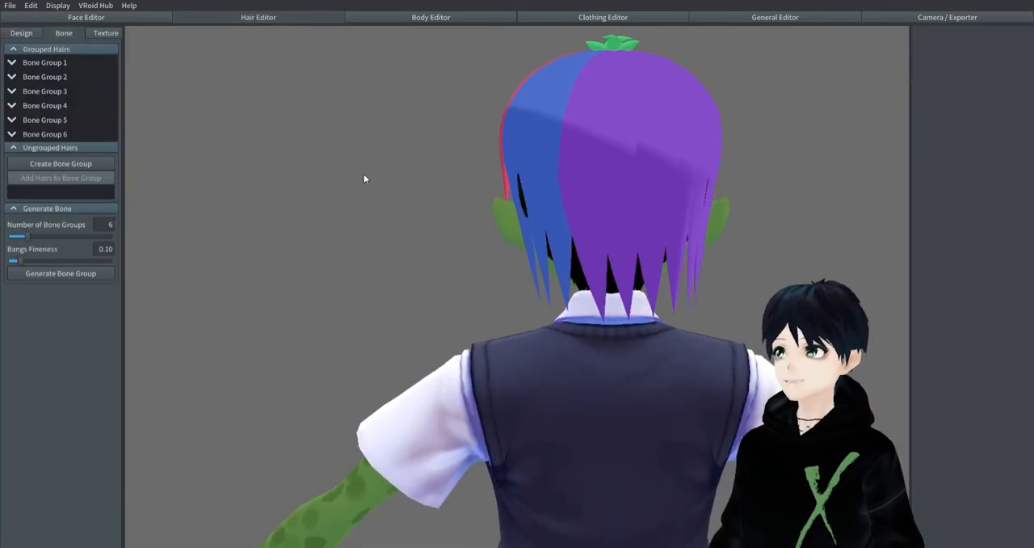
pyautogui.click(45, 62)
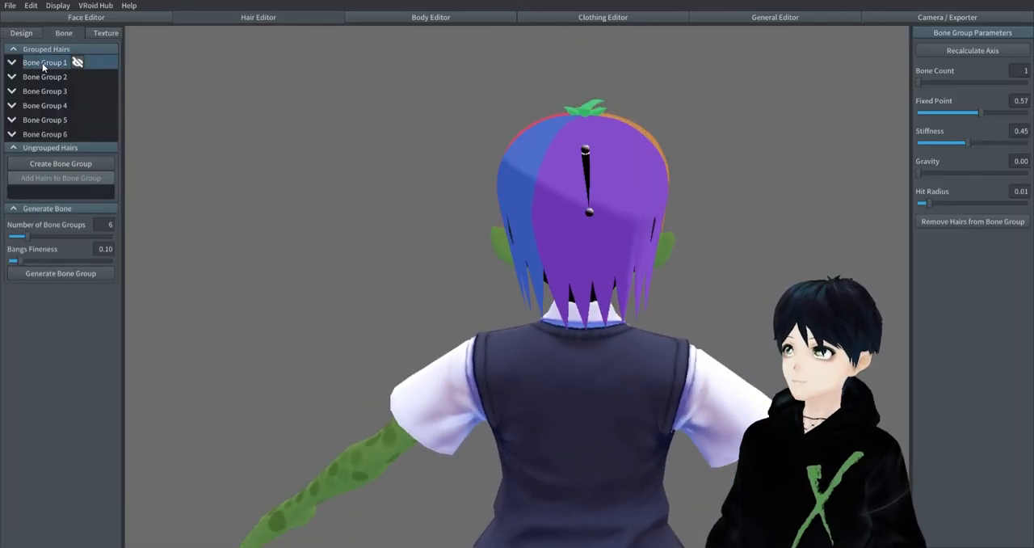
pyautogui.click(45, 76)
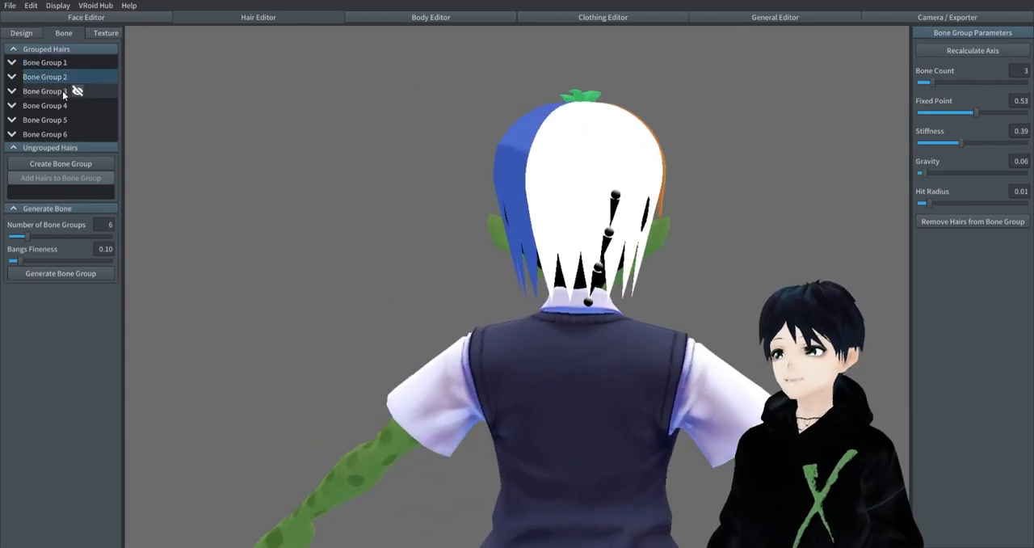
pyautogui.click(45, 105)
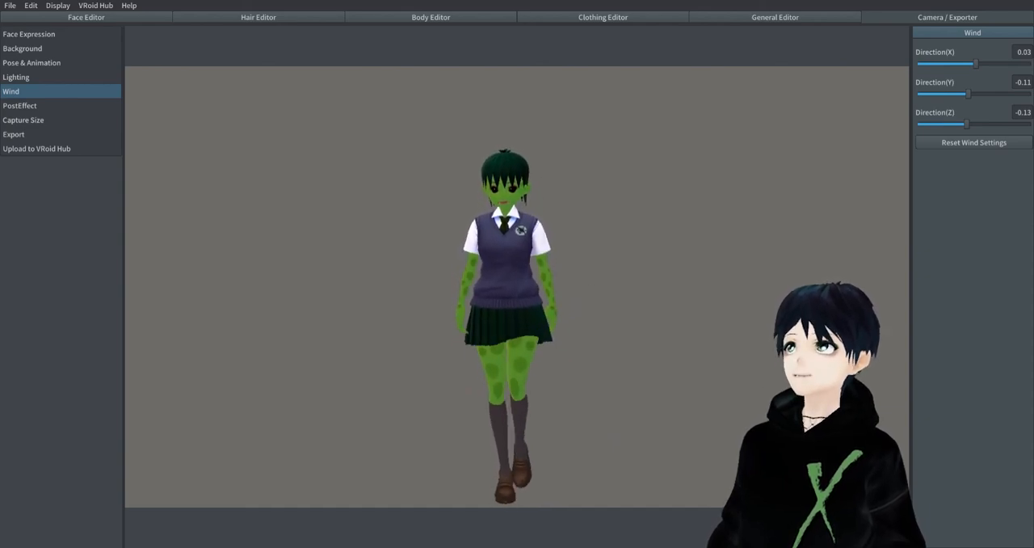
pyautogui.click(31, 63)
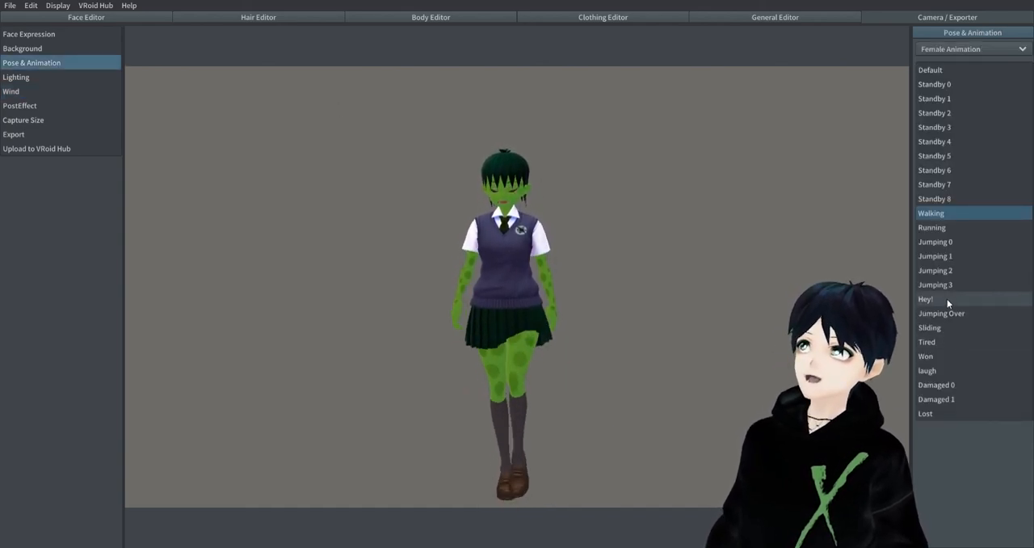
pyautogui.click(926, 355)
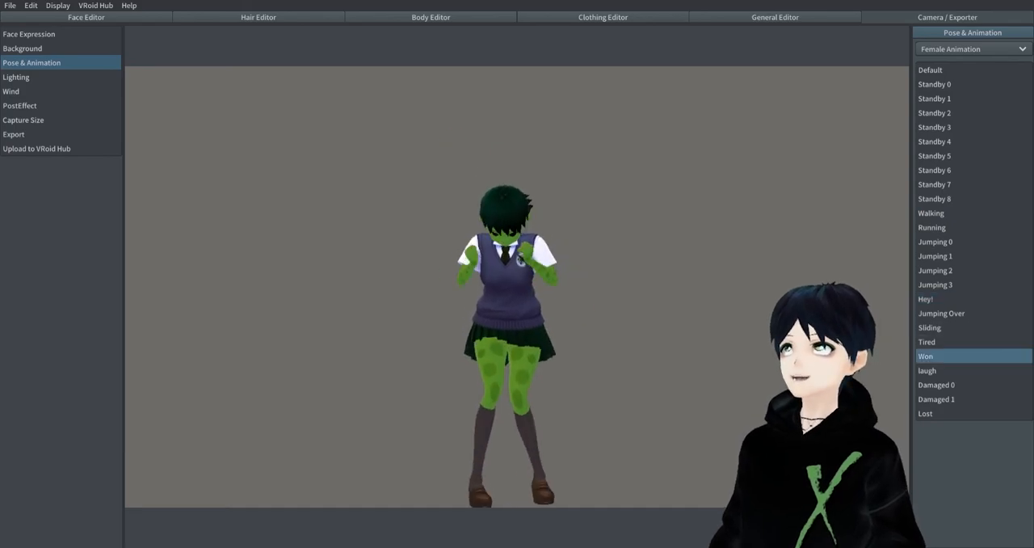